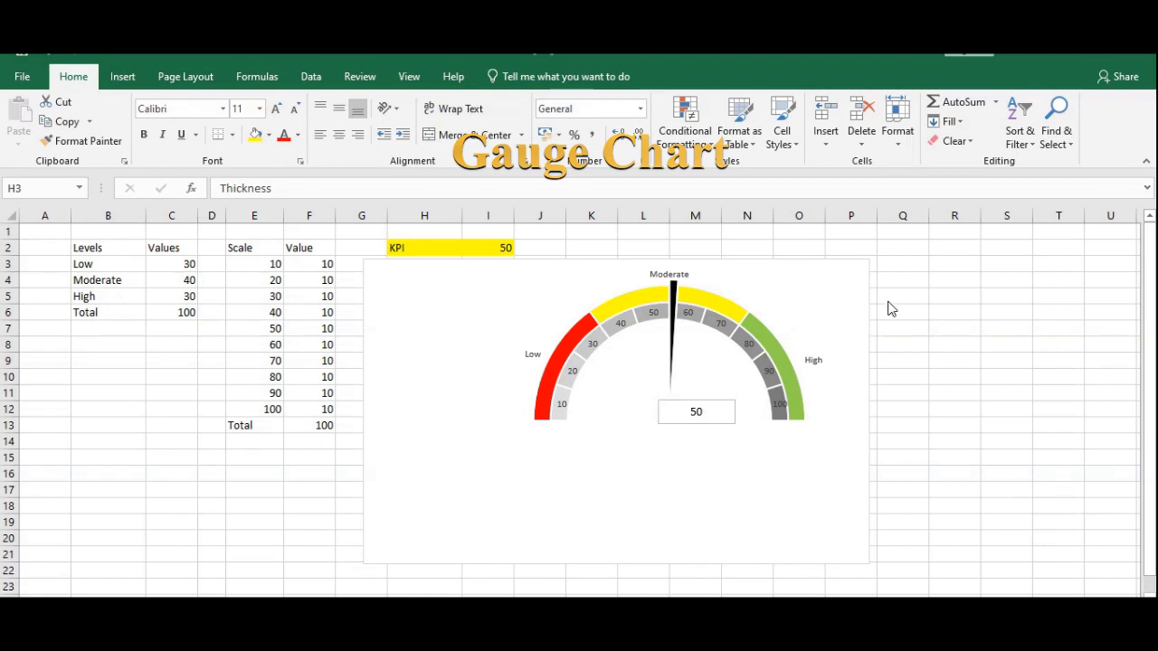
mouse_move(967, 340)
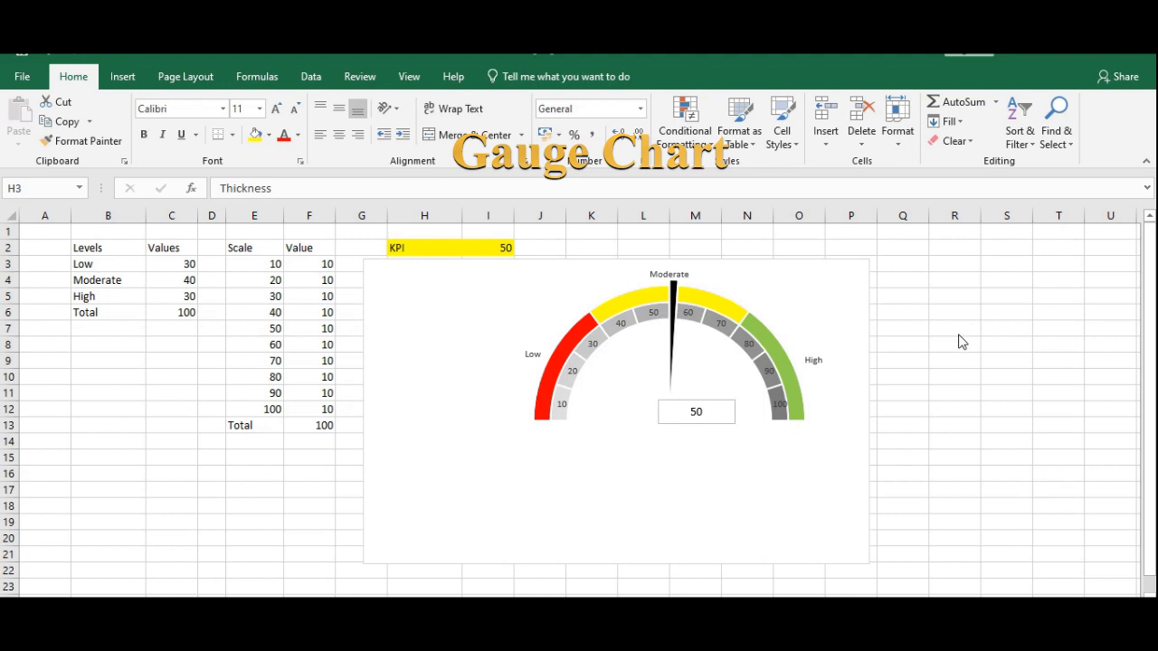
mouse_move(492, 257)
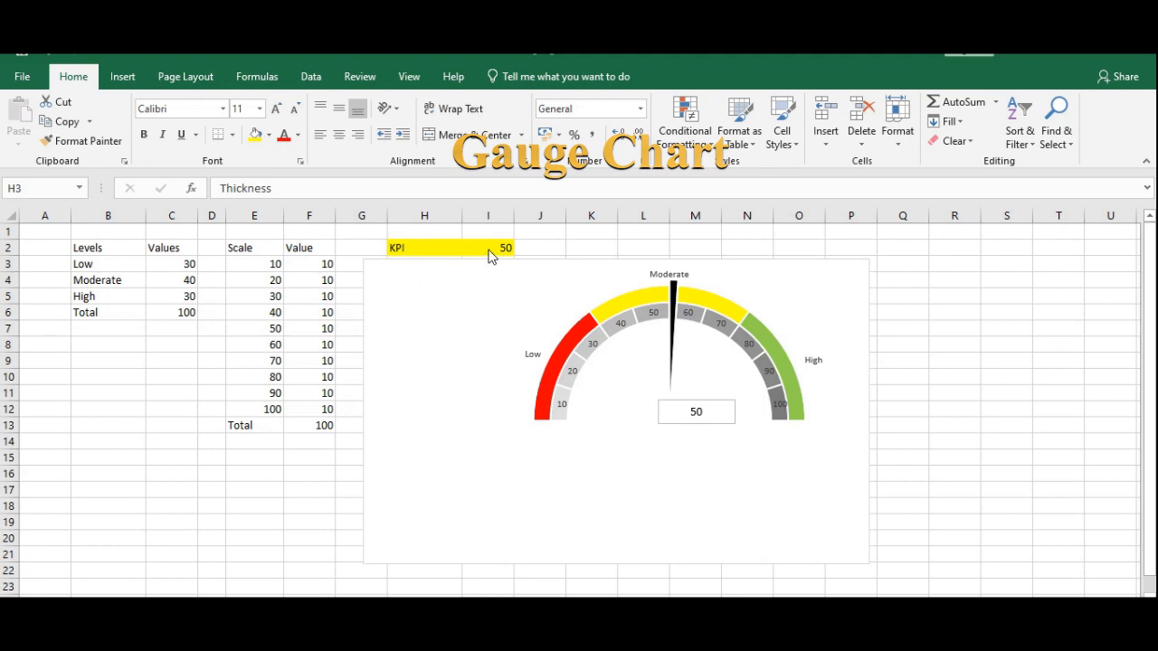
Review the Levels and Scale tables and the yellow KPI row holding 45
click(489, 248)
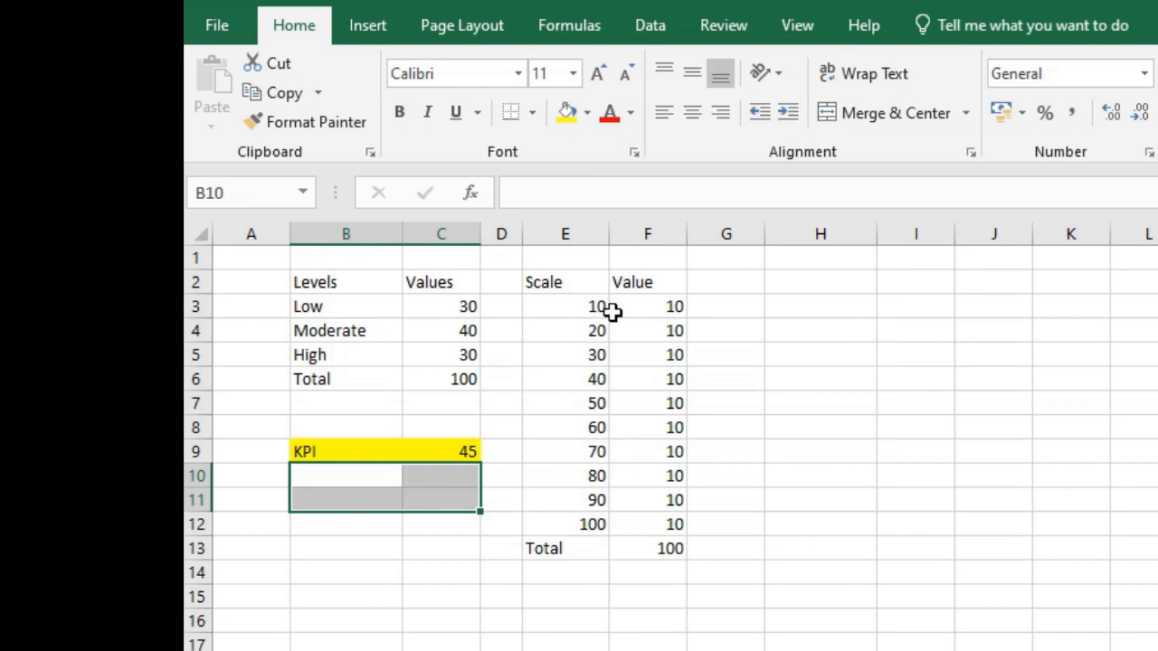
mouse_move(569, 293)
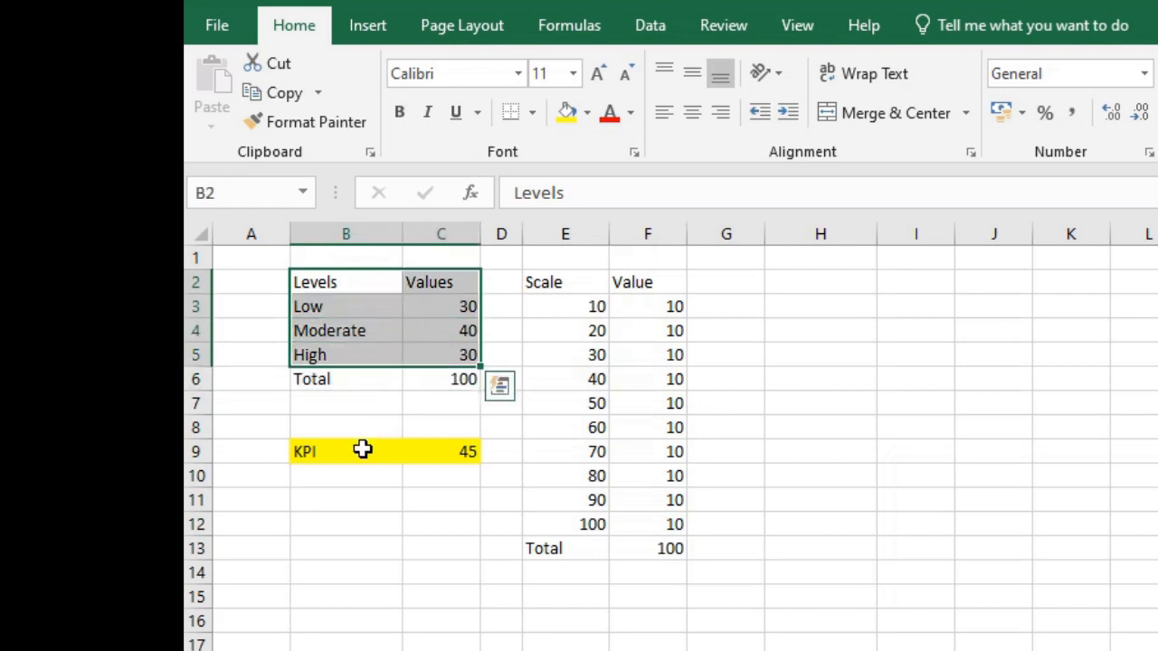
click(346, 452)
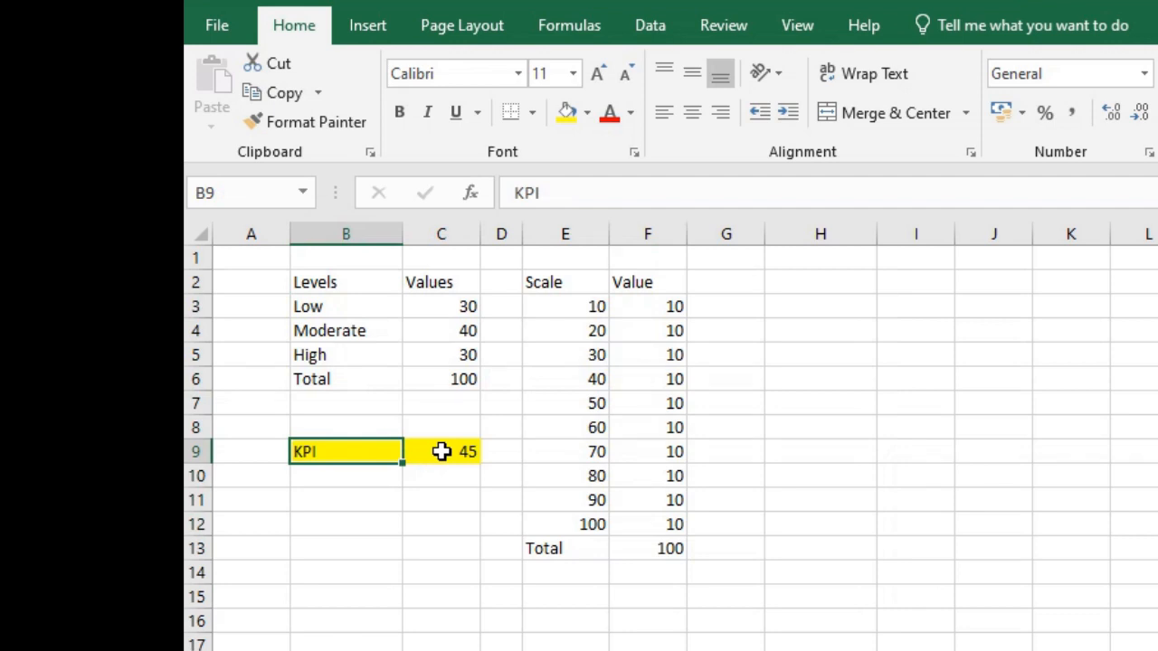
mouse_move(361, 474)
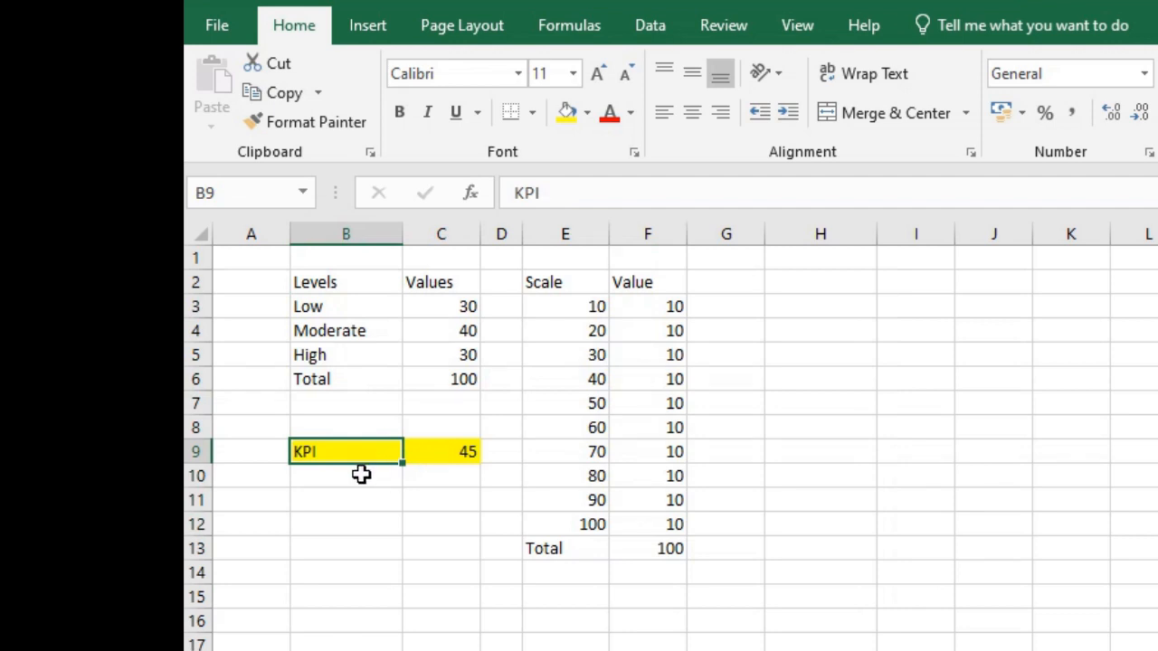
Add a Pointer row under the KPI with label 'Pointer' and value 2
click(346, 474)
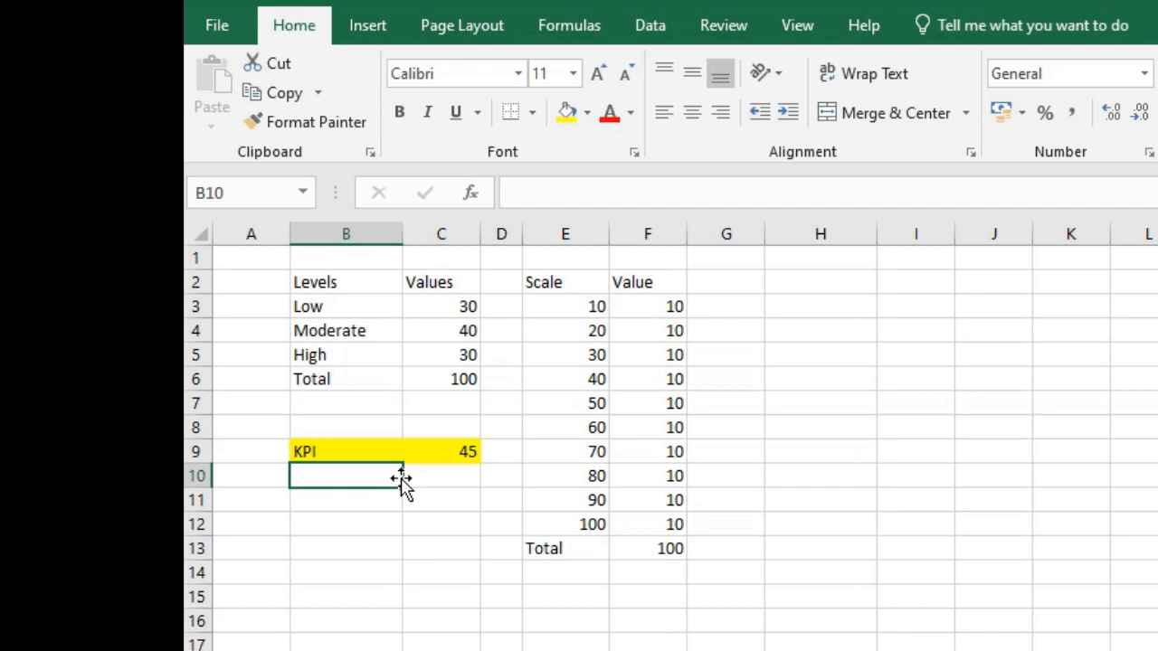
text(Poiter)
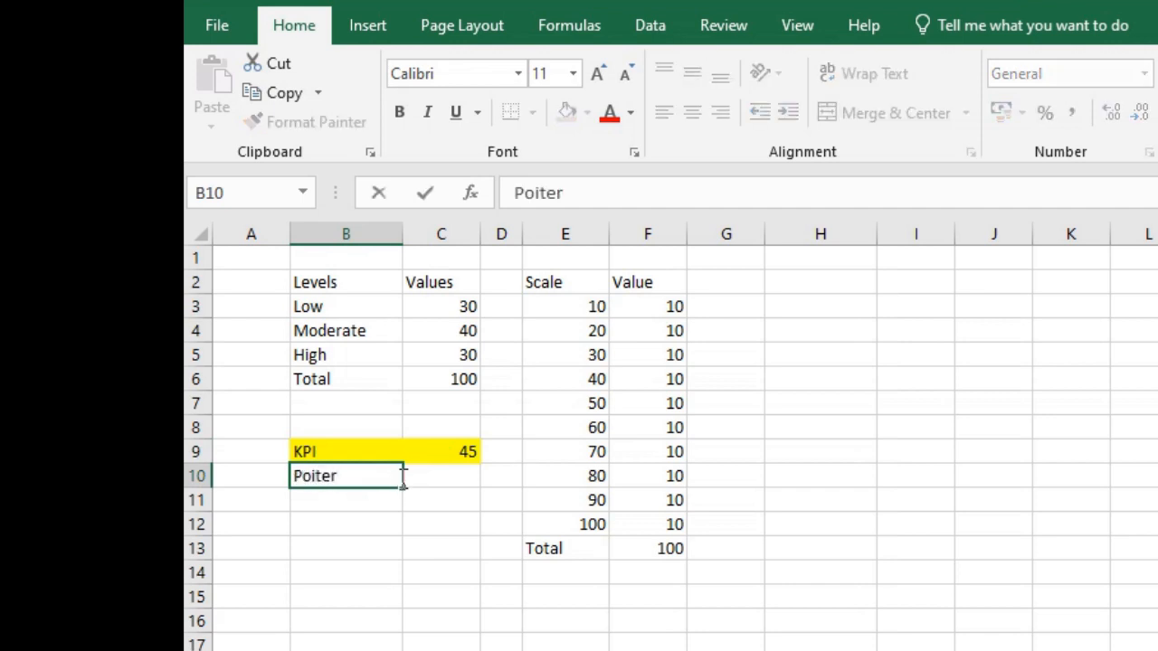
key(Backspace)
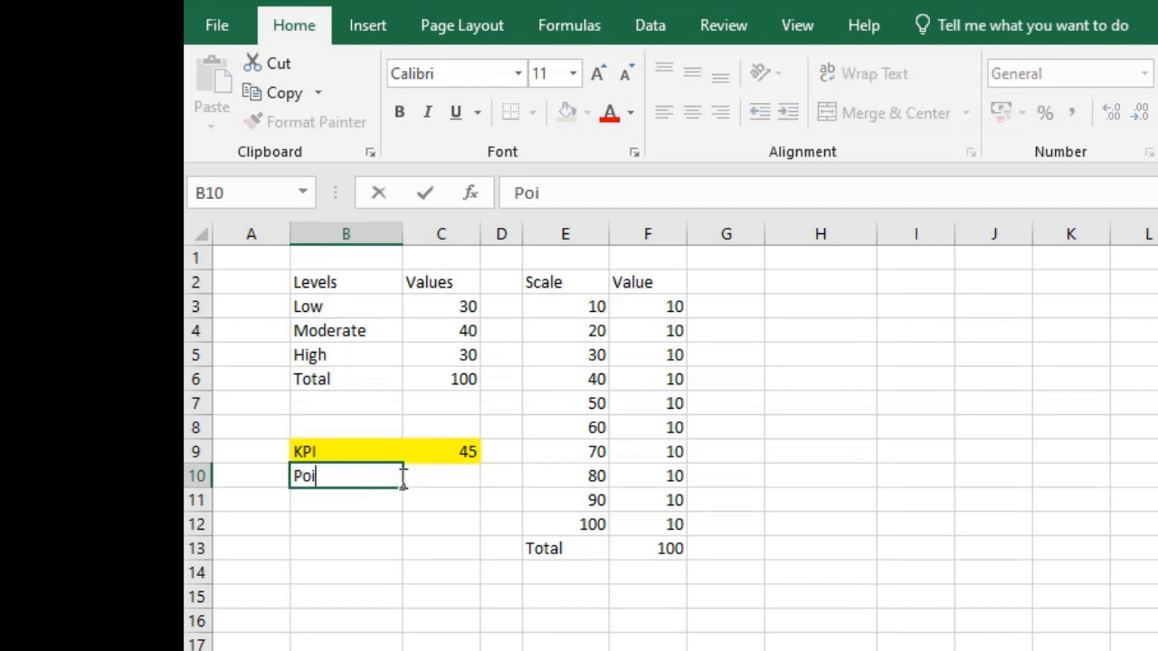
text(nter)
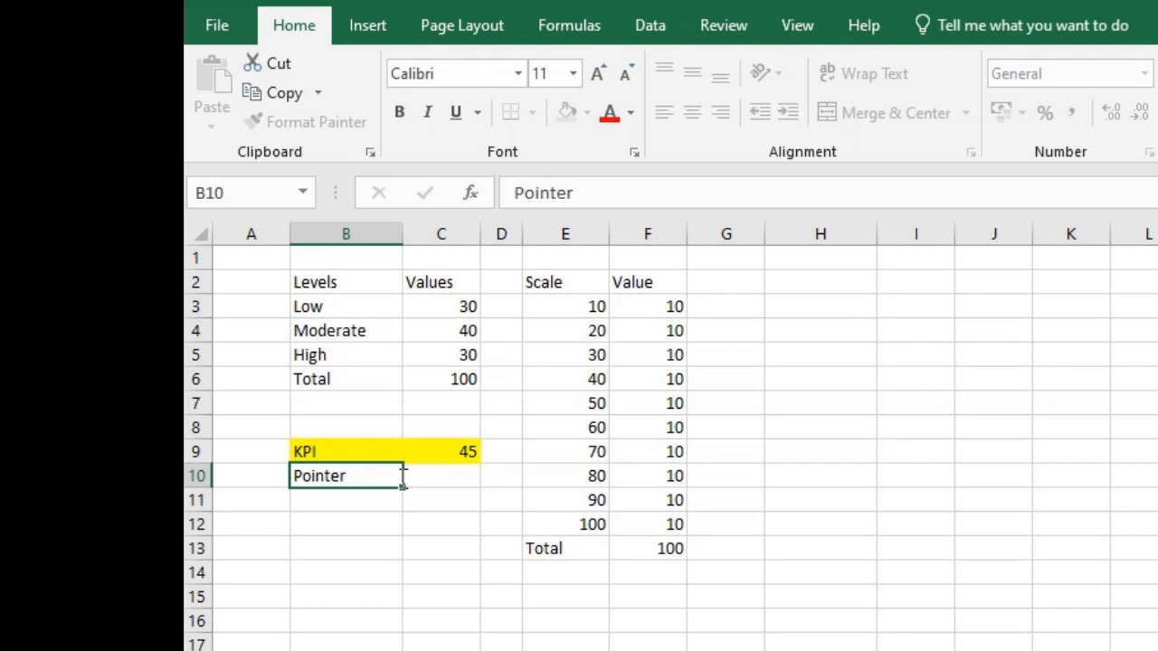
click(442, 476)
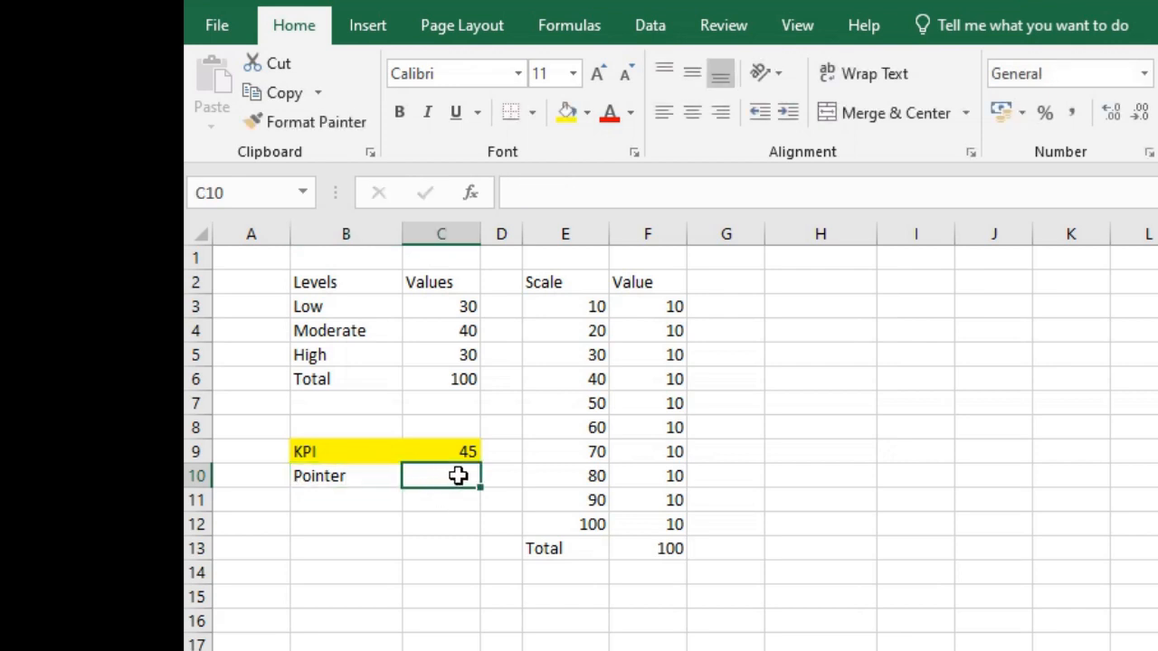
text(2)
click(442, 500)
text(=)
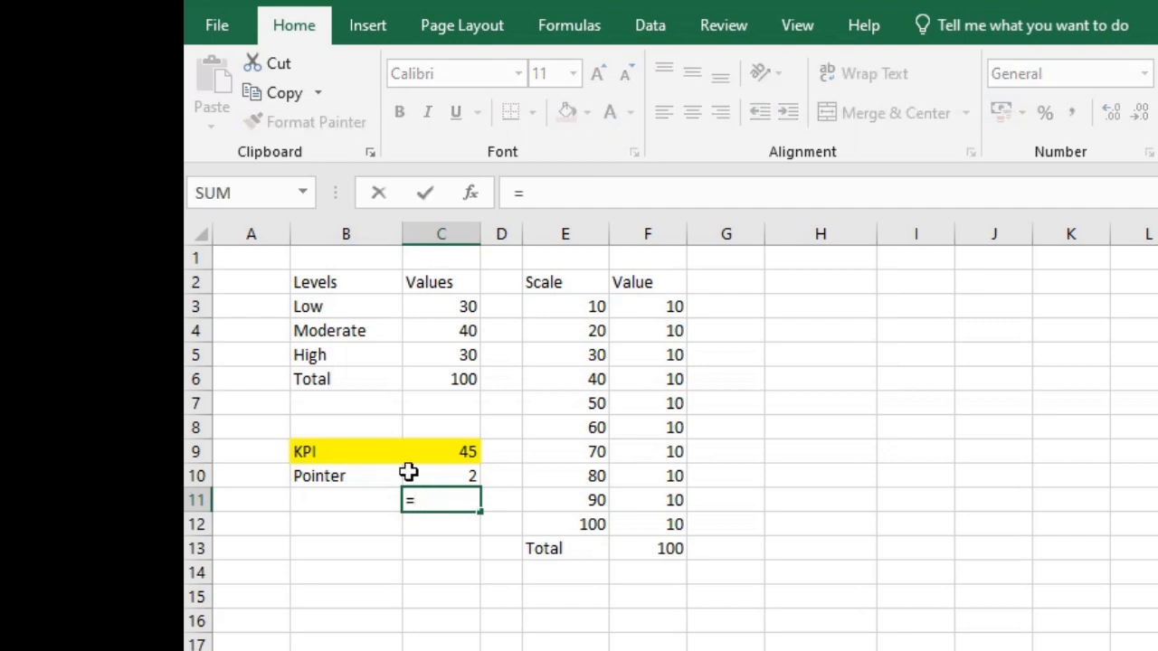
mouse_move(445, 378)
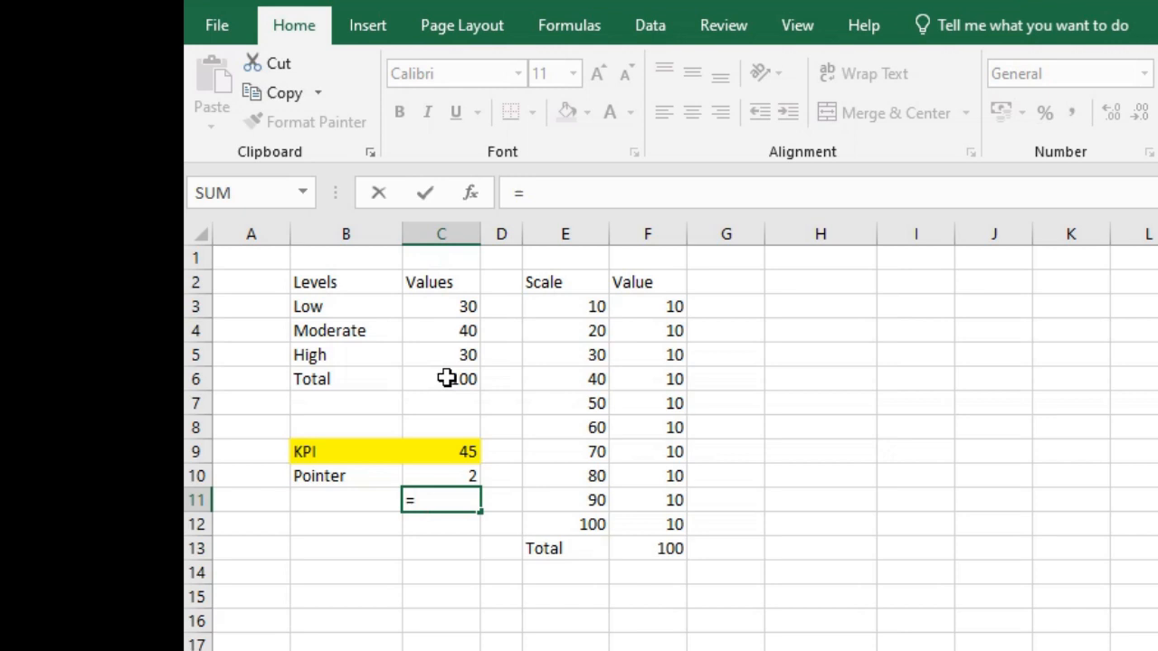
Compute the remaining amount below as =C6+F13-C9-C10, giving 153
click(441, 378)
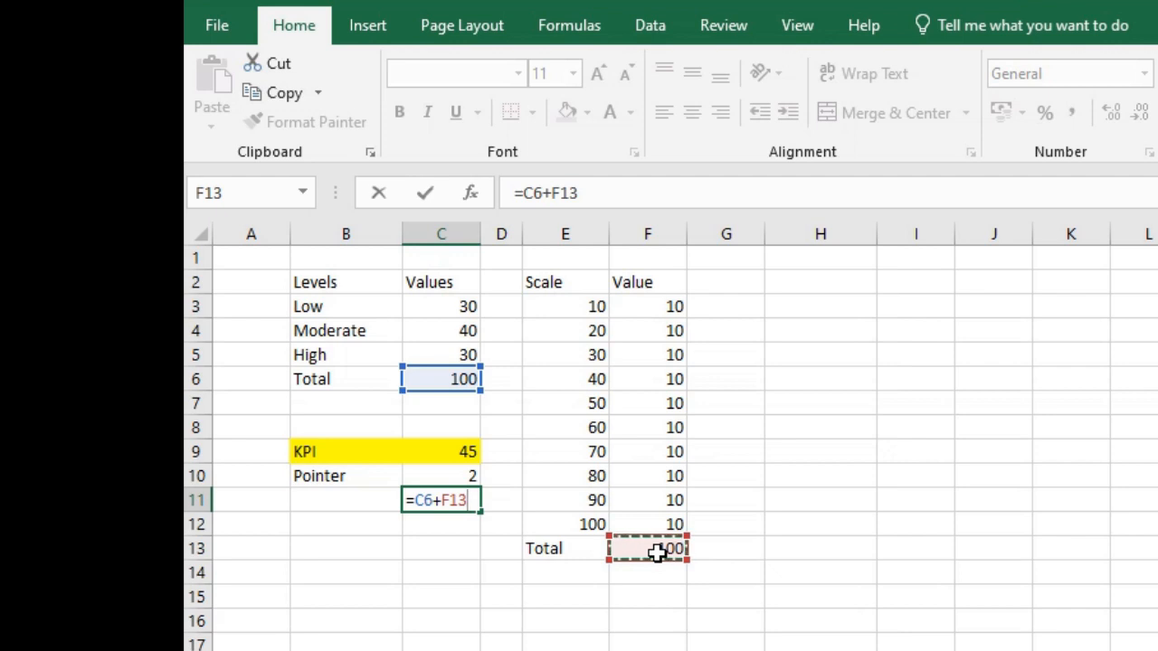
text(-)
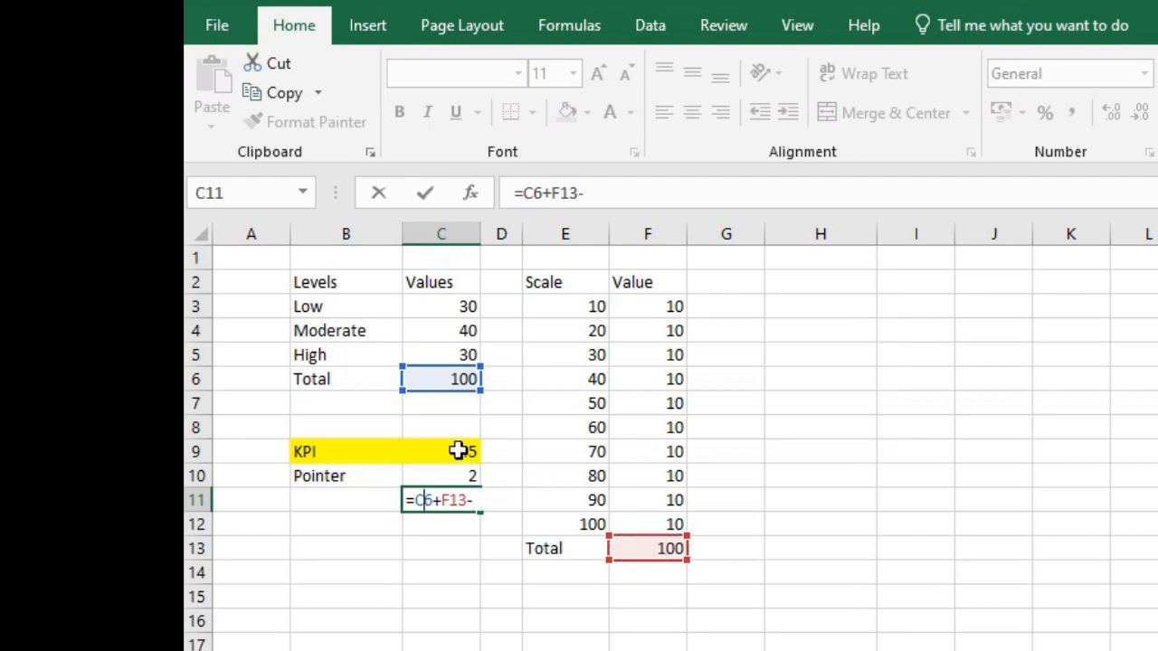
click(441, 450)
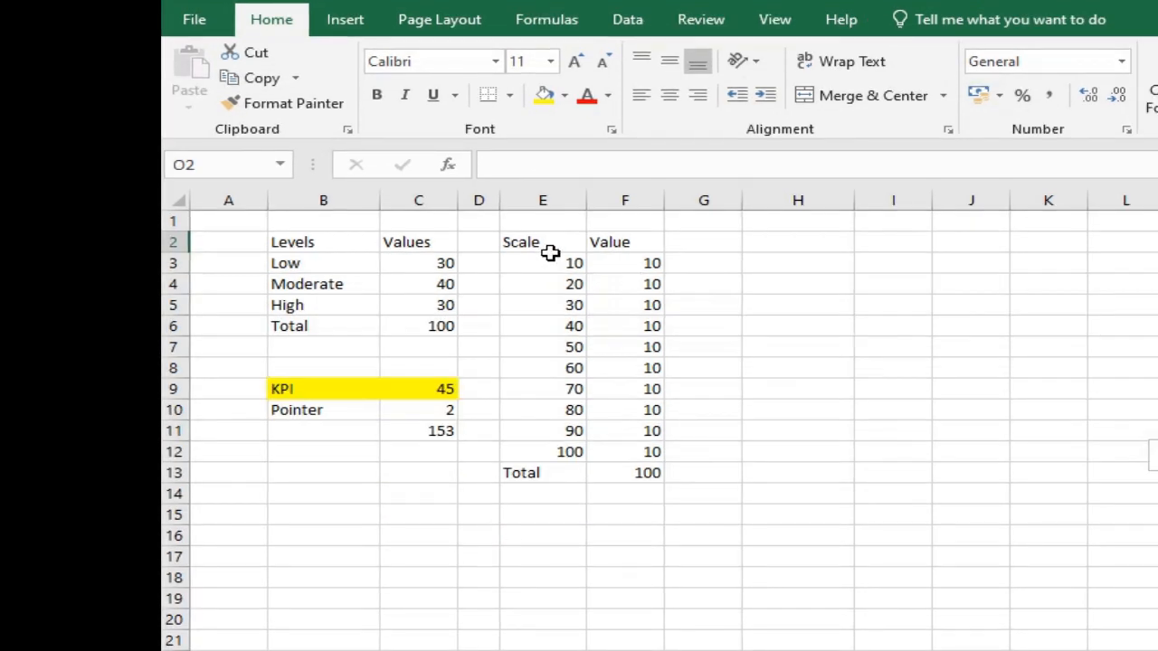
Insert a doughnut chart from the scale Value column F3:F13
click(543, 263)
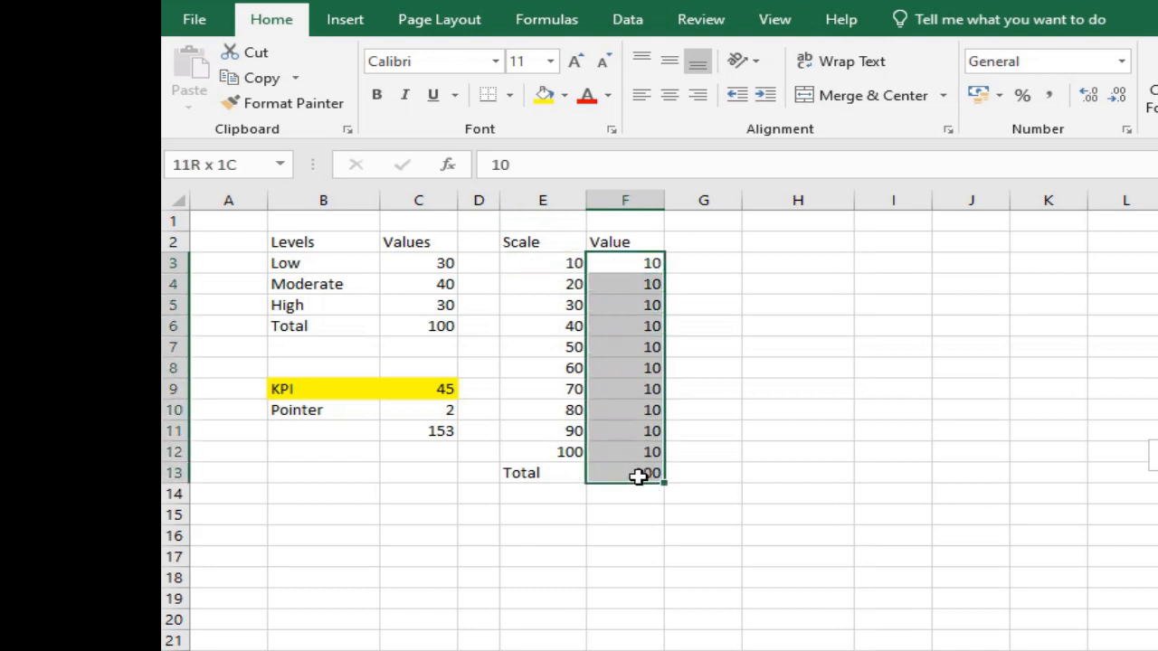
click(343, 18)
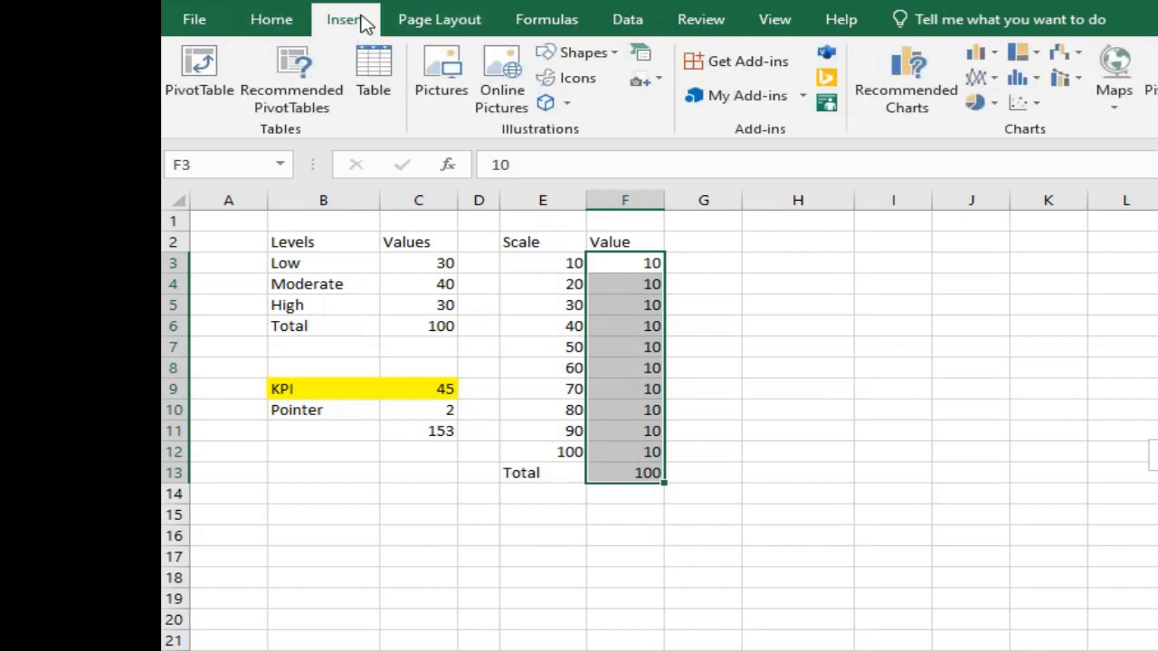
click(975, 101)
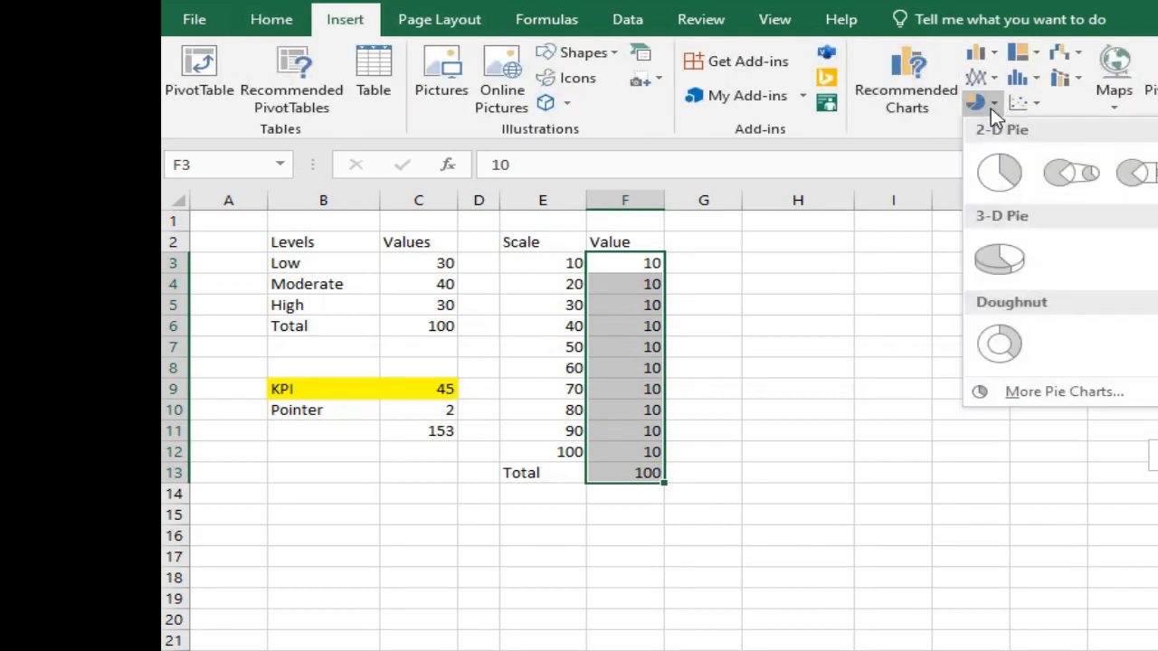
click(999, 343)
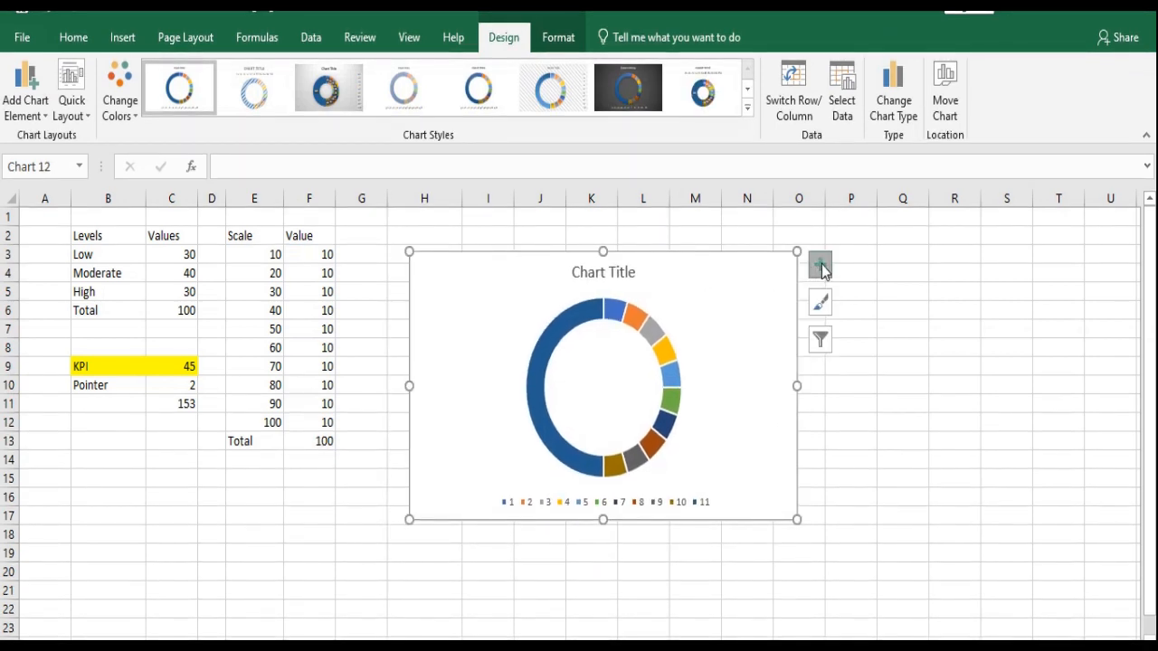
Remove the chart legend and rotate the first slice to 270° so the scale arcs sit on top
click(820, 265)
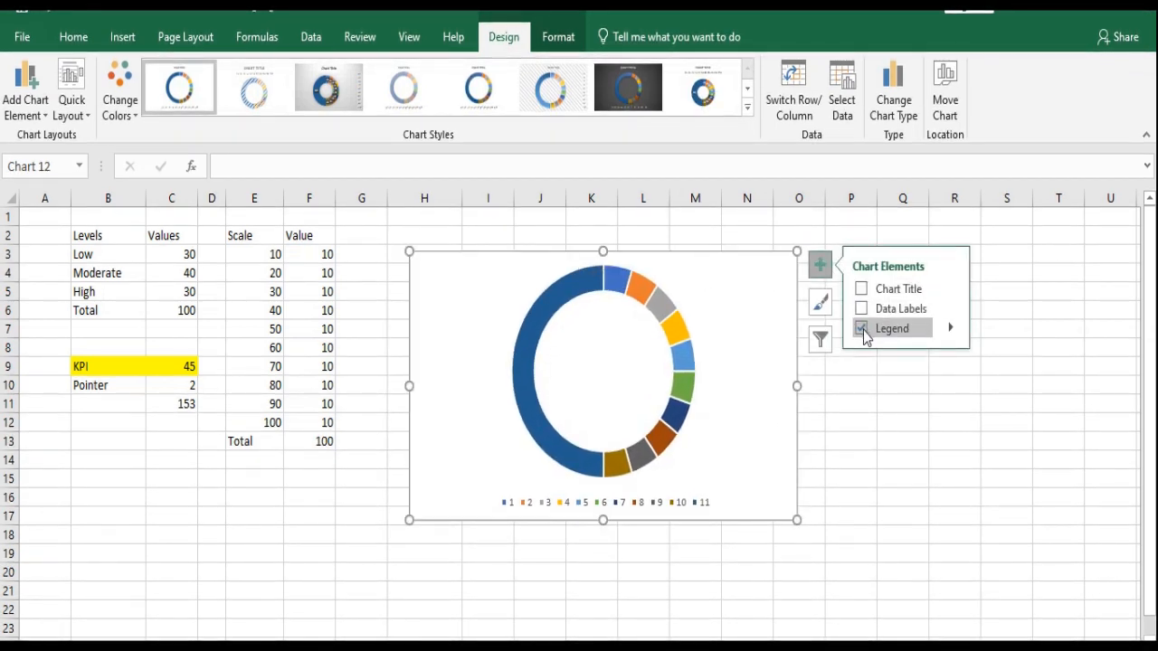
click(861, 327)
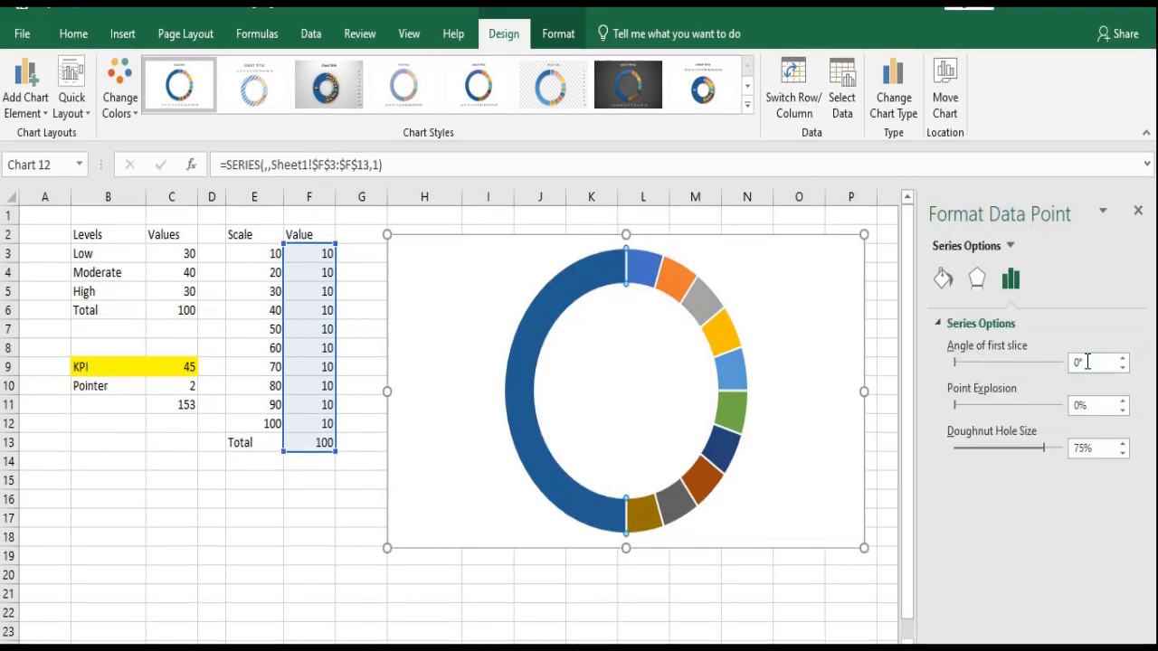
text(27)
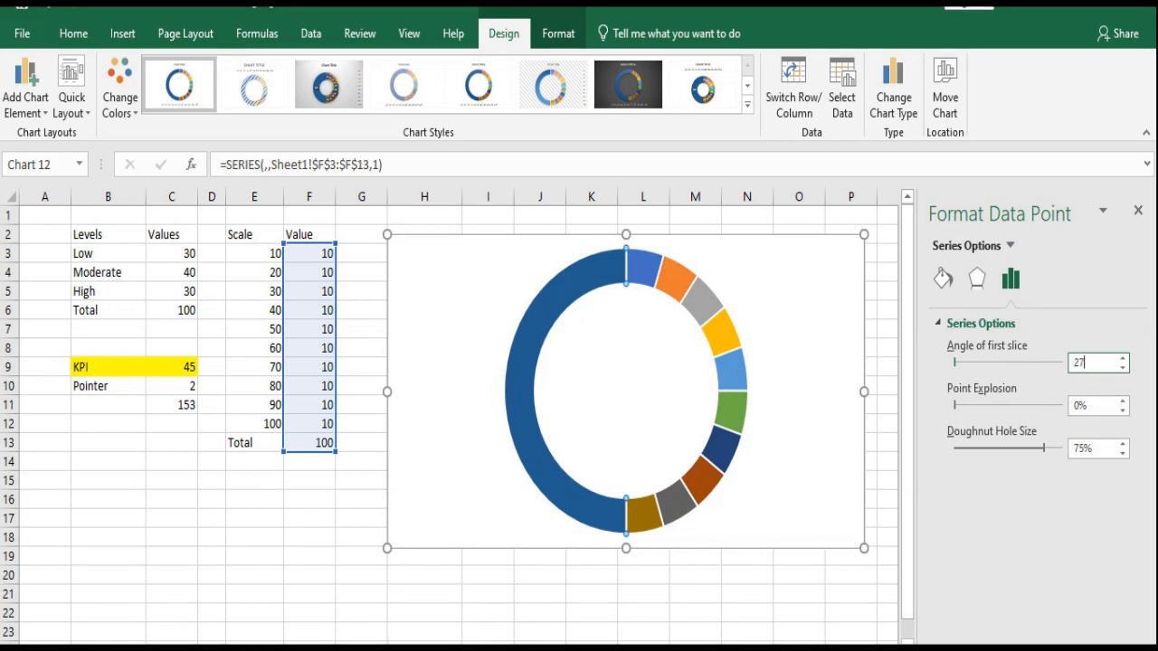
text(270°)
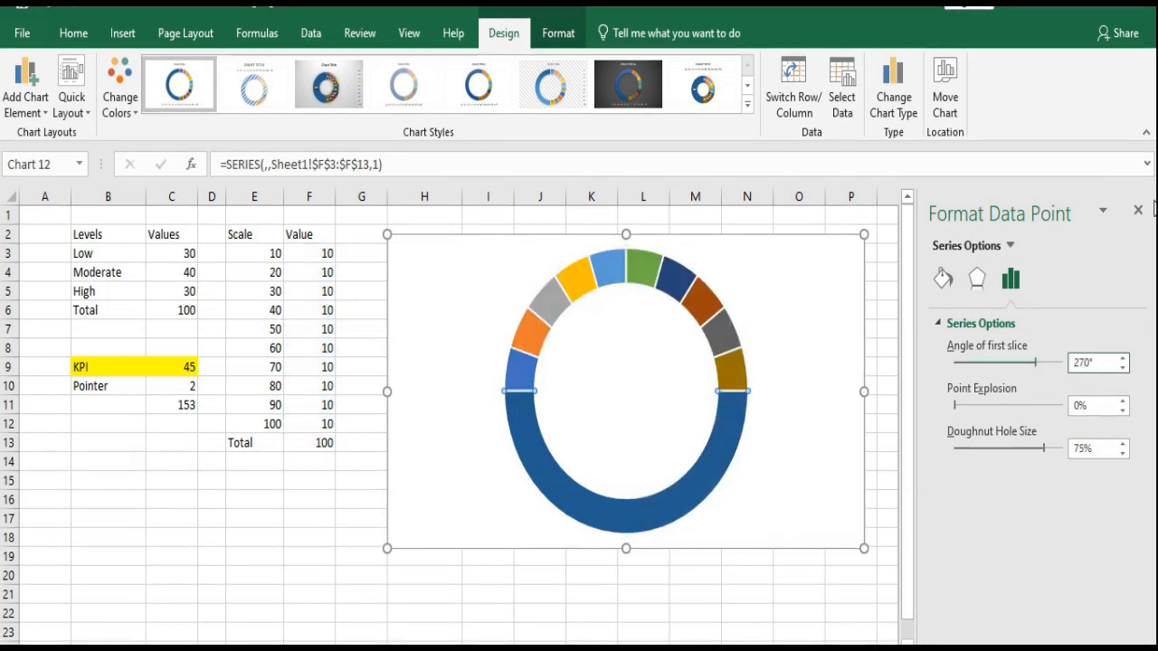
click(1139, 210)
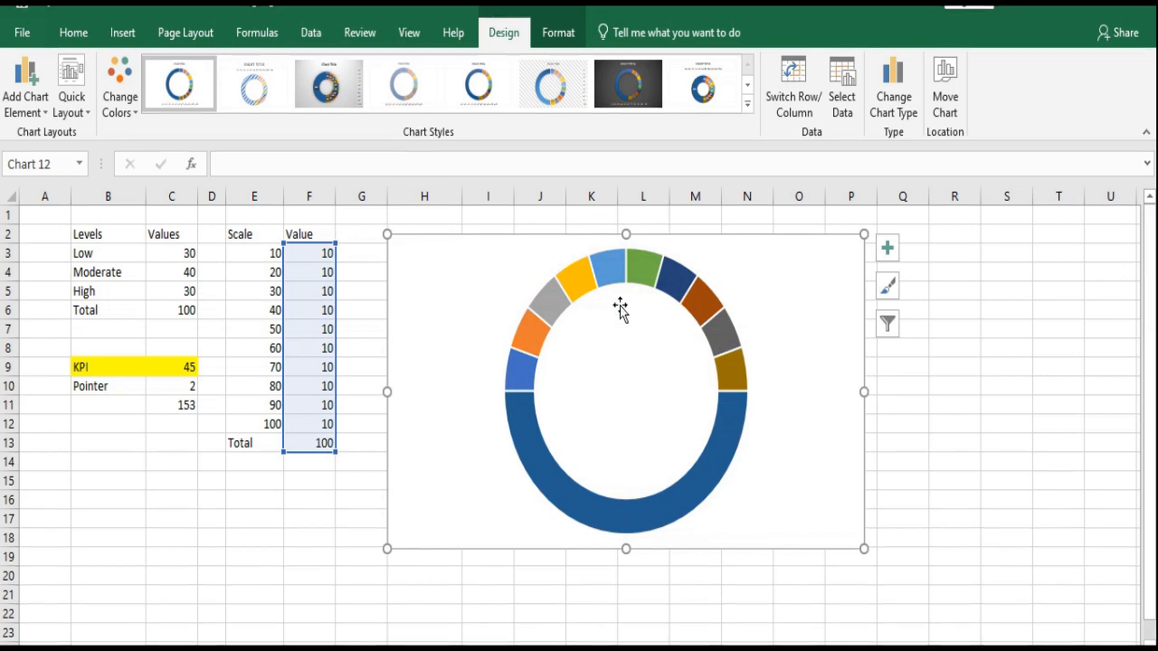
Apply the monochromatic grey colour palette to the doughnut series
click(120, 87)
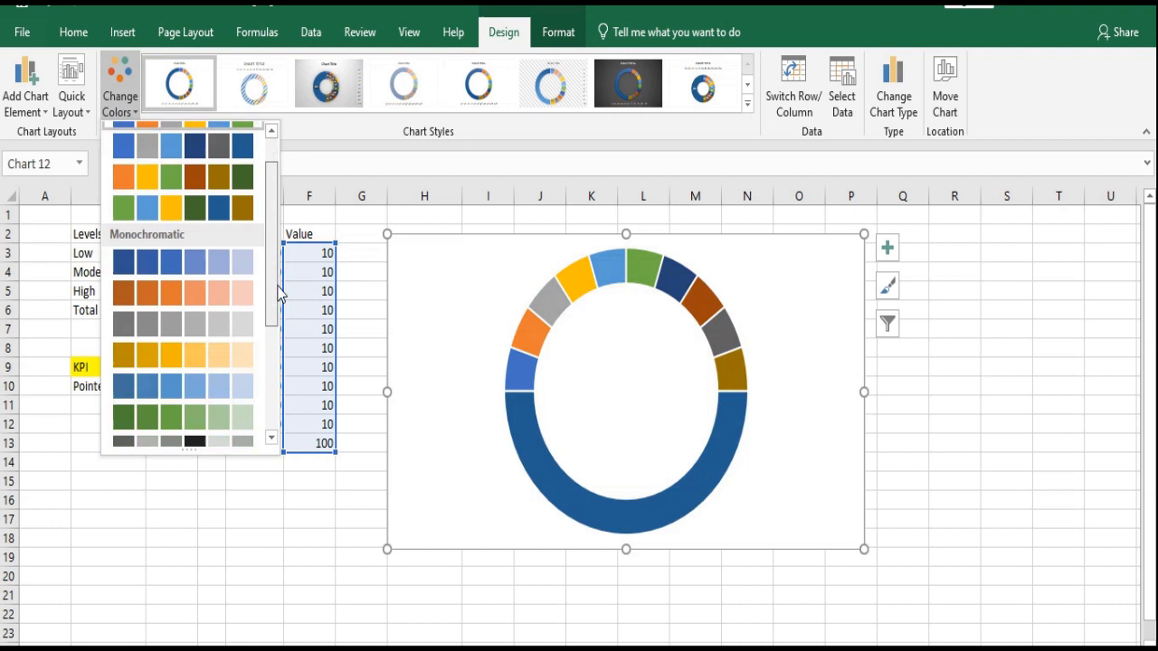
scroll(down, 3)
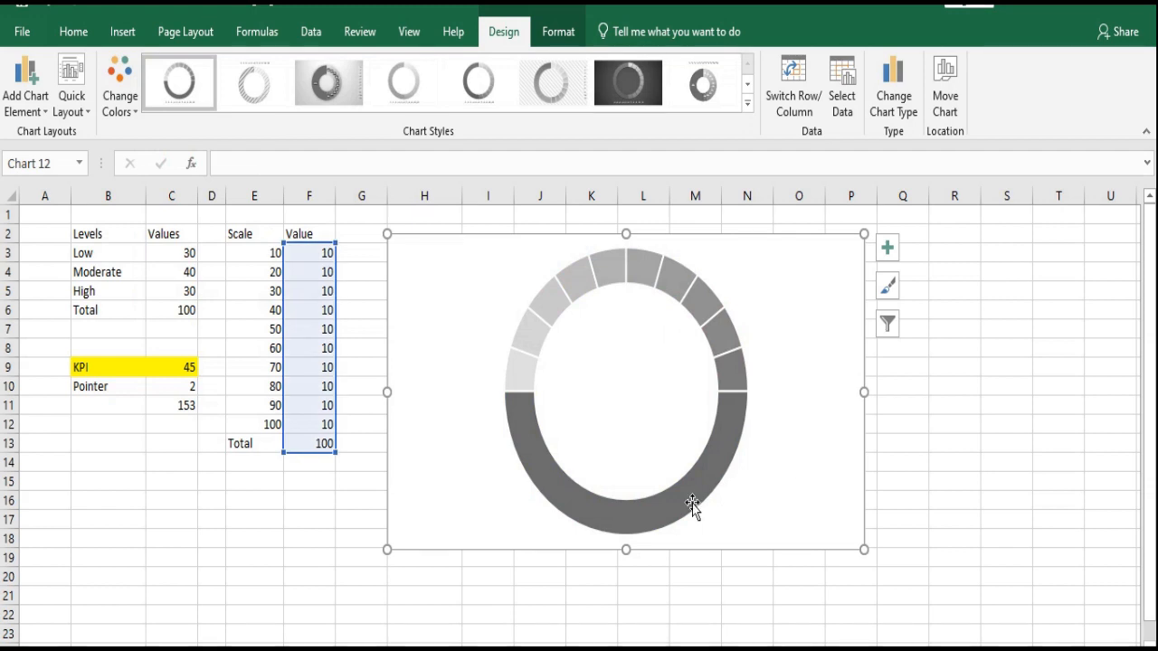
click(691, 506)
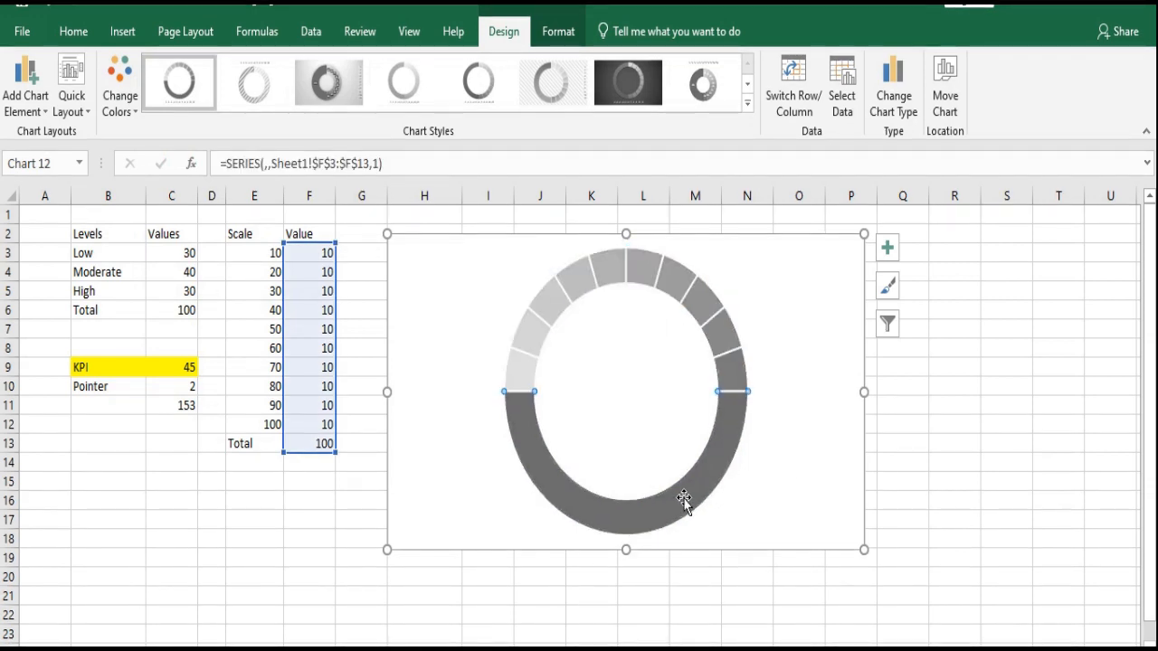
Give the large total slice no fill, leaving only the grey semicircular scale arc
right_click(684, 499)
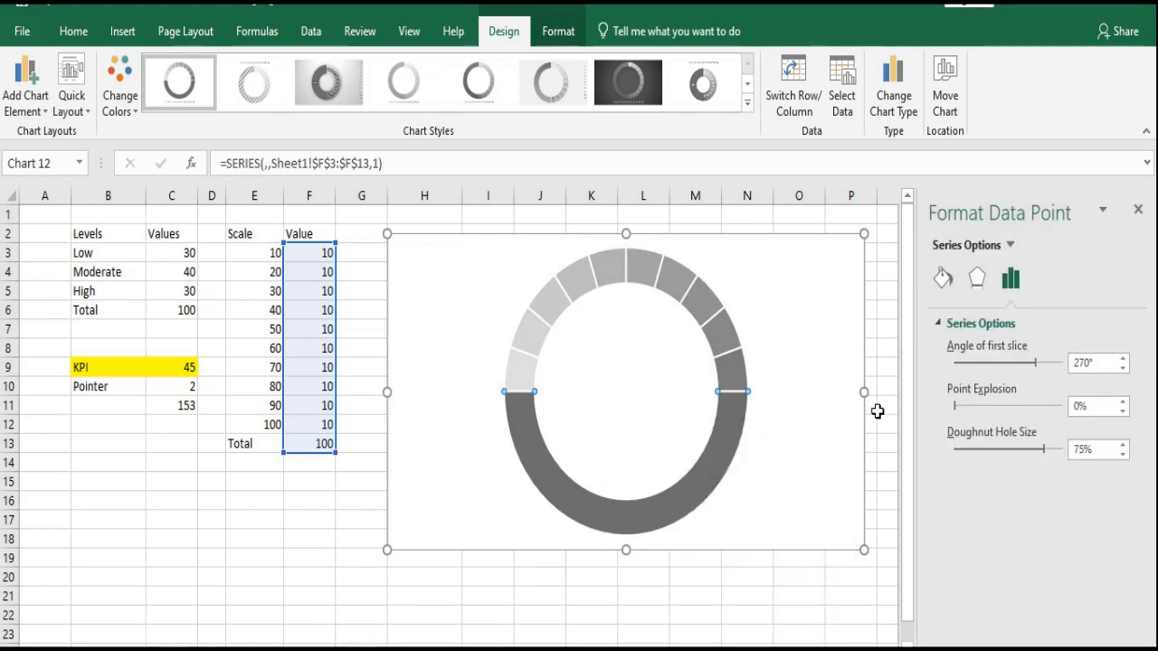
click(943, 279)
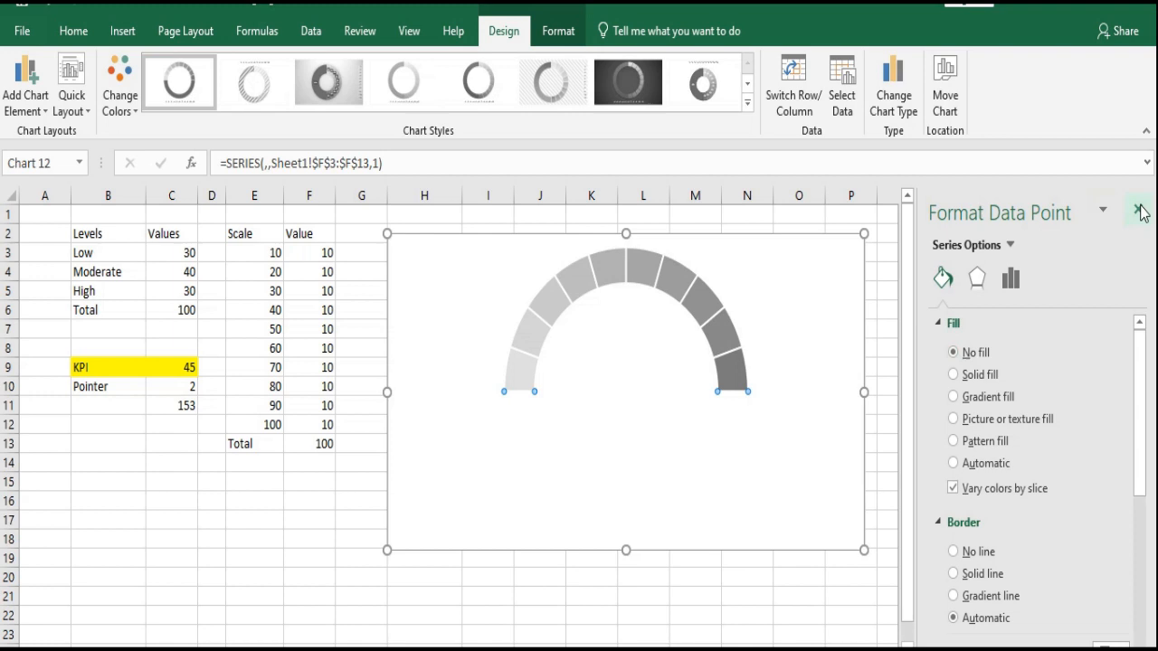
click(1143, 214)
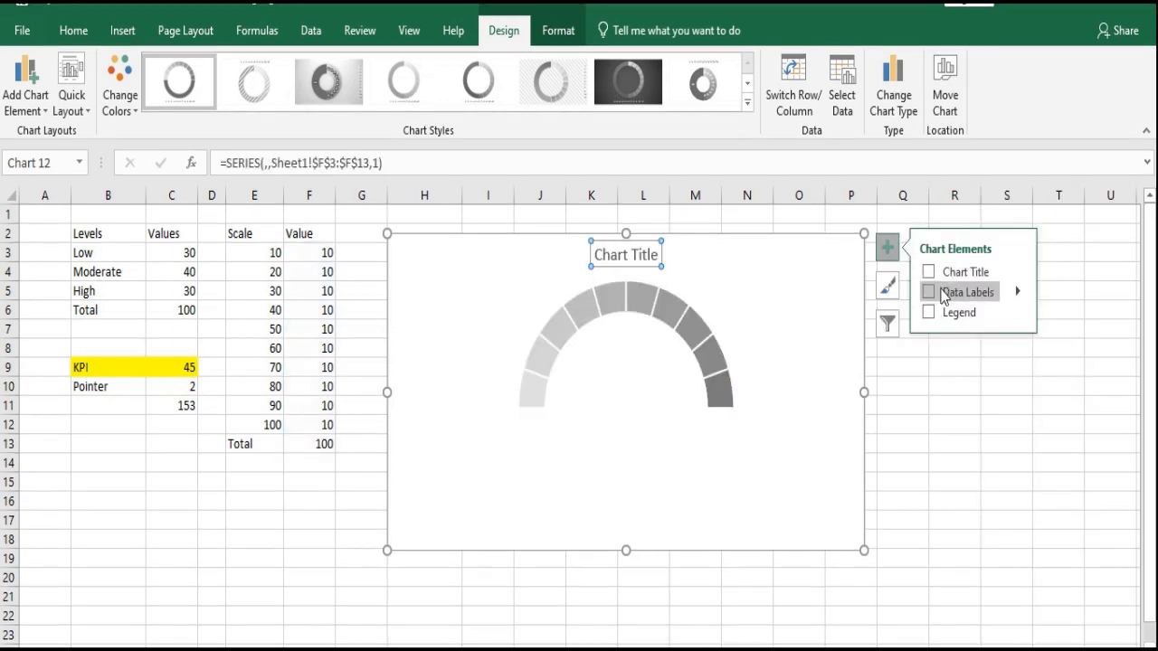
Label the arc slices with the scale numbers 10–100 from E3:E12 instead of slice values
click(928, 291)
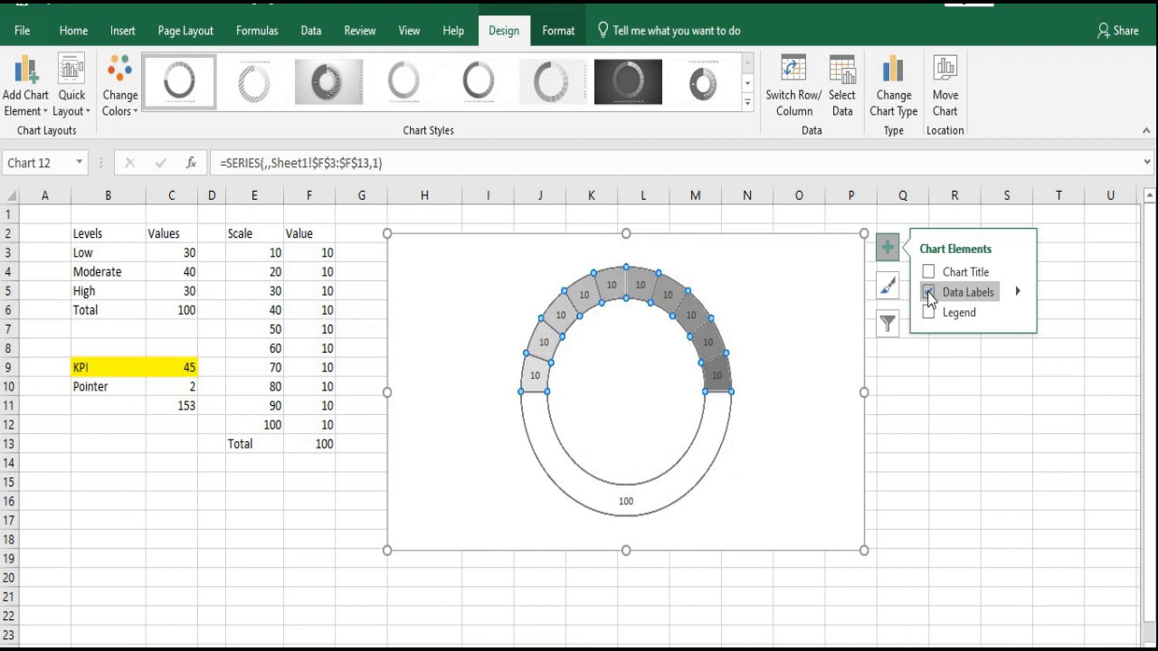
click(1017, 291)
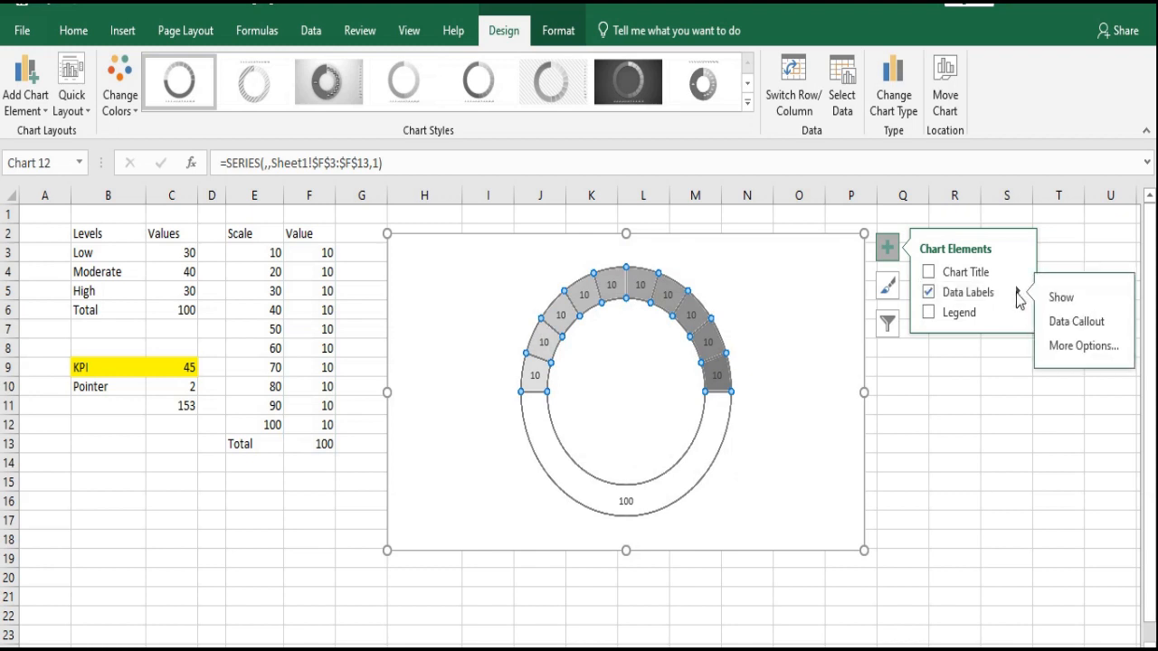
click(1082, 346)
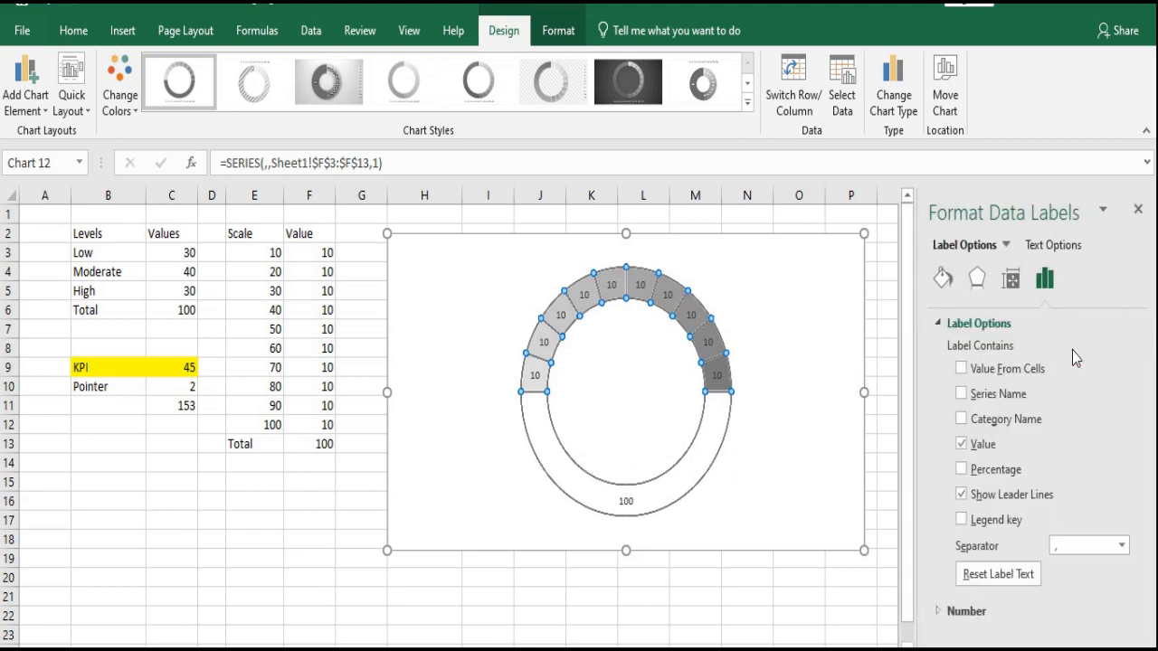
click(960, 369)
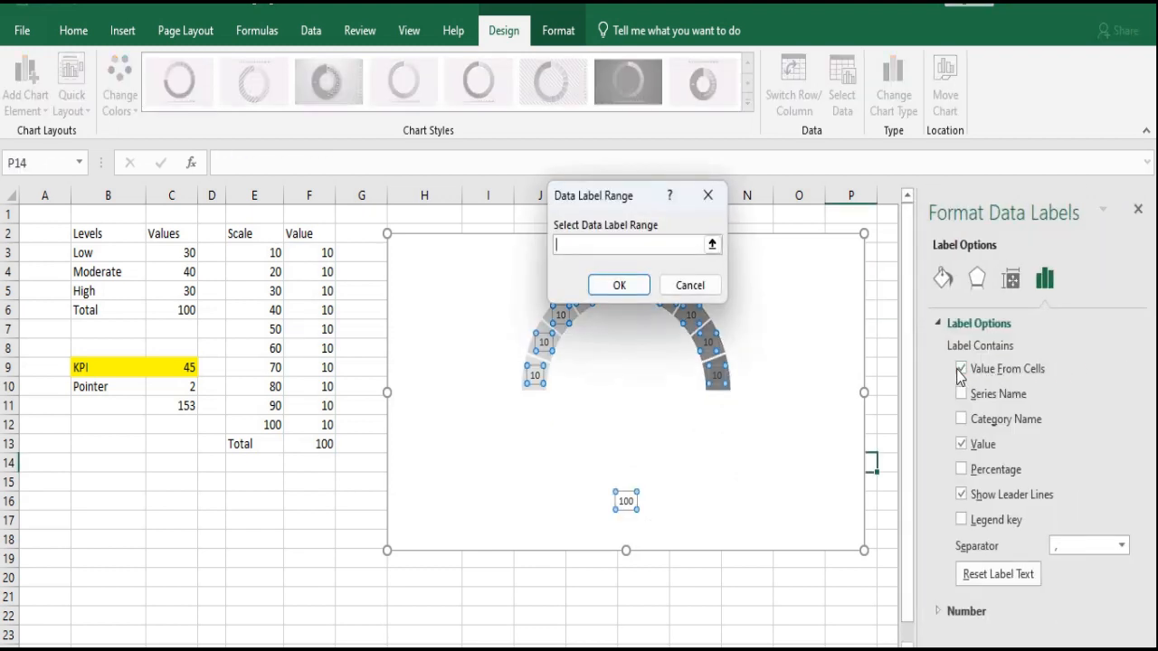
click(713, 246)
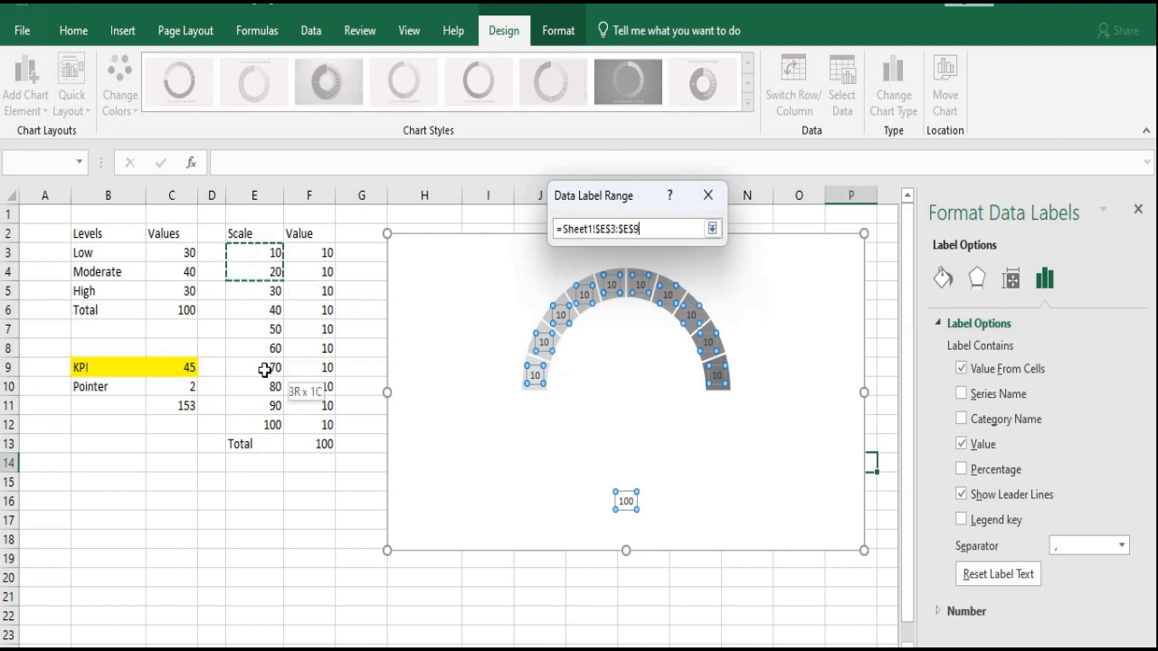
drag(253, 253, 254, 423)
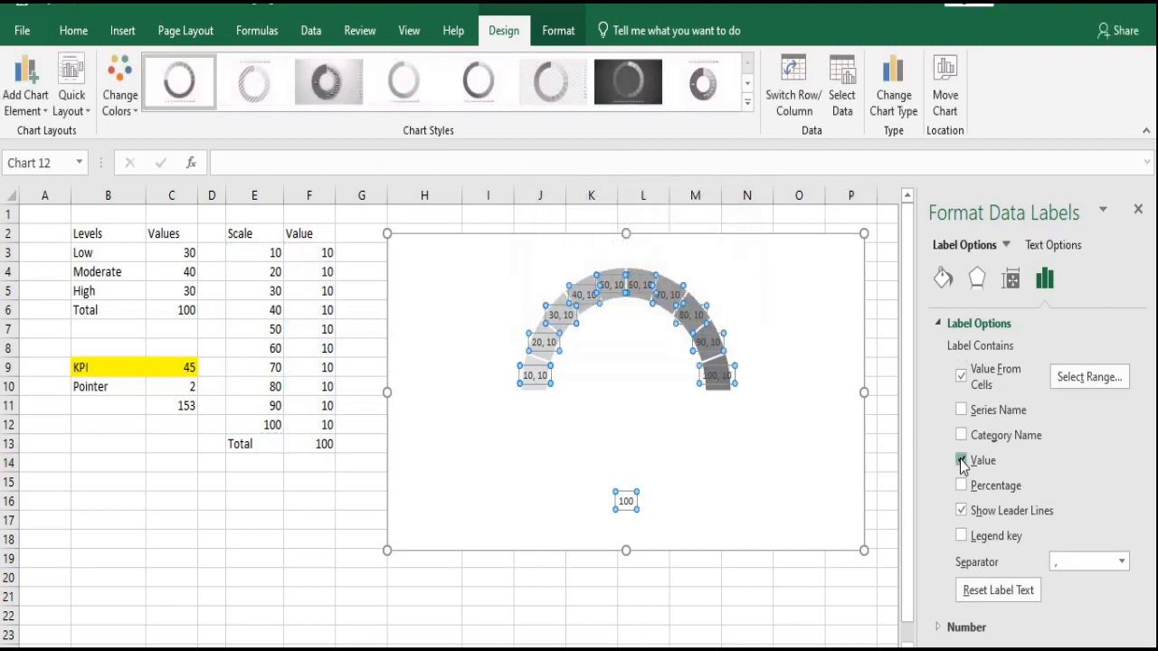
click(961, 460)
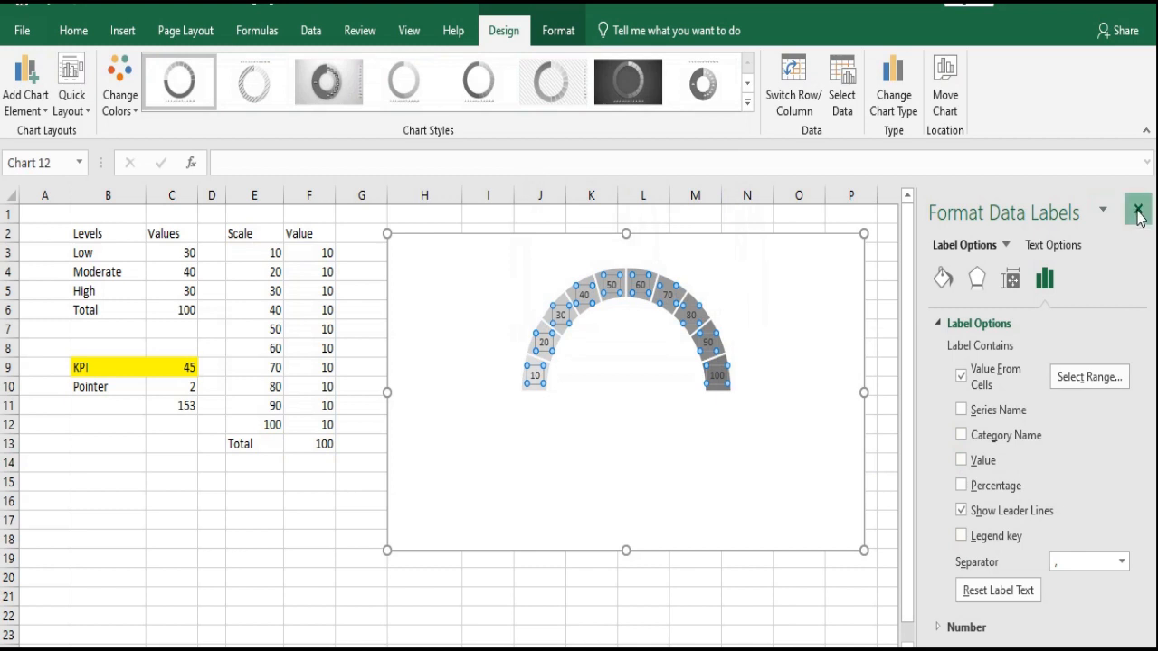
click(1138, 209)
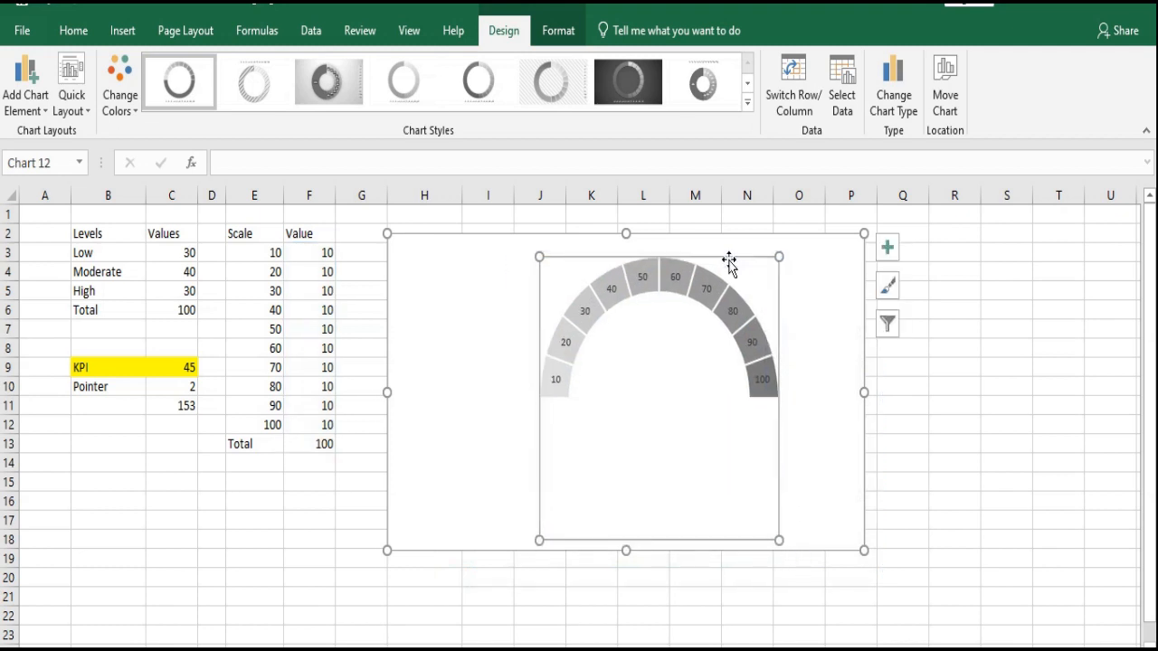
mouse_move(461, 418)
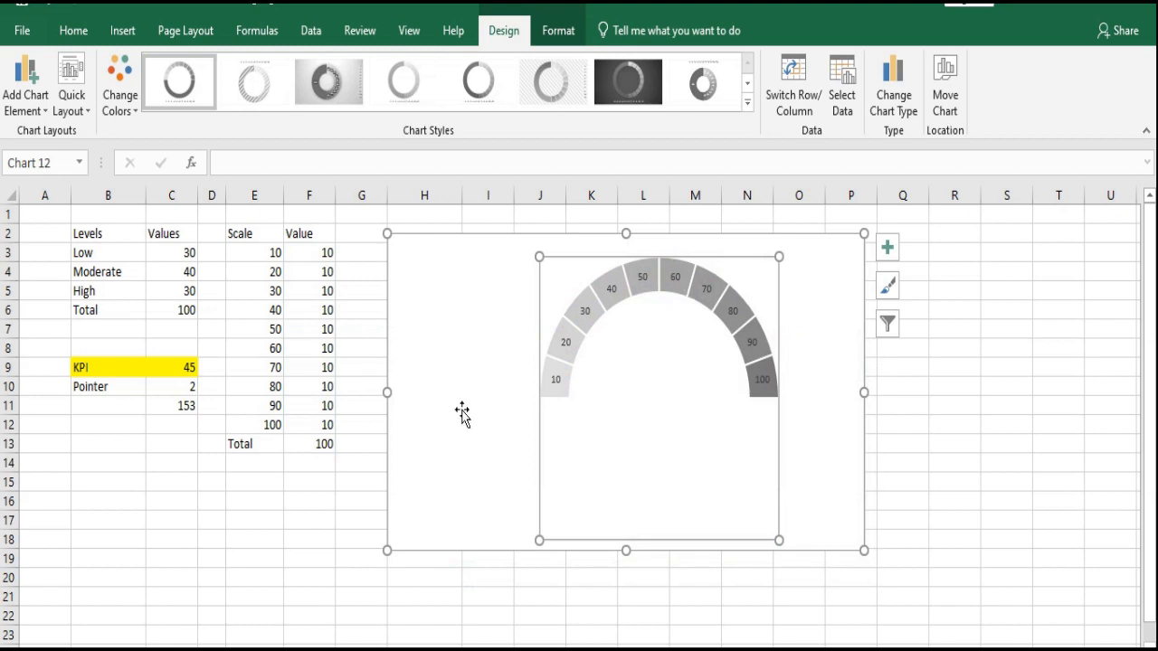
mouse_move(557, 424)
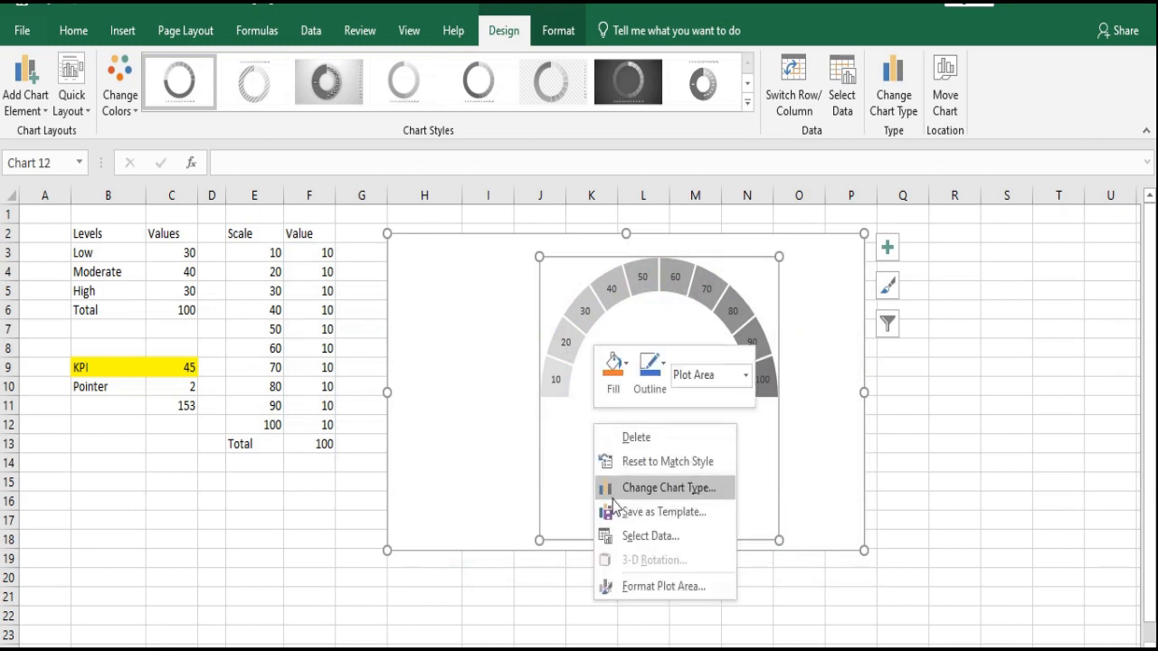
Add a second series from the Levels values C3:C6 as an outer ring via Select Data
click(650, 535)
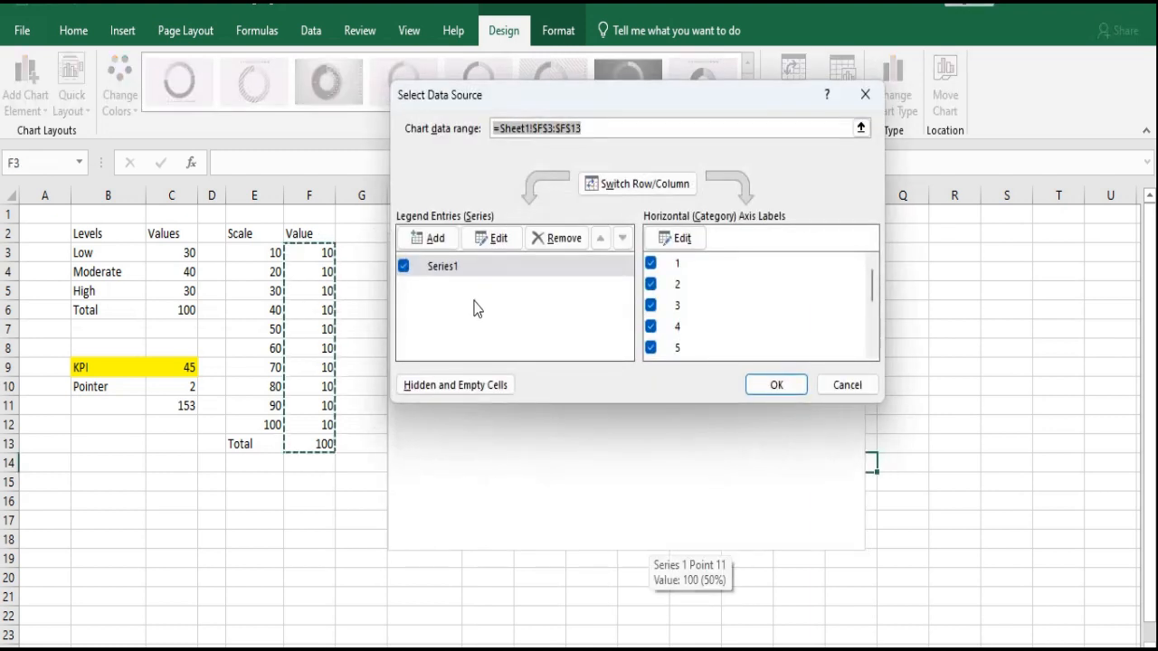
click(492, 239)
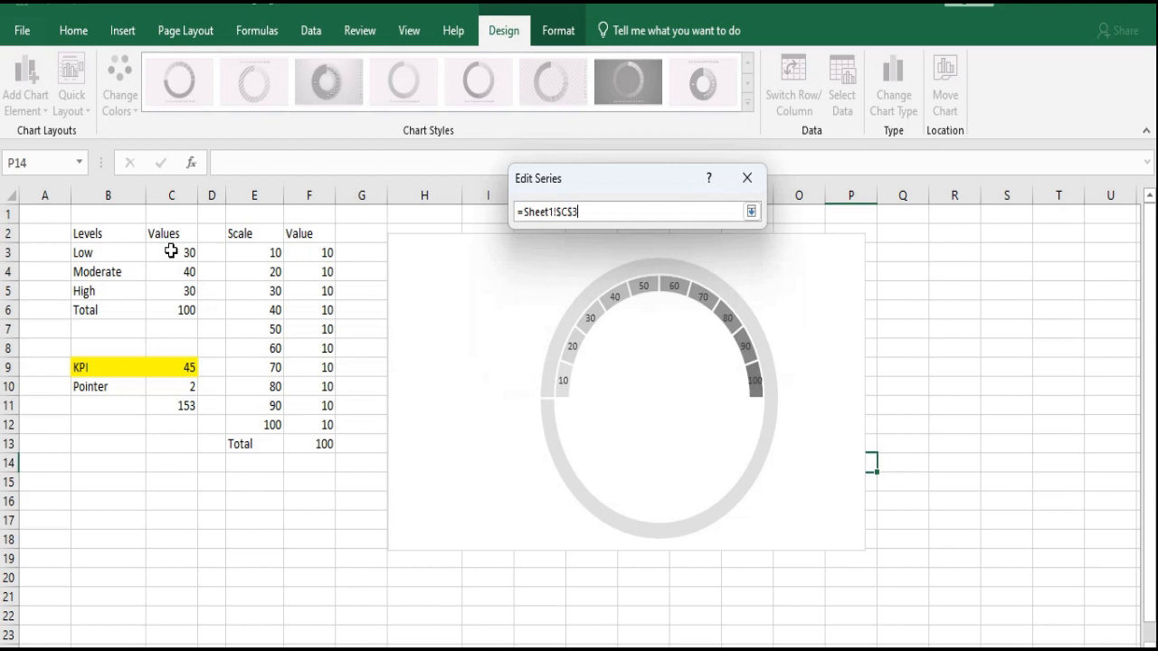
drag(172, 251, 172, 310)
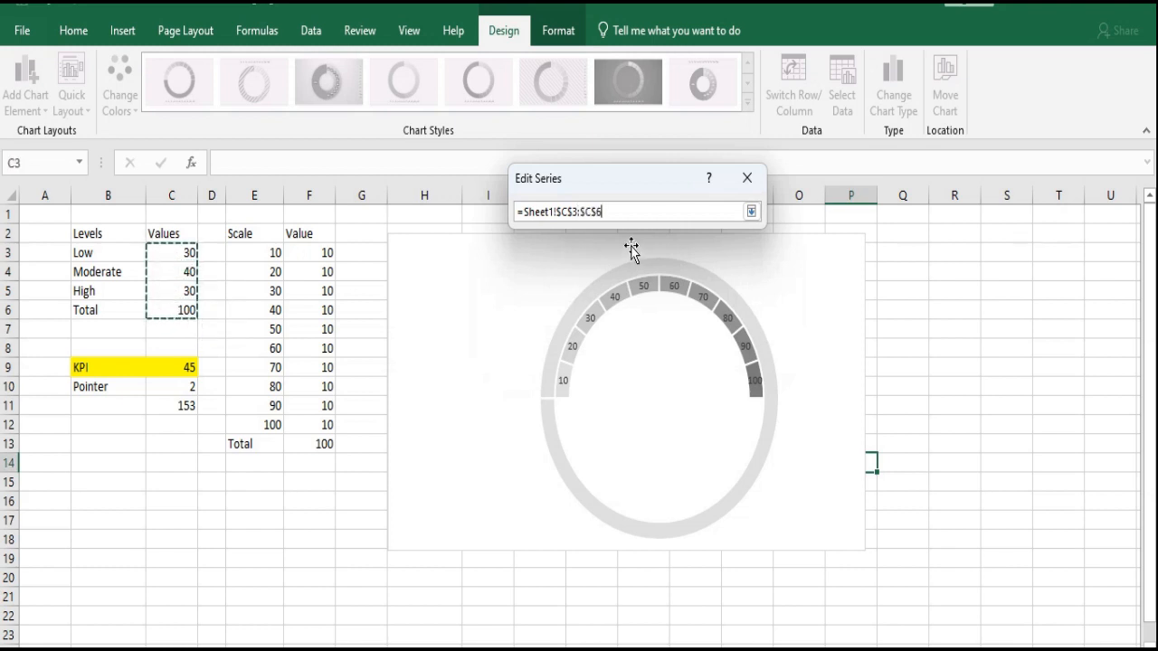
click(751, 210)
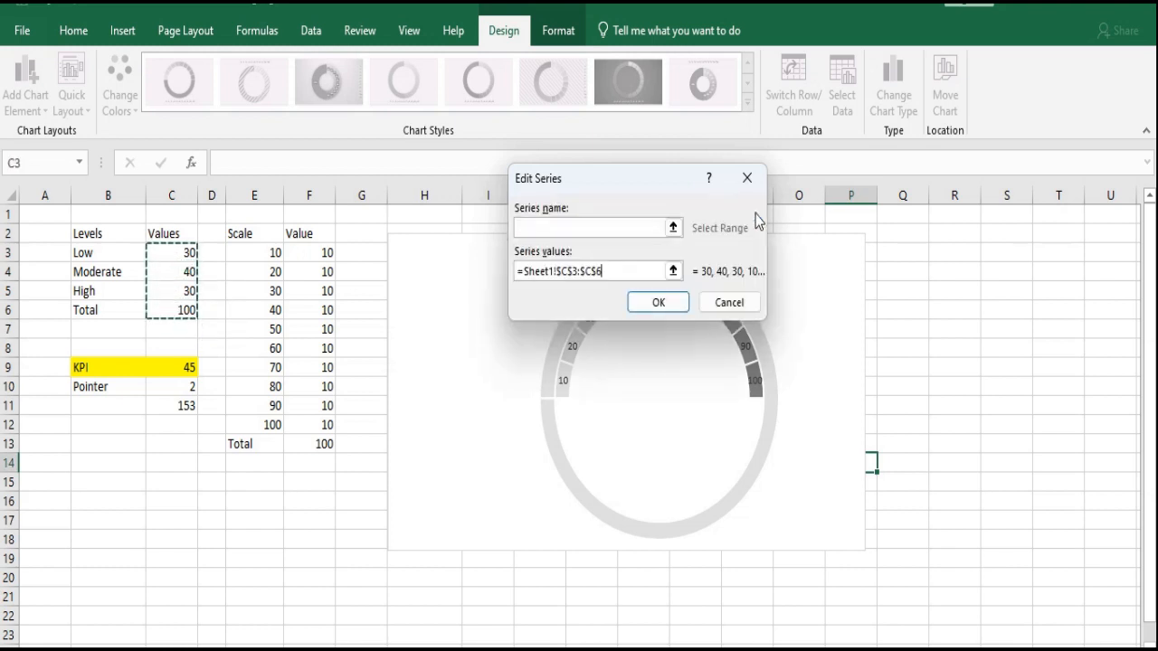
click(659, 302)
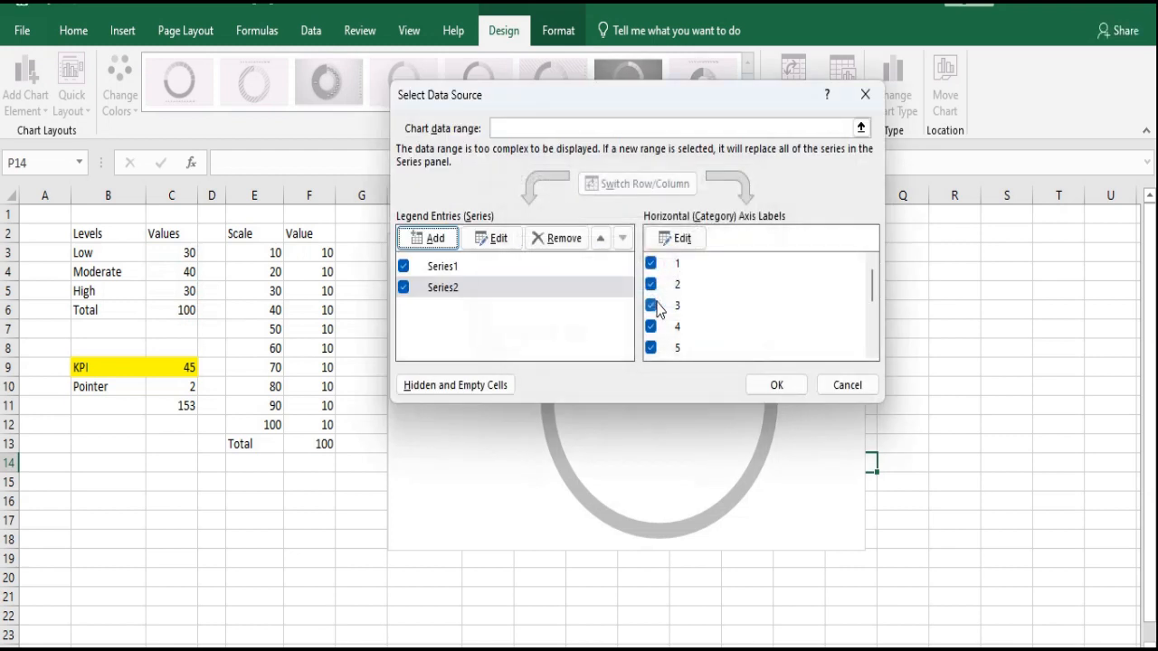
click(774, 383)
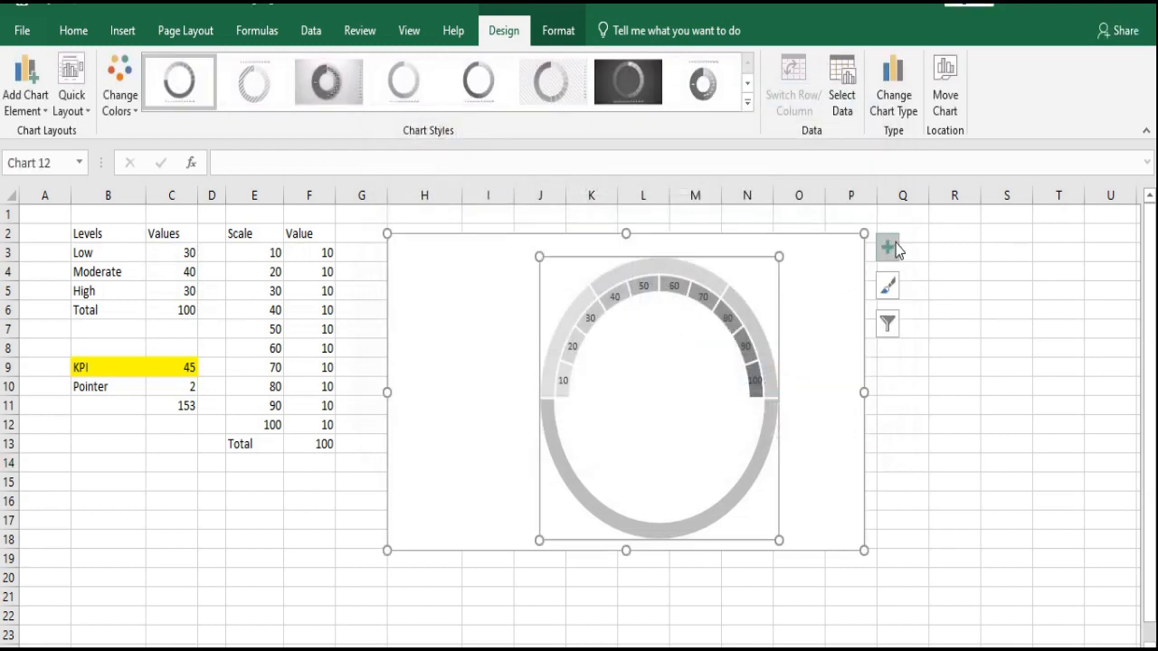
click(886, 246)
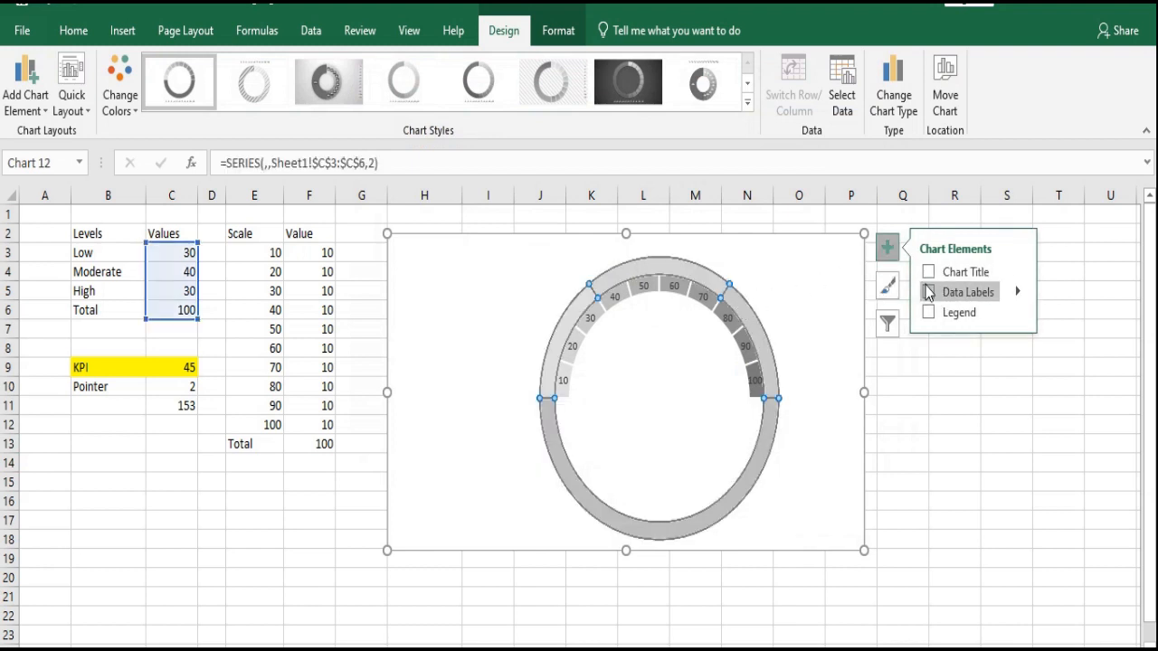
Label the outer ring with Low, Moderate, High from B3:B5, without values or leader lines
click(928, 291)
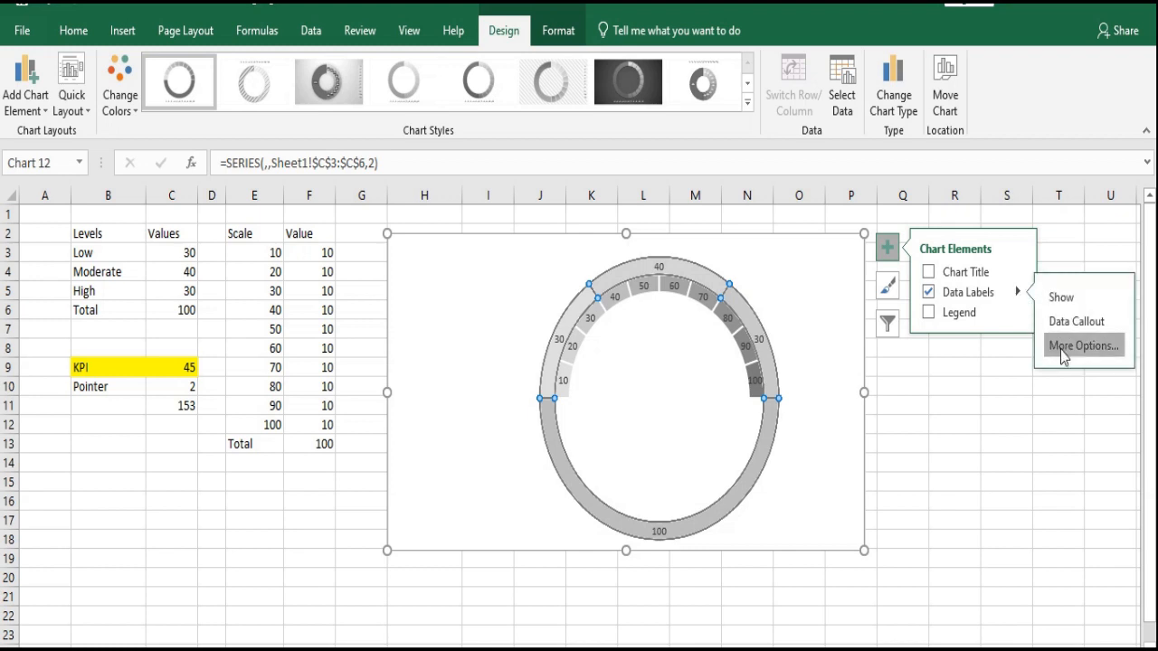
click(1082, 346)
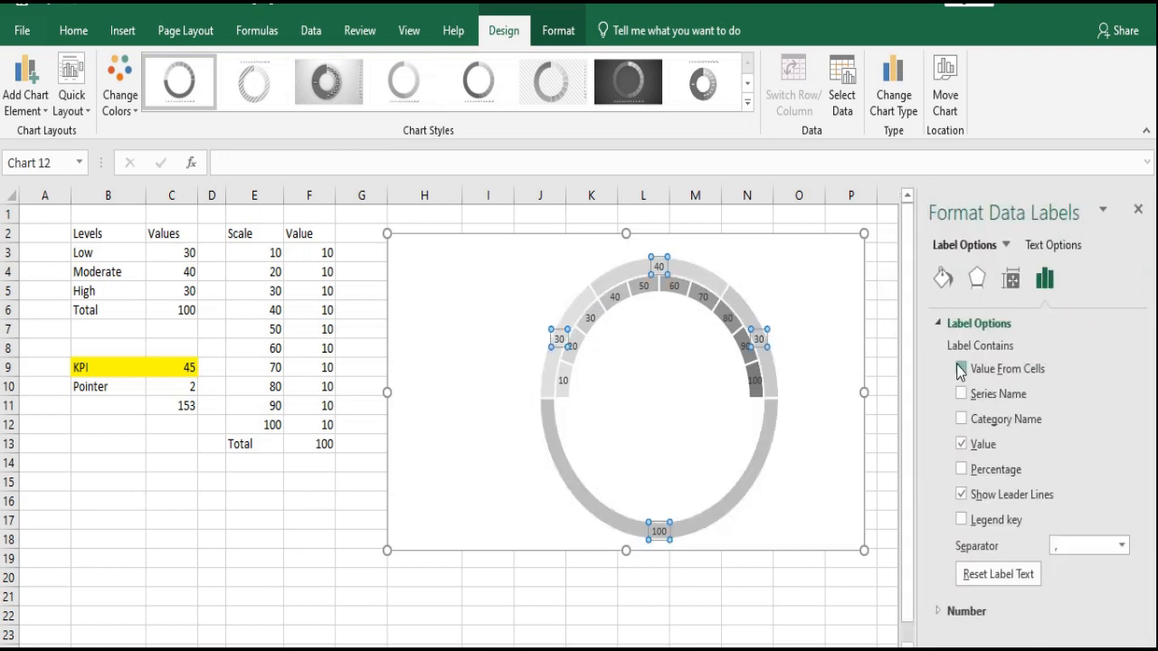
click(961, 369)
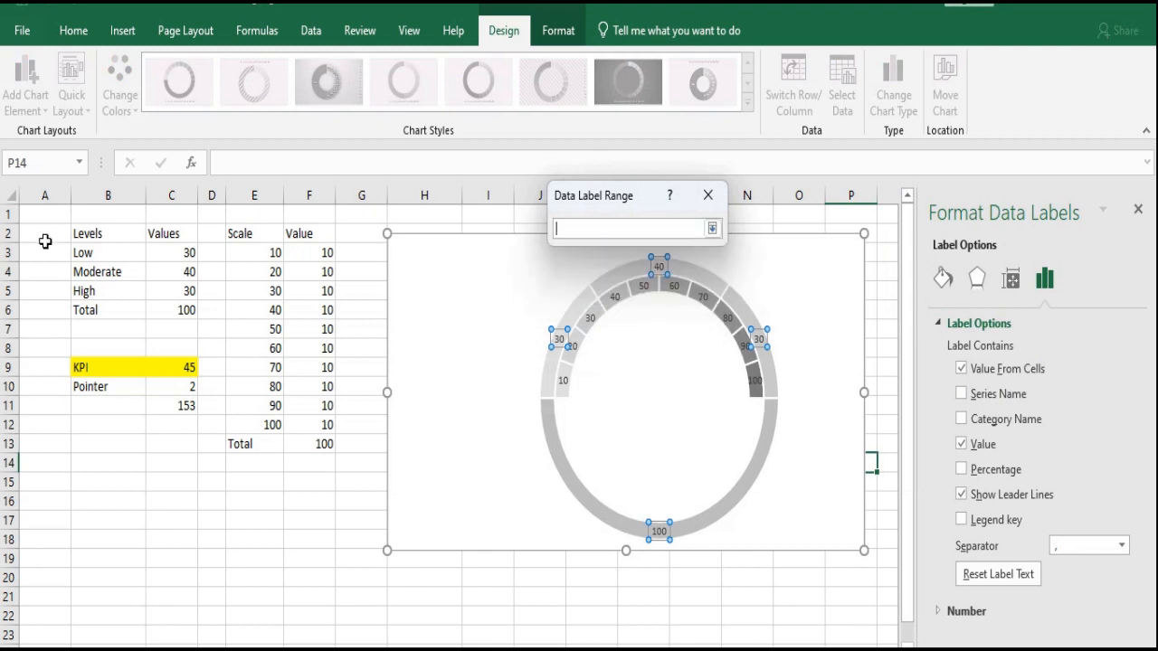
drag(108, 253, 109, 289)
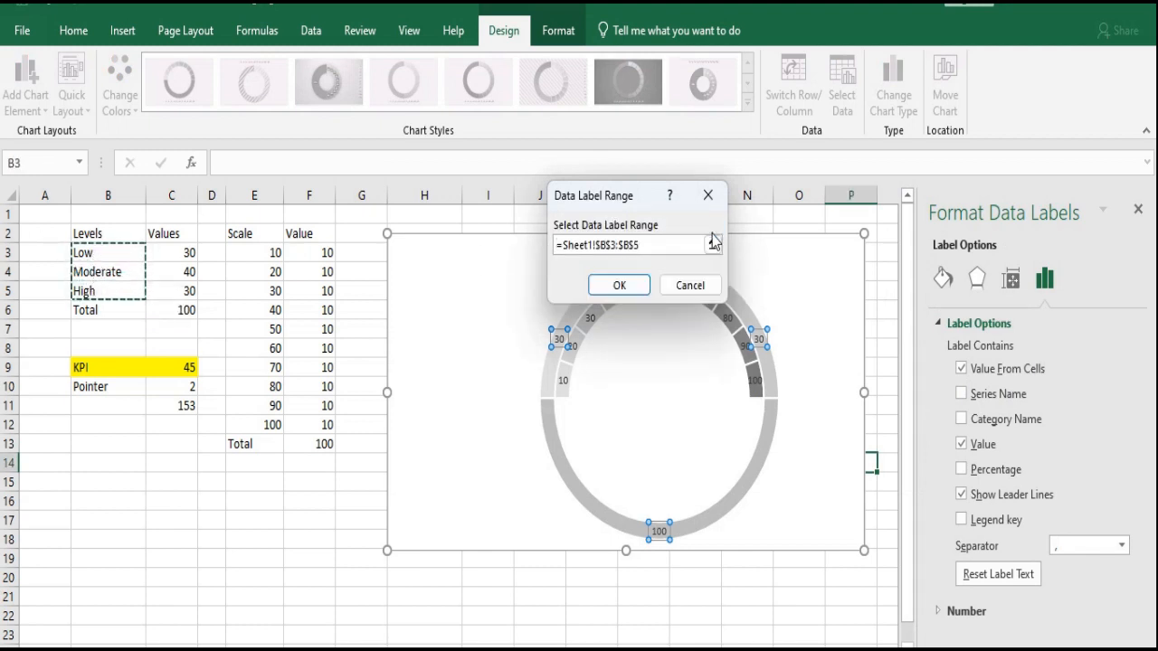
click(619, 286)
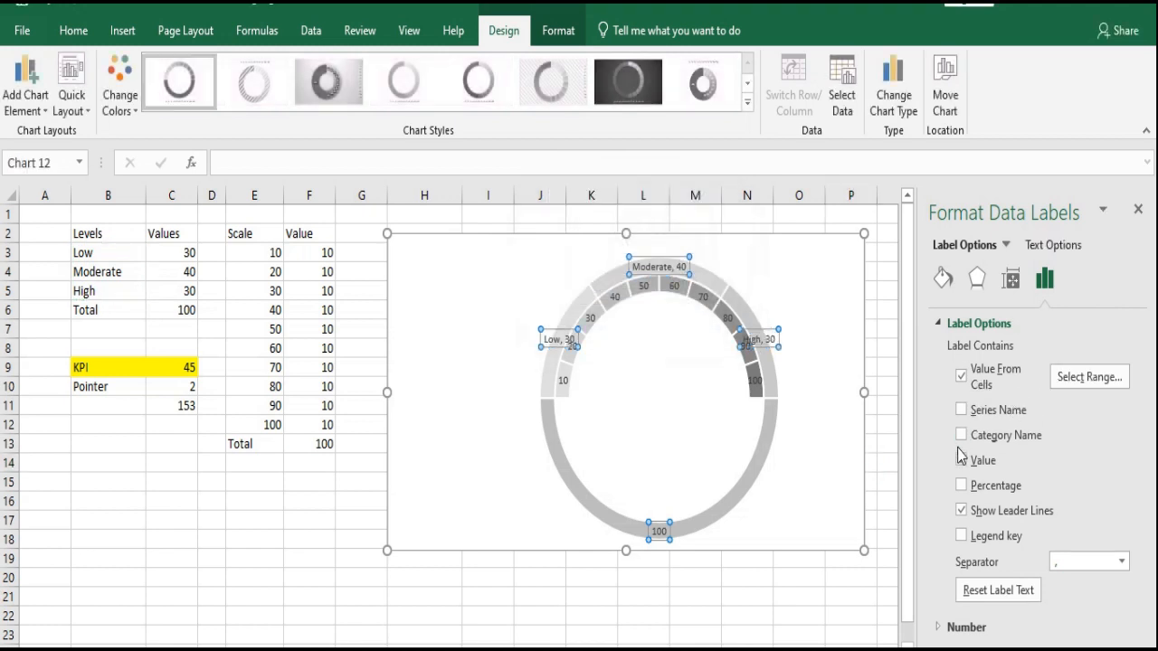
click(961, 461)
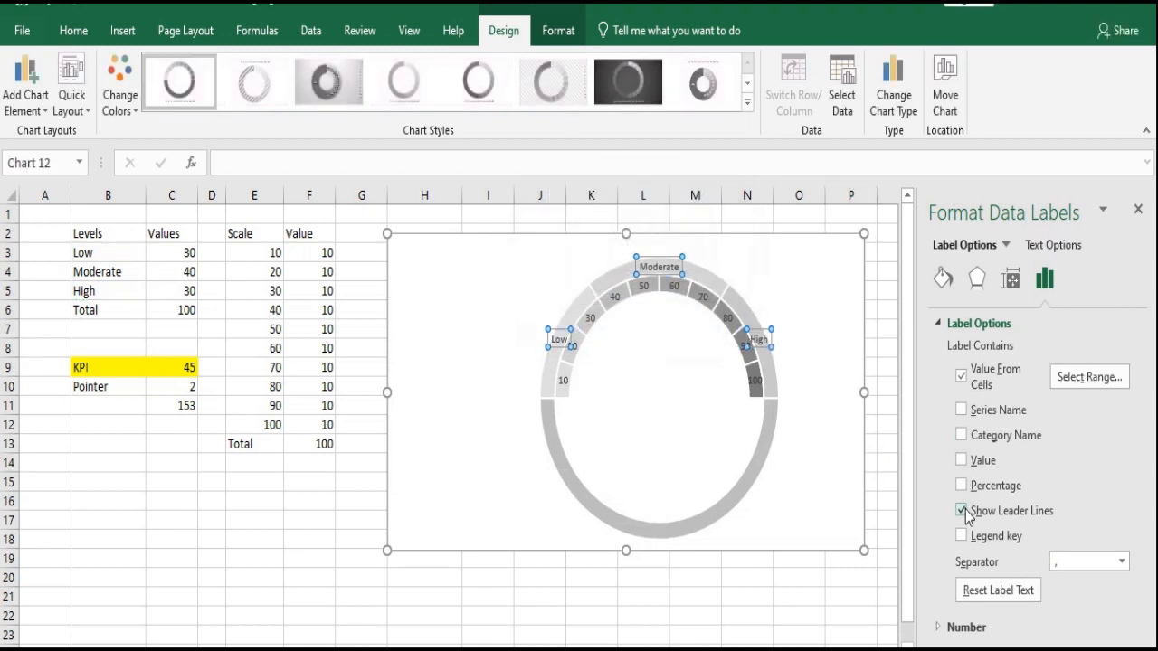
click(960, 510)
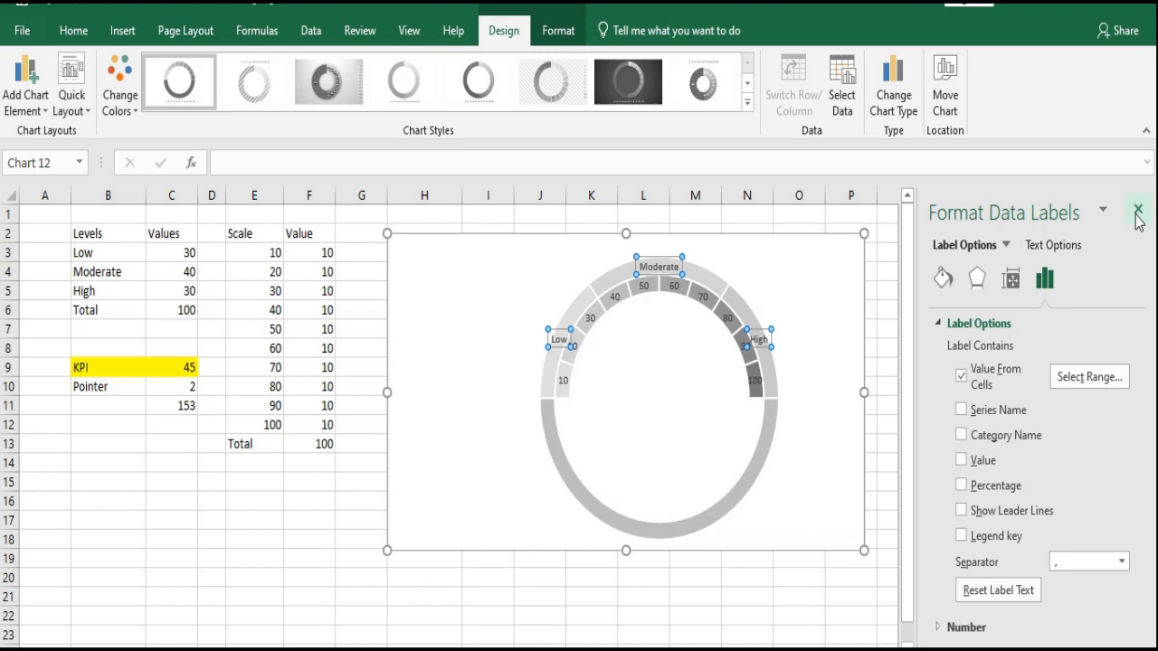
click(1139, 210)
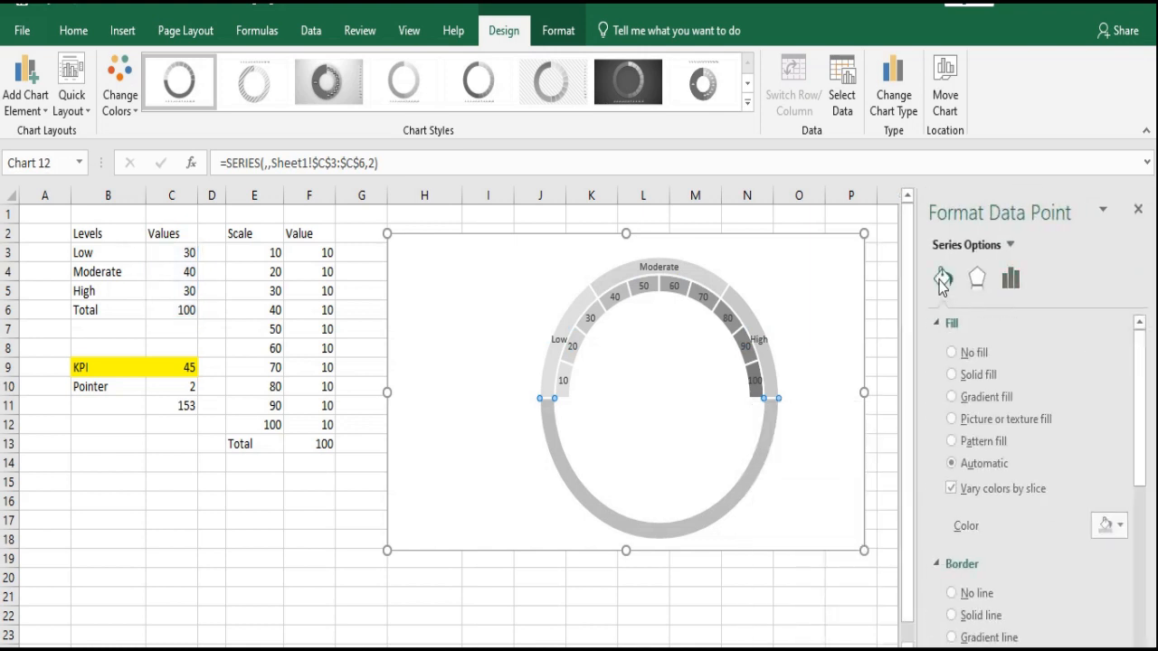
Give the outer ring's bottom Total slice no fill so only the upper two-layer arc shows
click(952, 353)
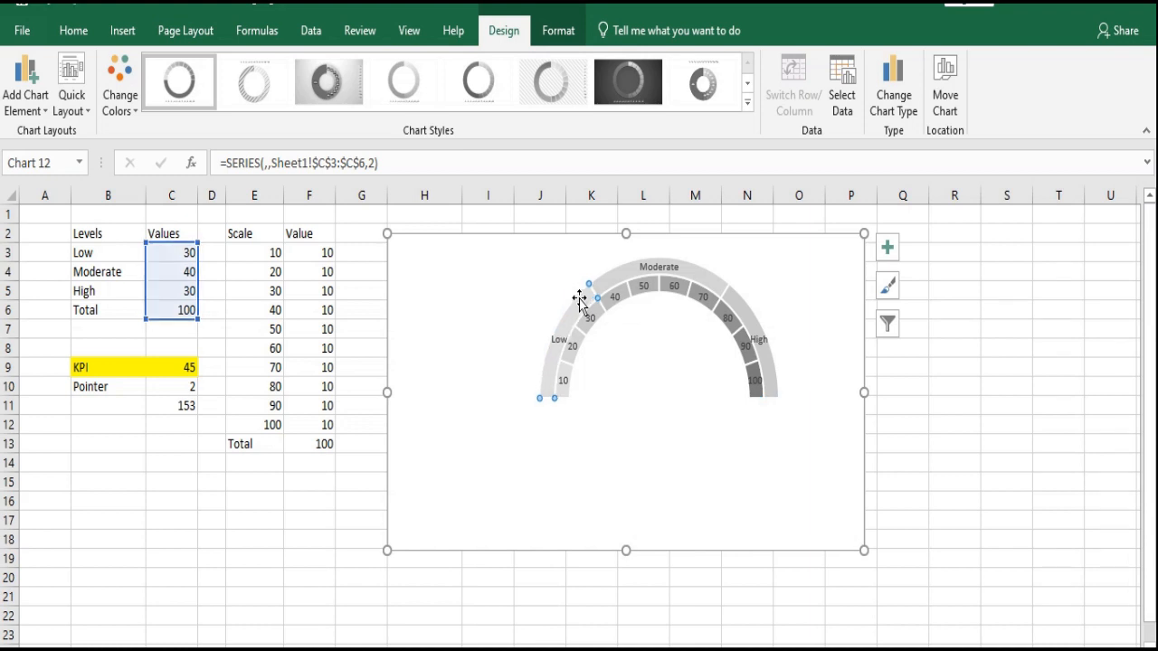
Colour the Low slice red via Format Data Point
right_click(588, 298)
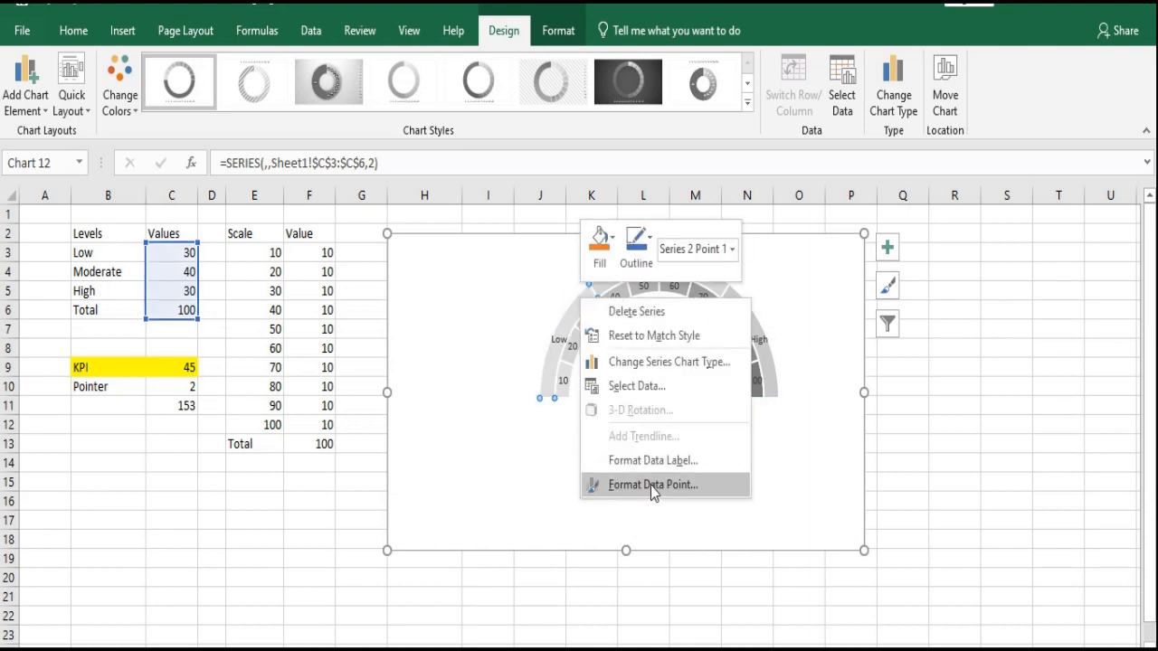
click(652, 485)
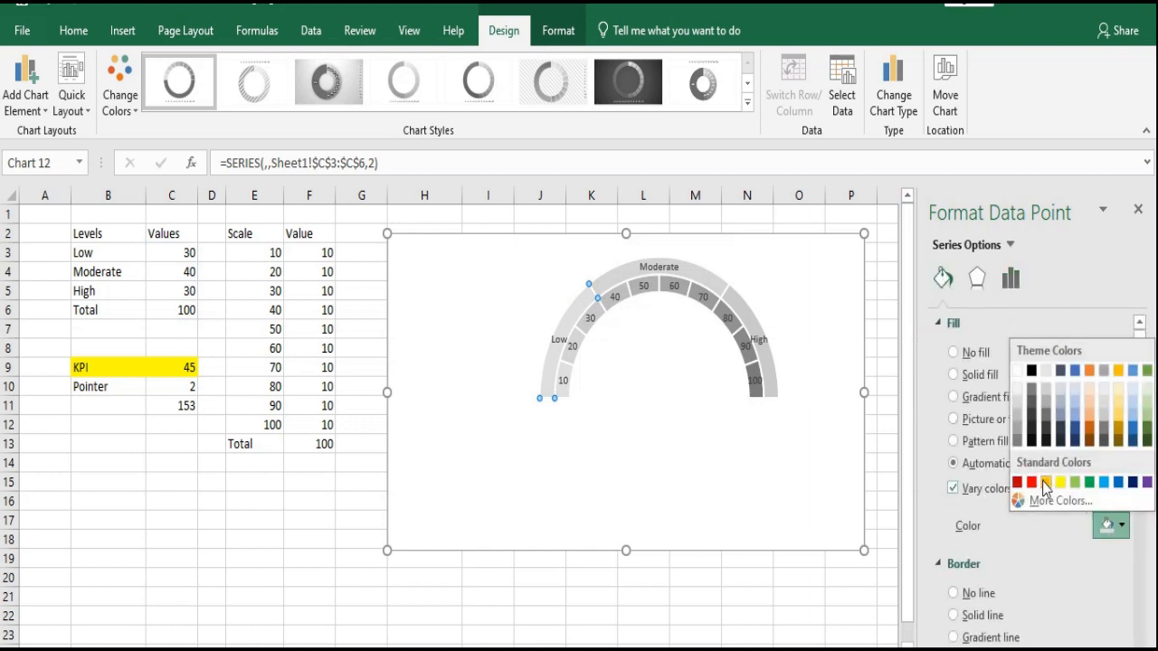
click(1029, 481)
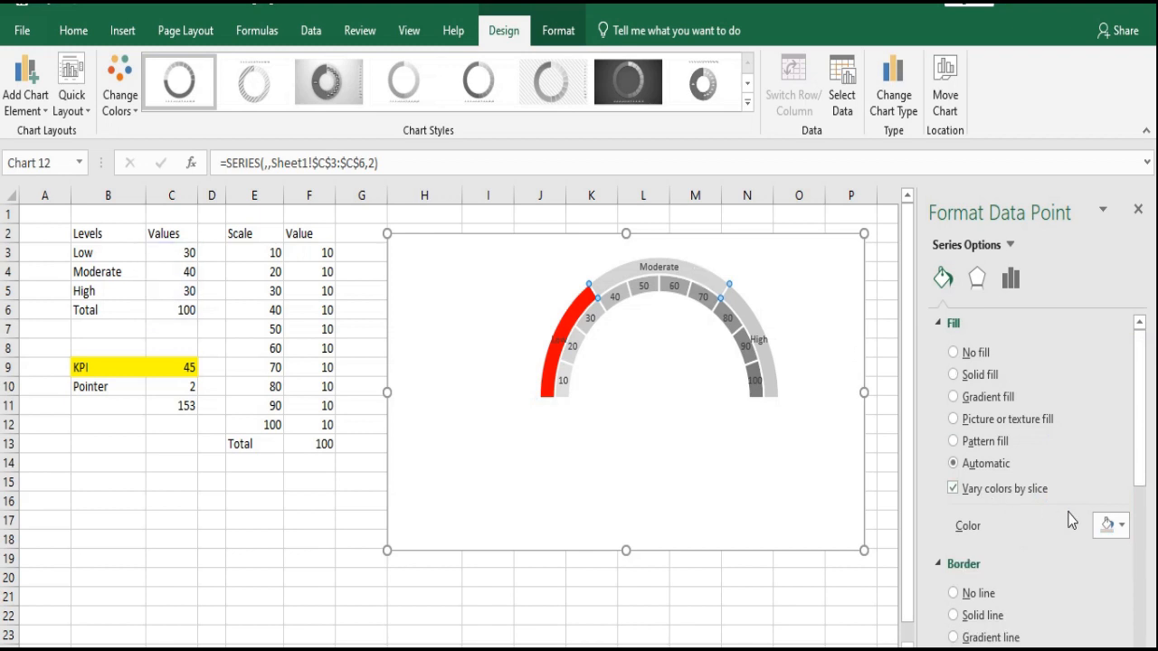
Colour the Moderate slice yellow and the High slice green, then close the pane
click(1120, 525)
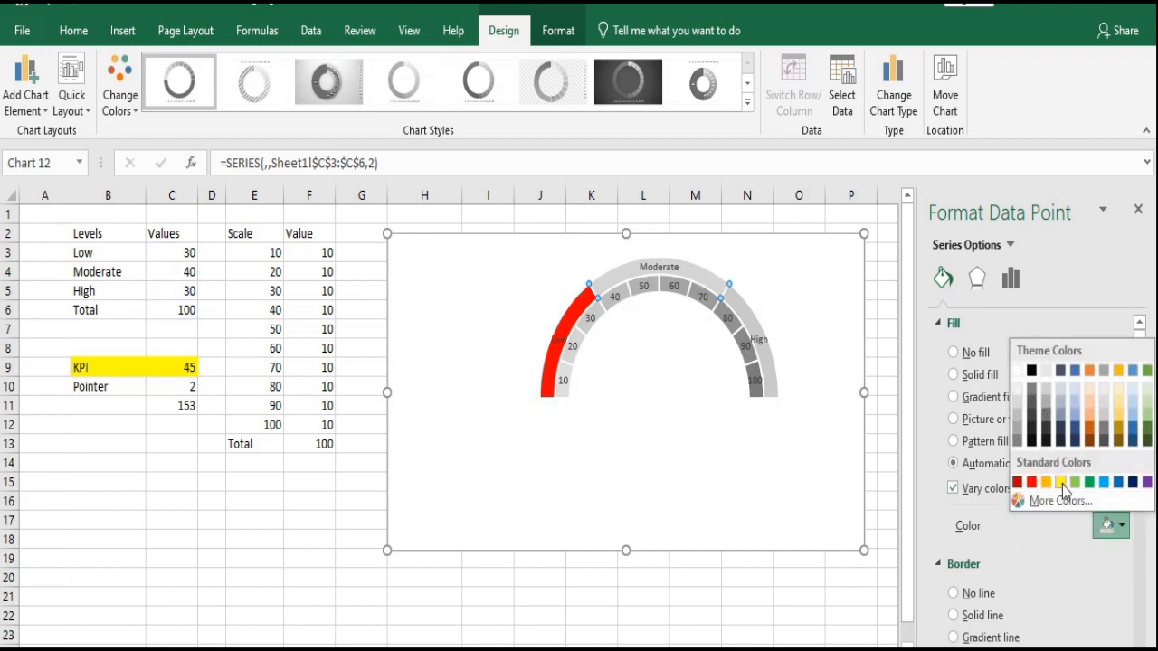
click(1060, 481)
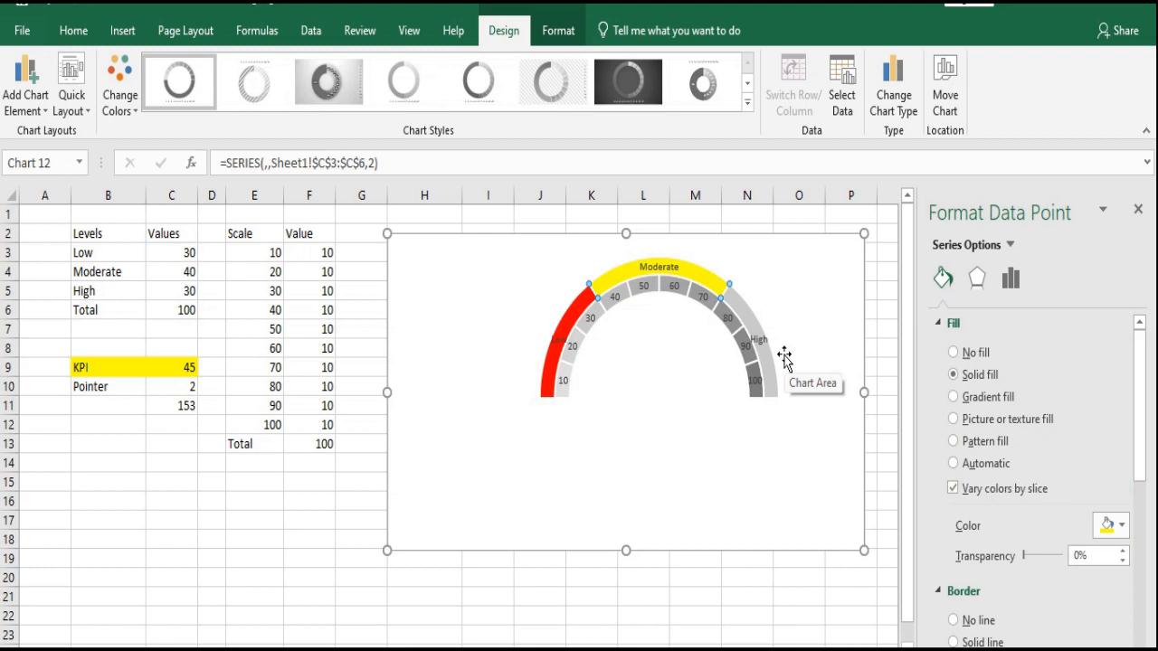
click(952, 463)
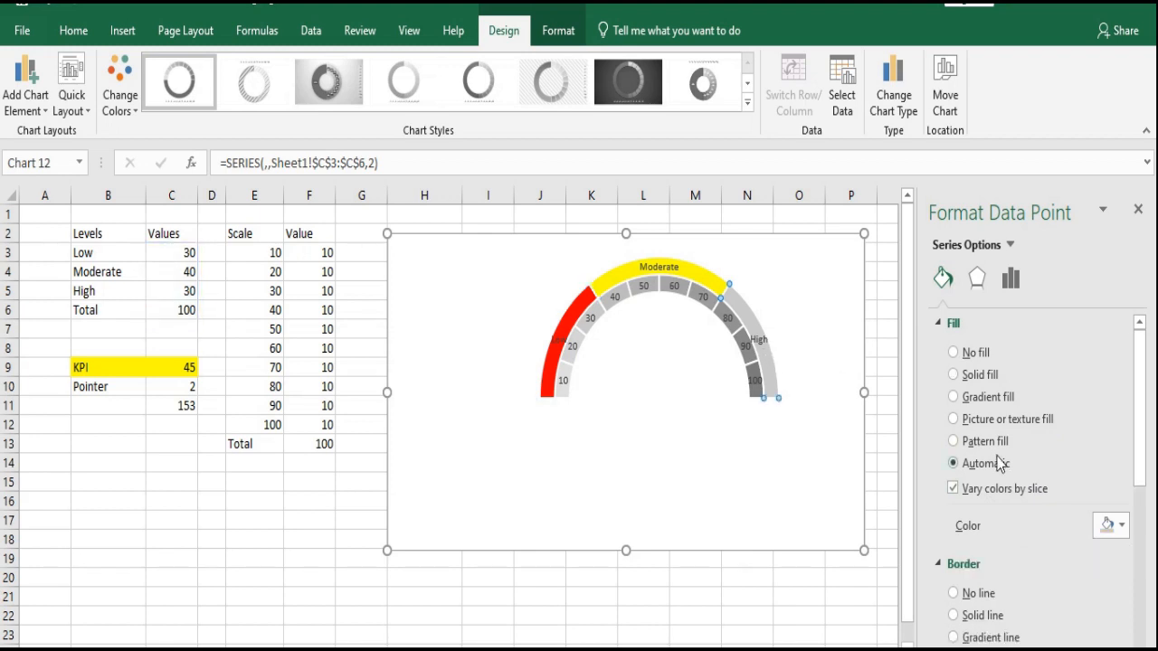
click(1121, 524)
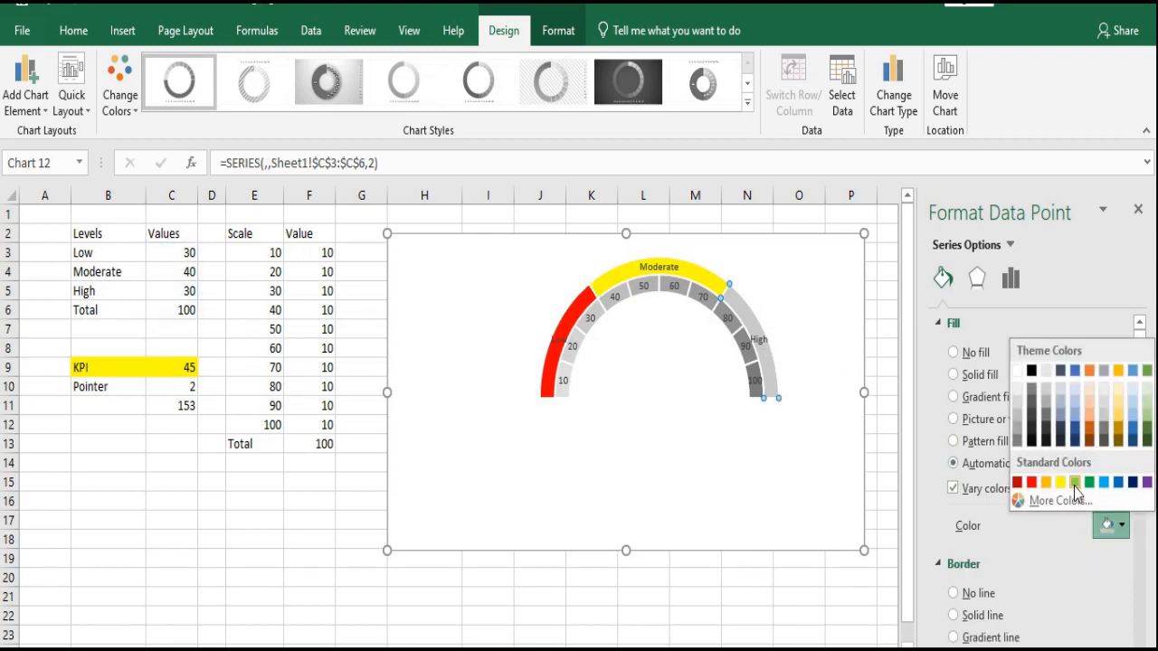
click(1075, 481)
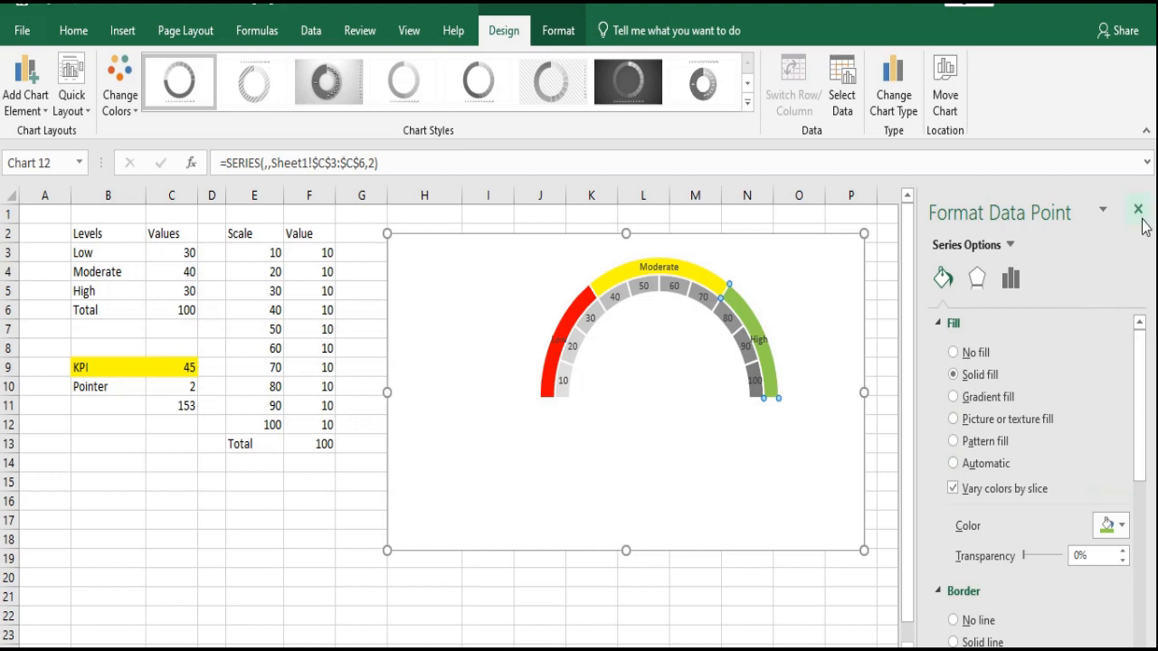
click(1138, 210)
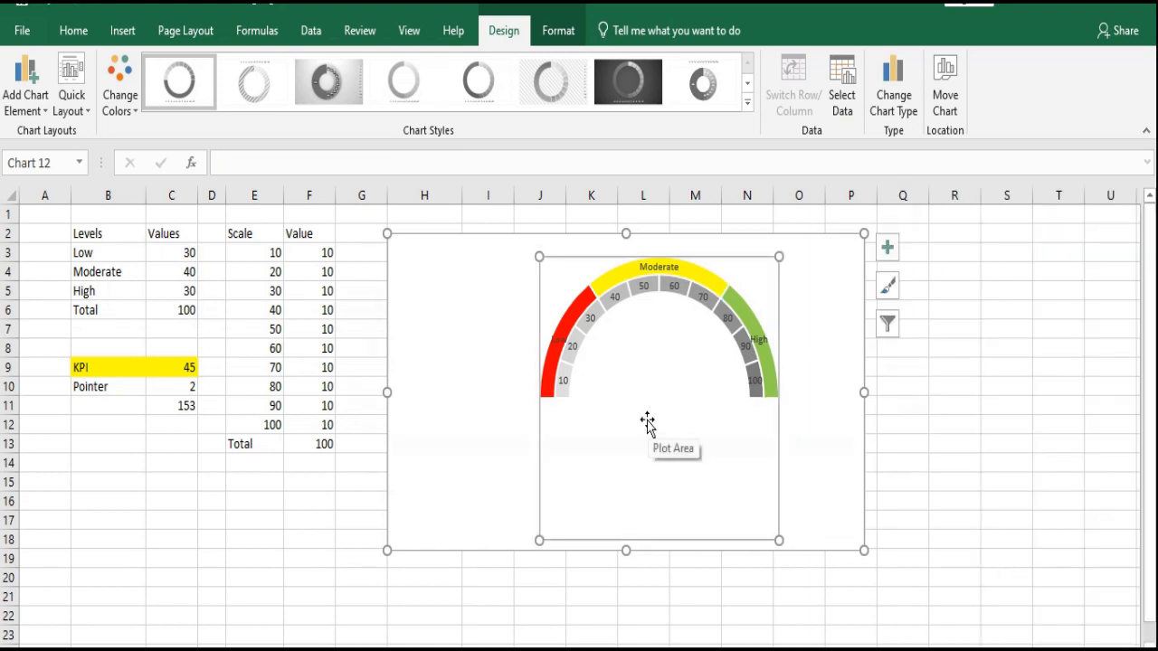
mouse_move(645, 418)
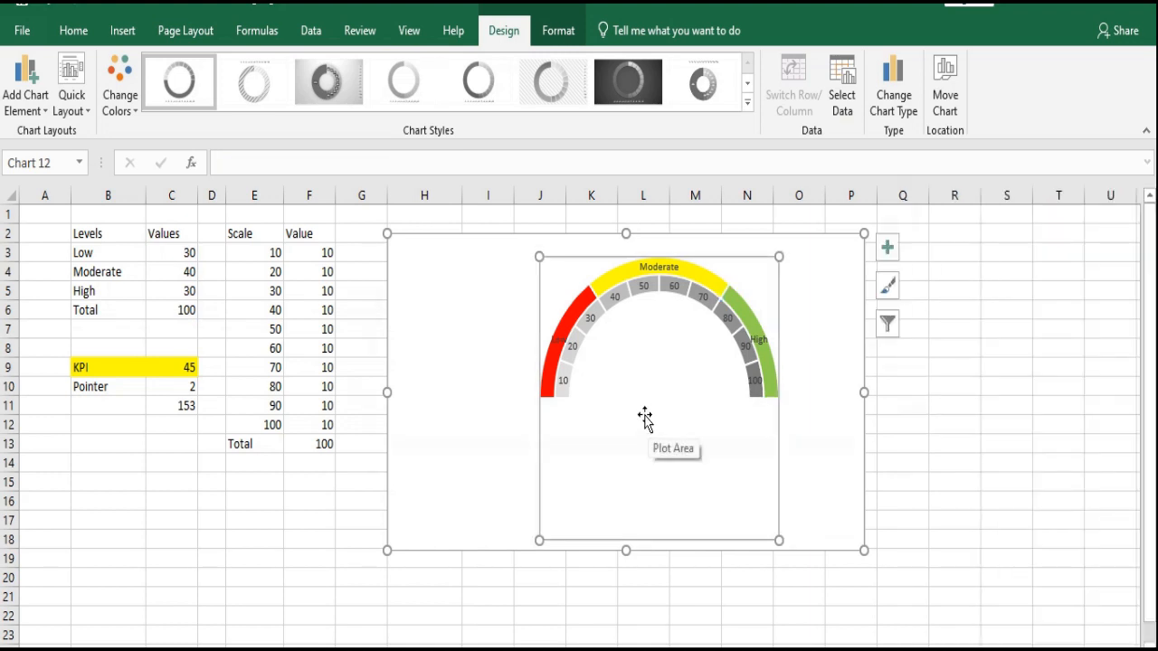
Add a third series with values =Sheet1!$C$9:$C$11 through Select Data
right_click(644, 416)
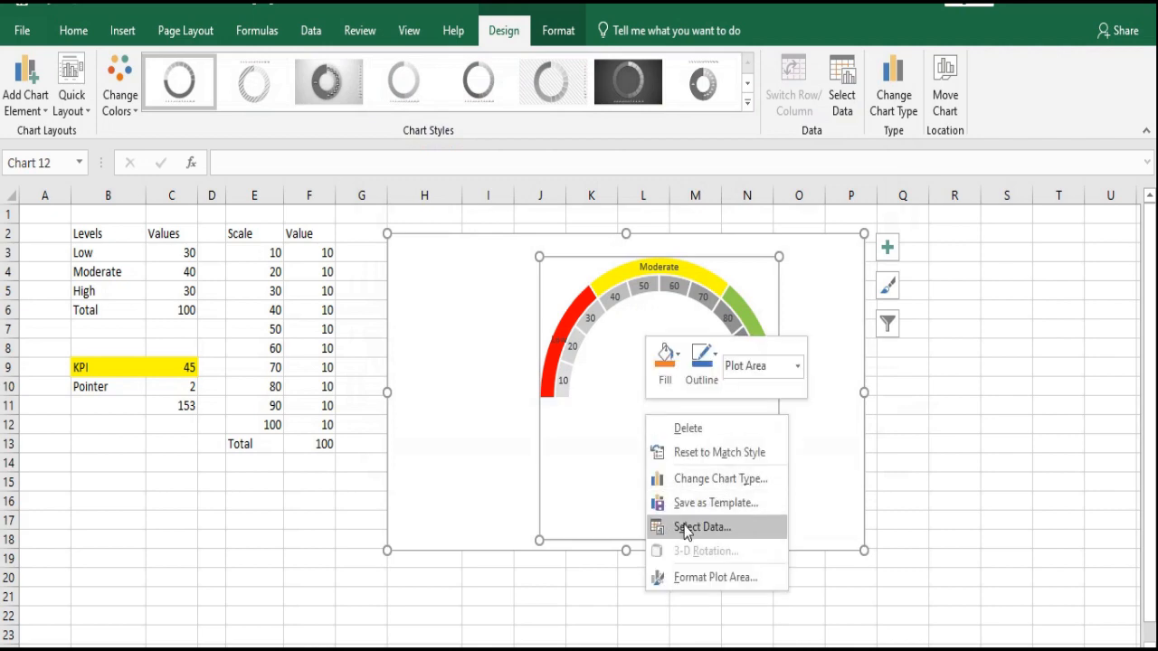
click(702, 527)
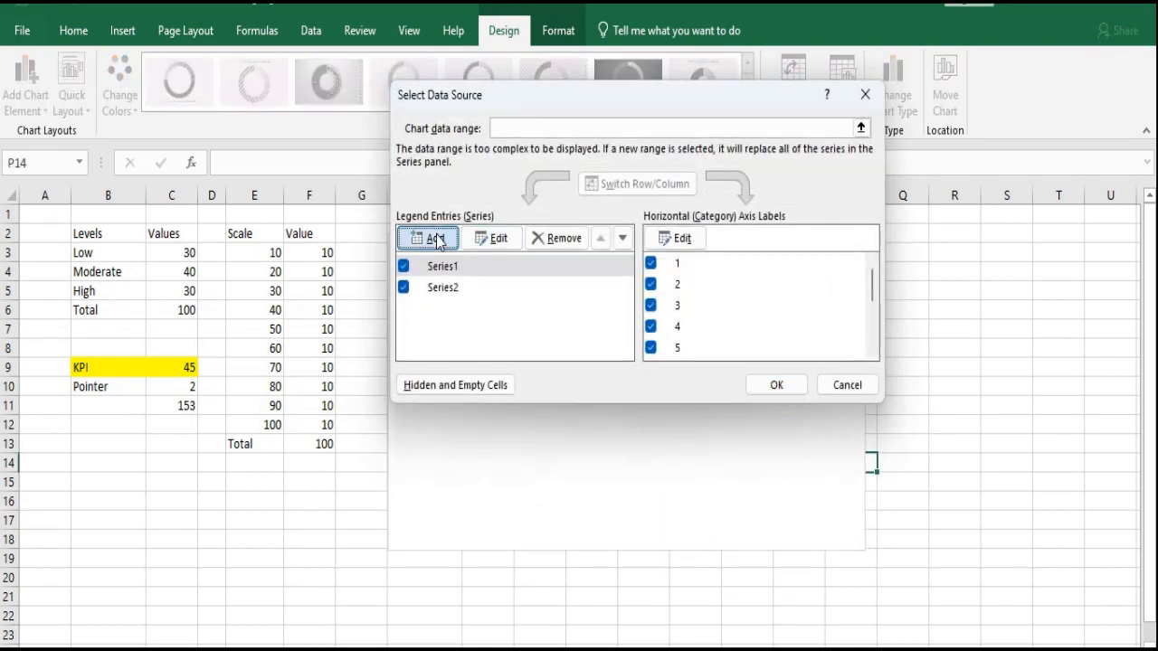
click(434, 239)
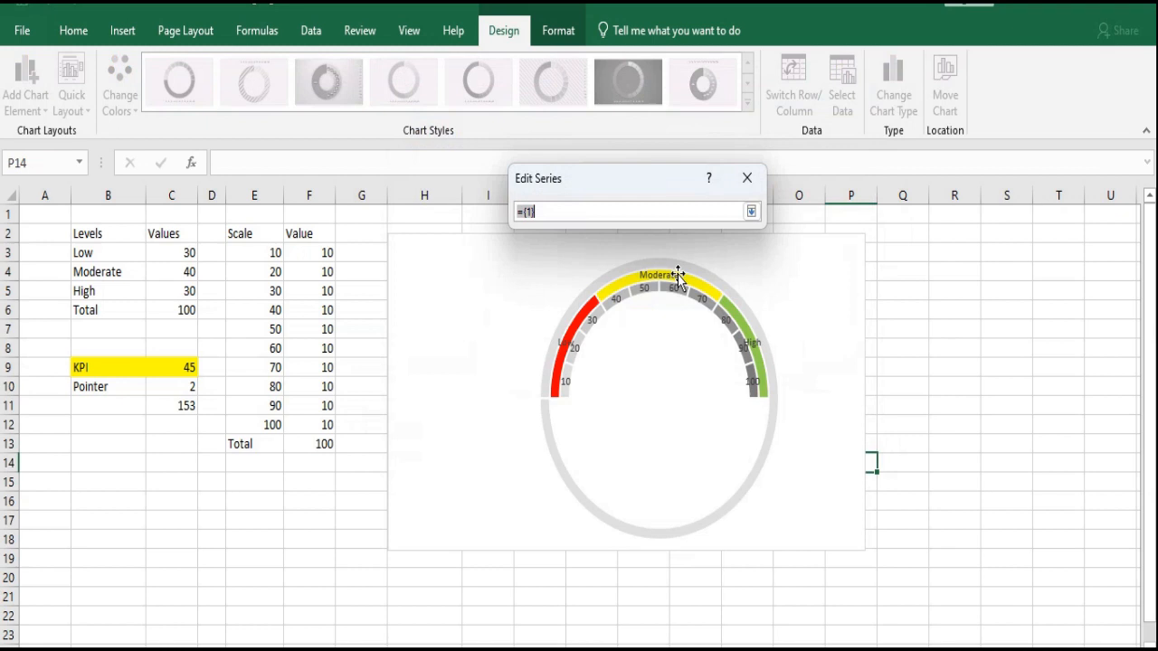
drag(170, 367, 185, 405)
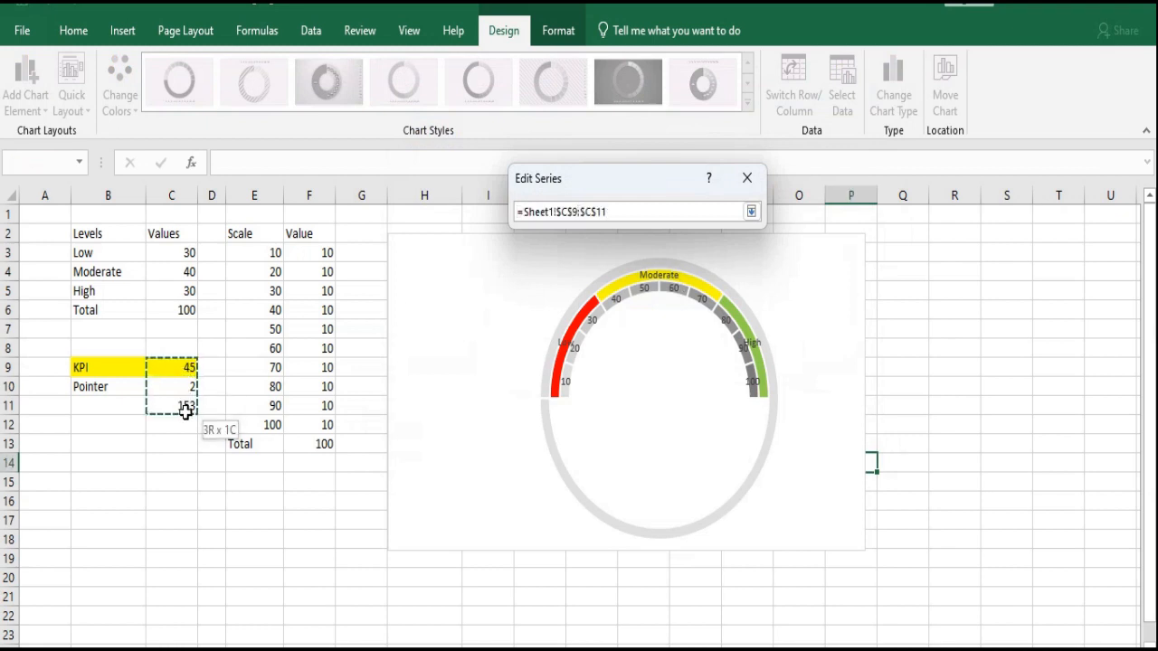
click(753, 209)
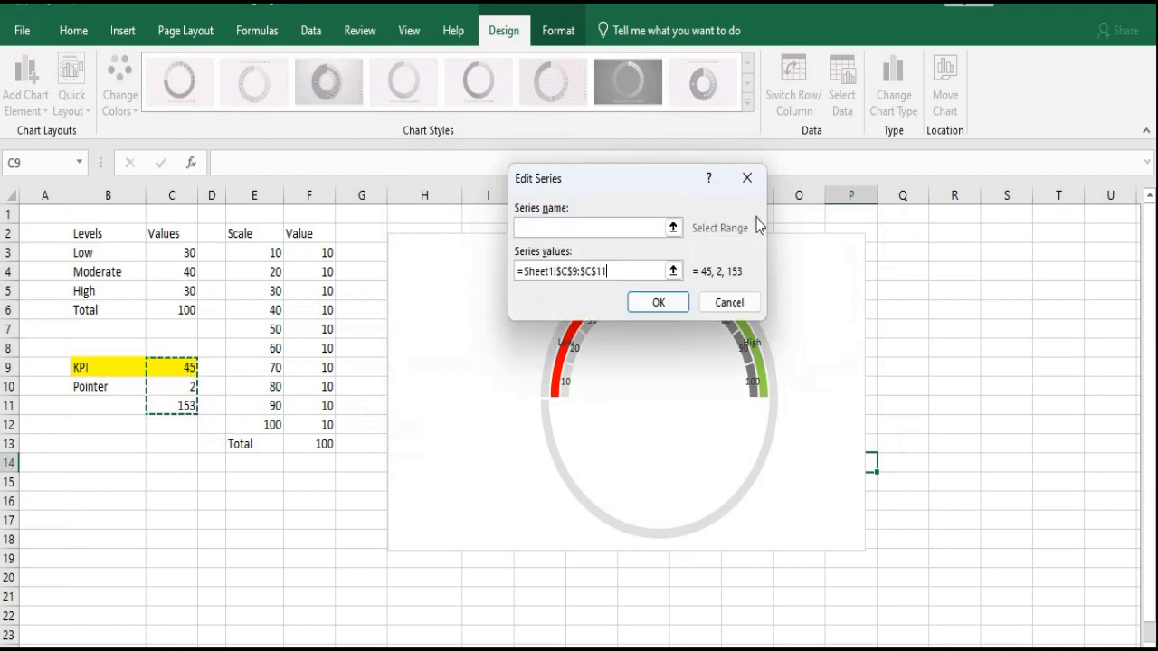
click(659, 302)
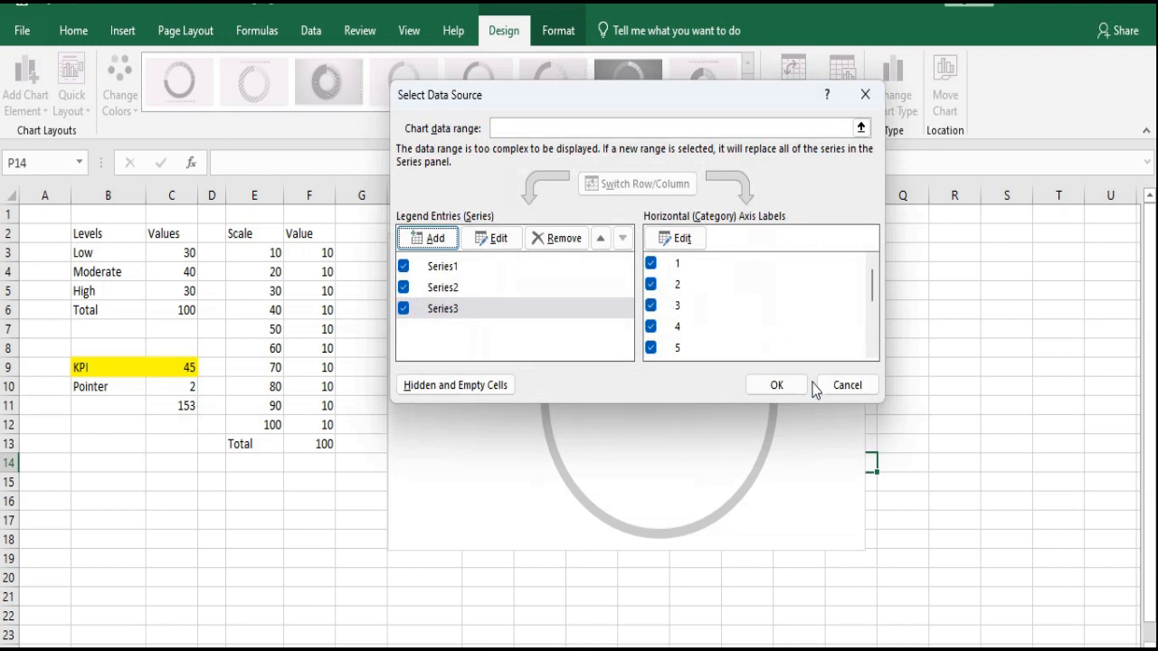
click(775, 384)
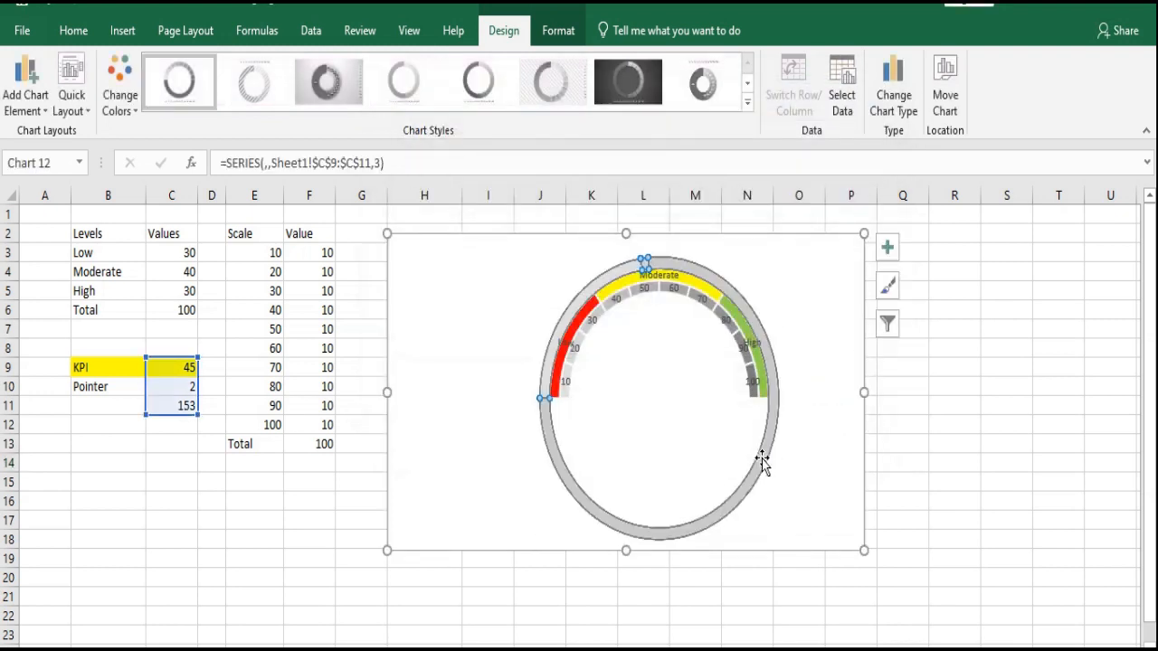
Change Series3 to Pie type in the Combo view so it overlays the doughnut
right_click(764, 460)
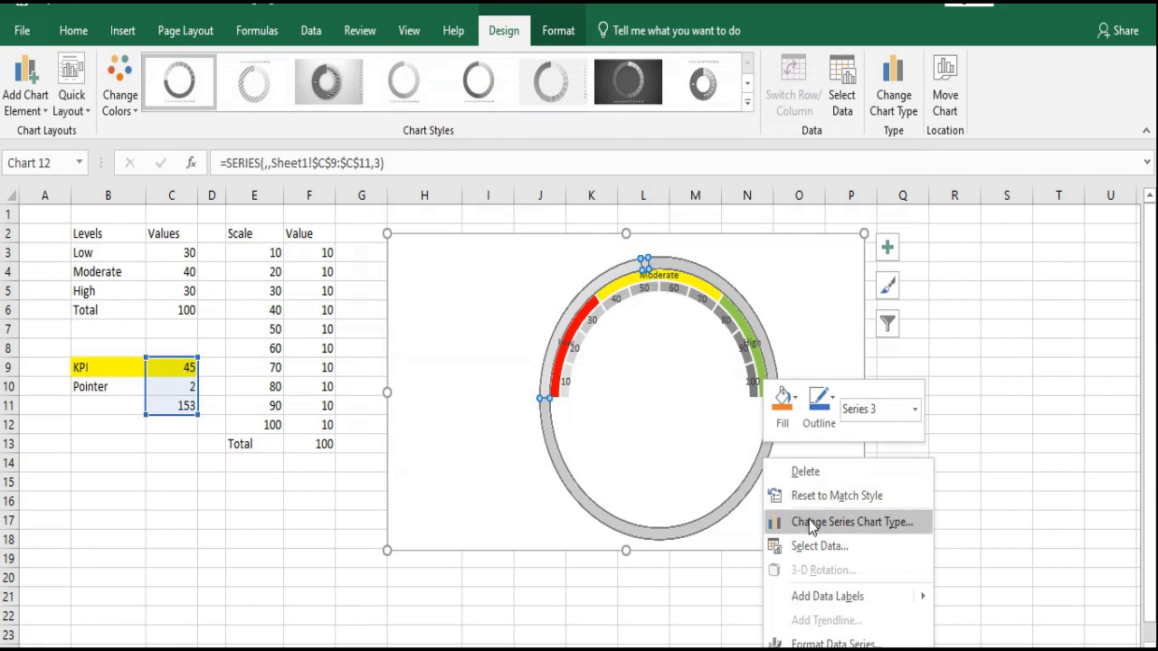
click(851, 521)
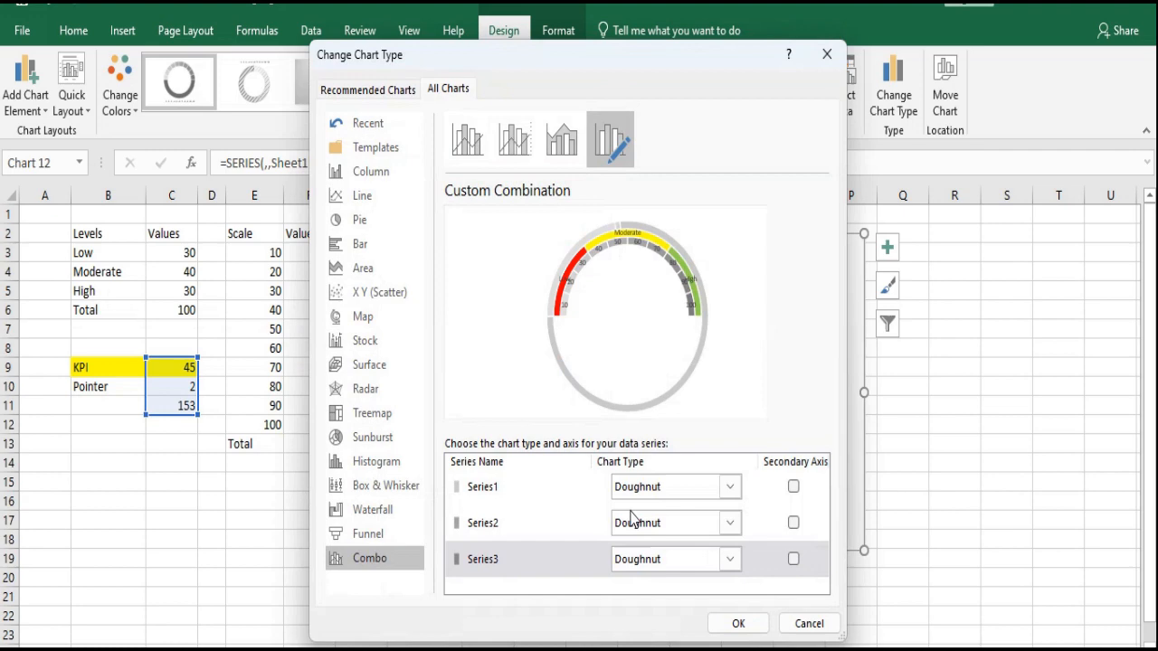
click(738, 622)
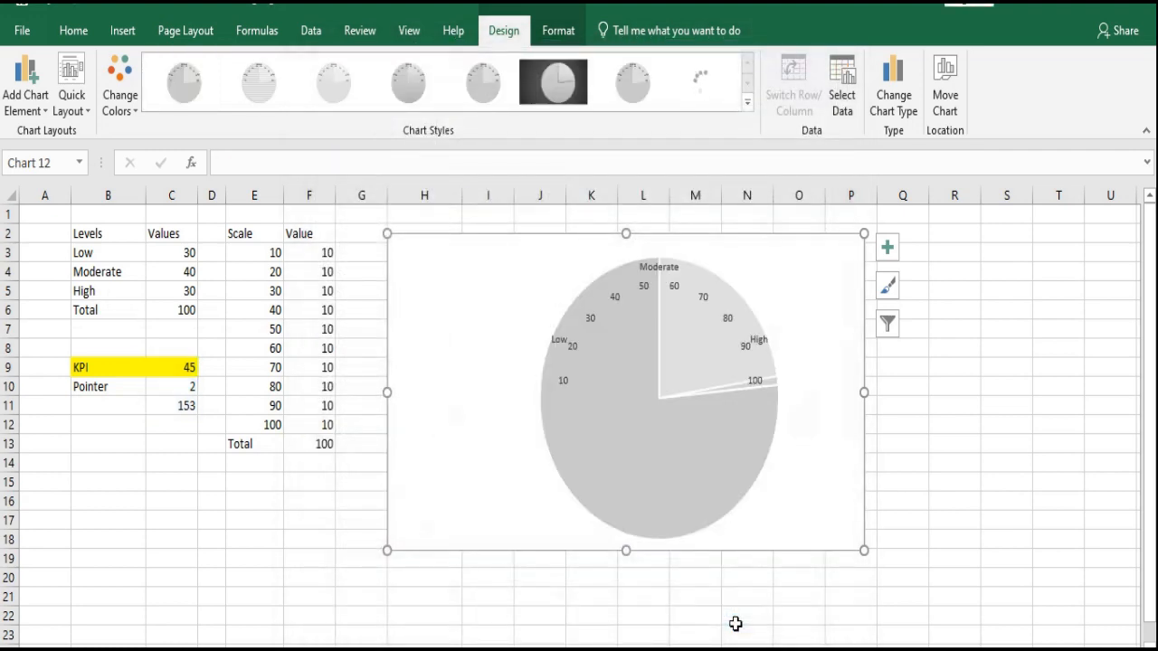
mouse_move(689, 463)
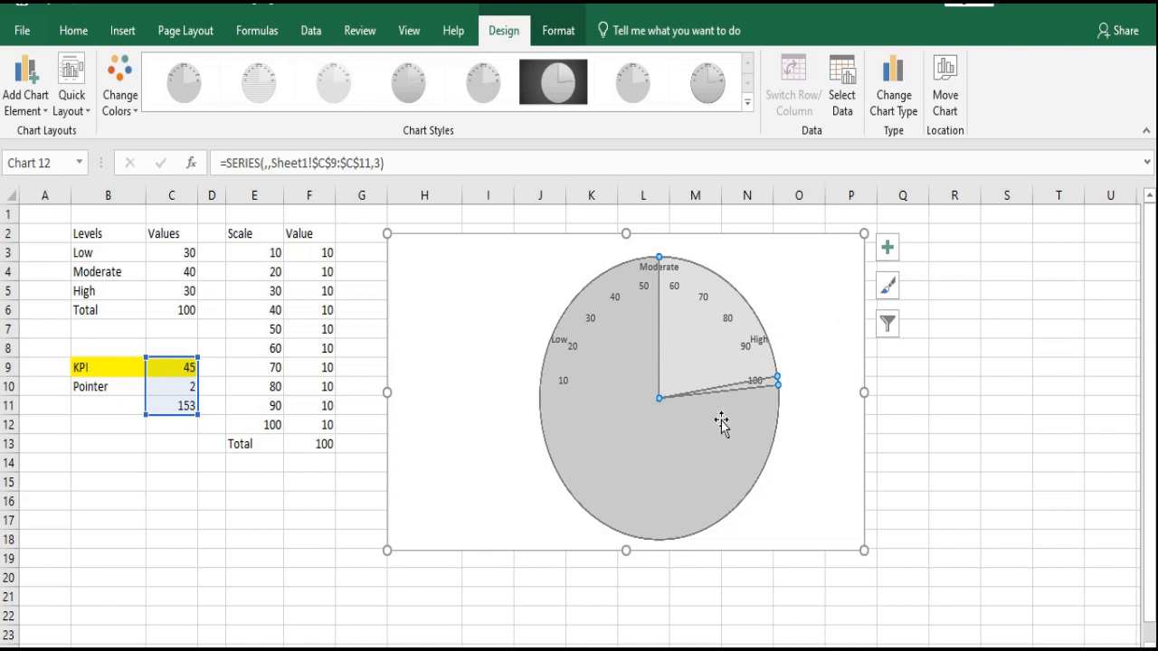
mouse_move(735, 456)
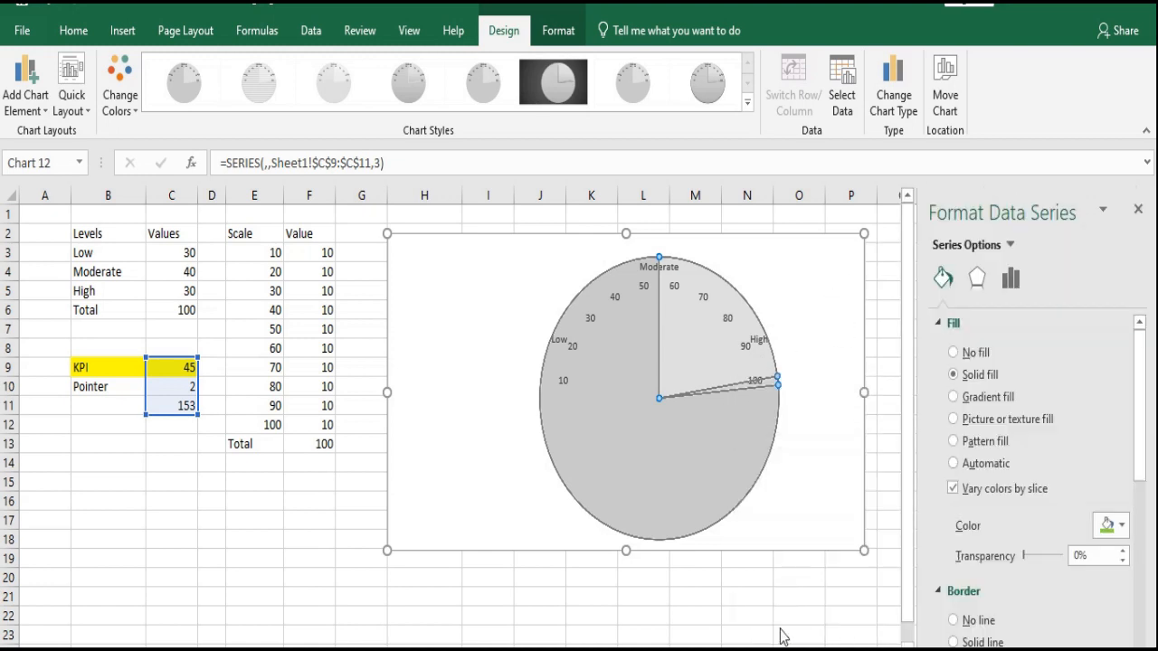
Set Angle of first slice to 270 in Series Options for the pointer pie
click(1009, 279)
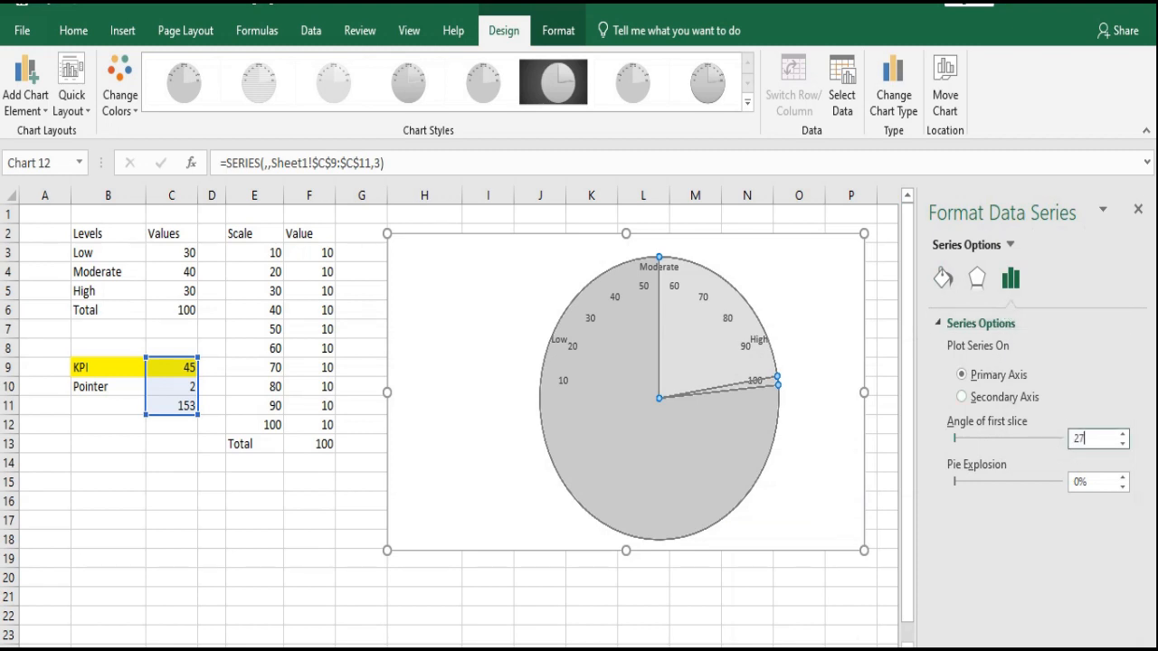
text(270°)
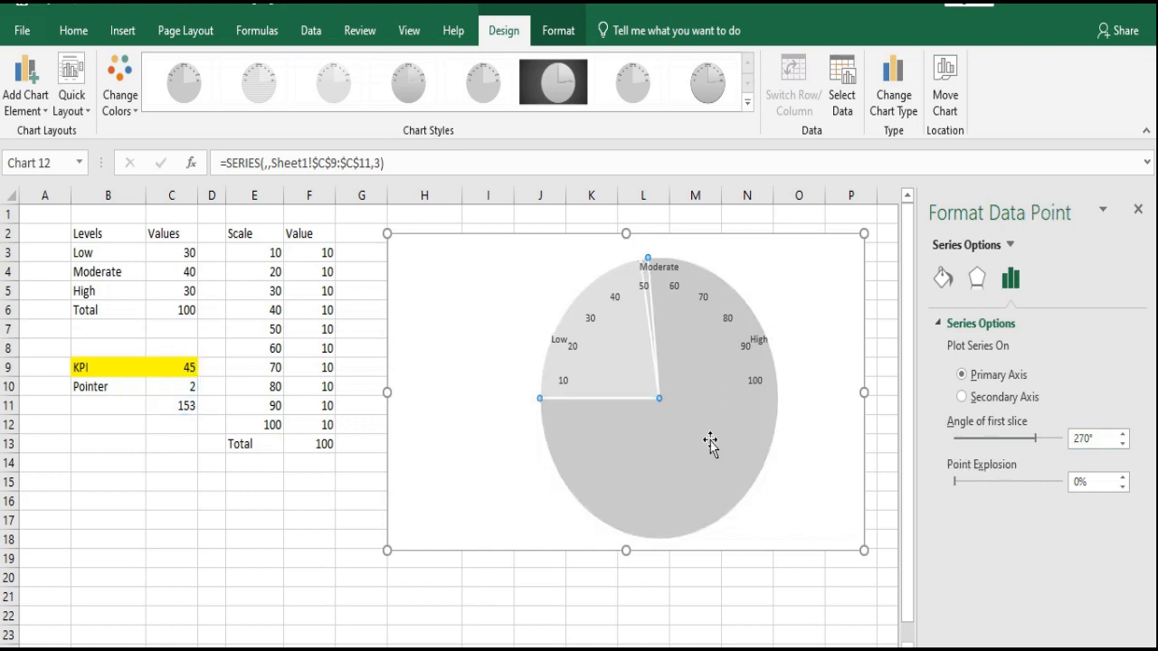
mouse_move(655, 296)
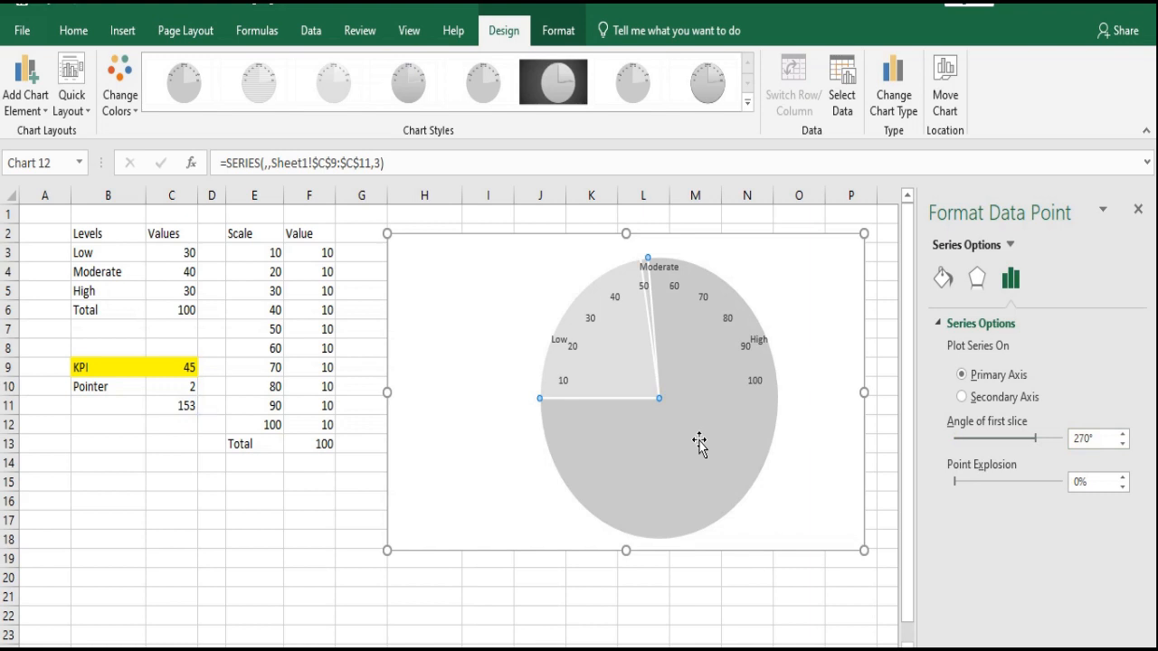
Hide the large pie slice and give the thin pointer slice a solid black fill
right_click(702, 443)
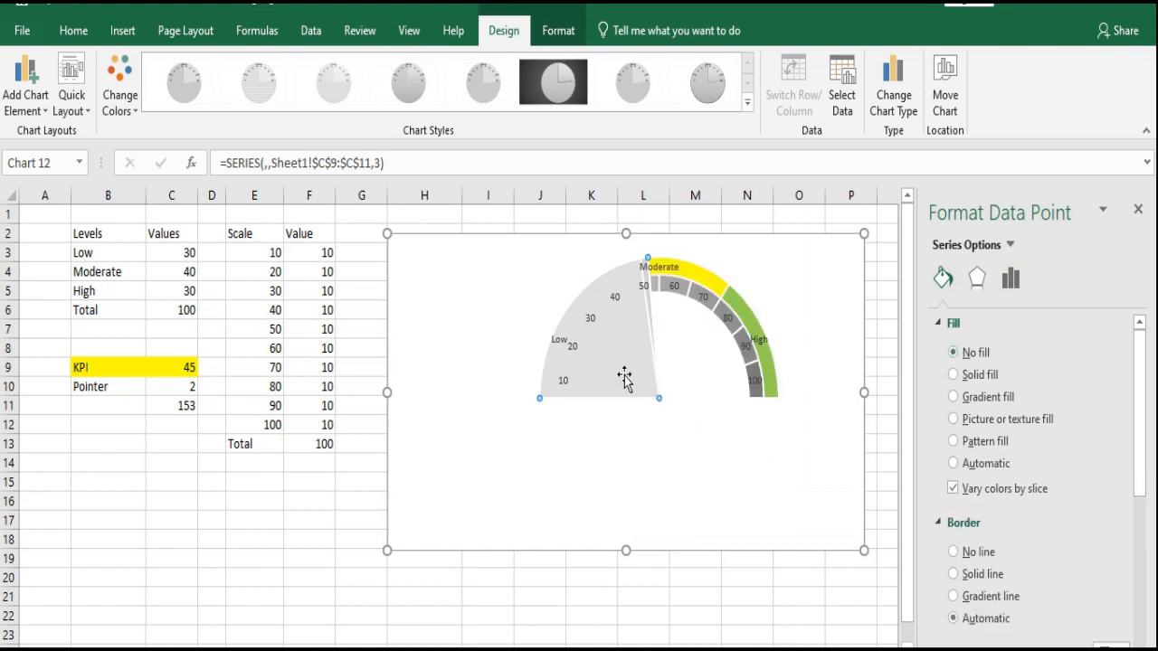
click(952, 352)
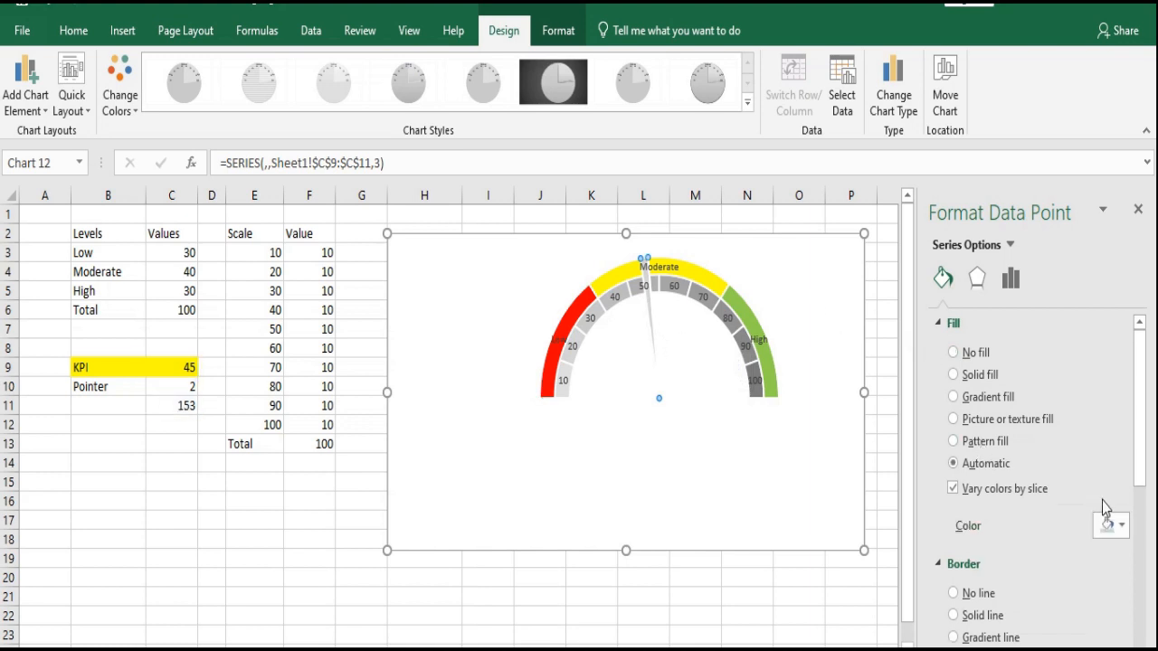
click(1121, 525)
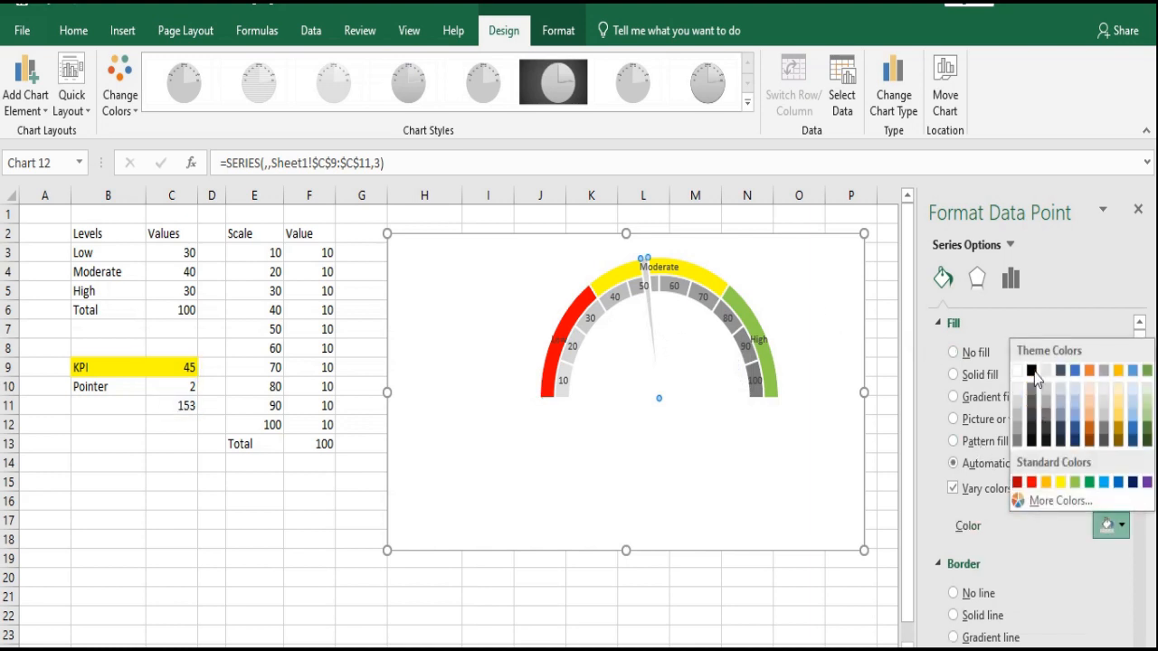
click(1031, 369)
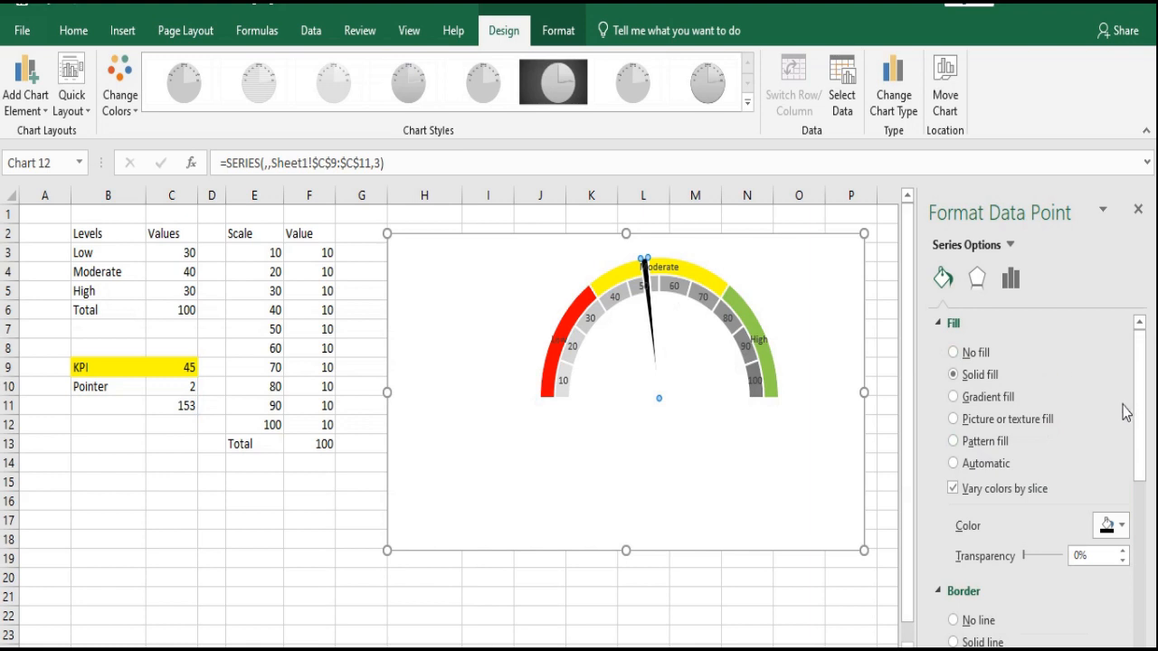
Raise the pointer slice's Point Explosion to 5% and close the pane
click(1010, 279)
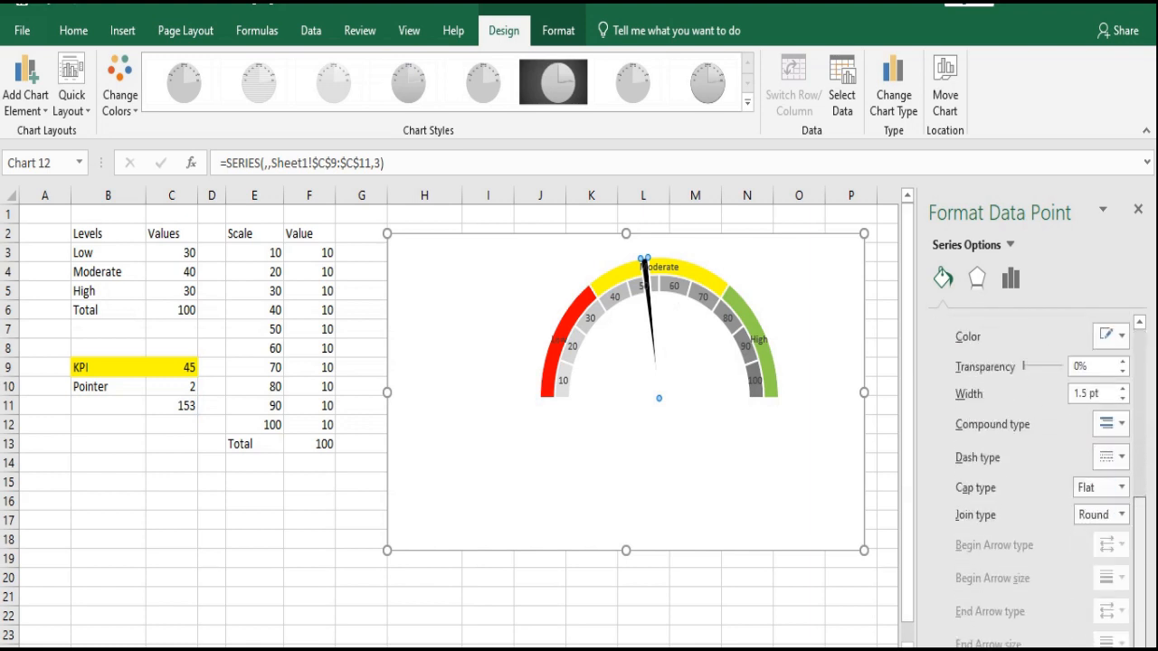
click(1010, 278)
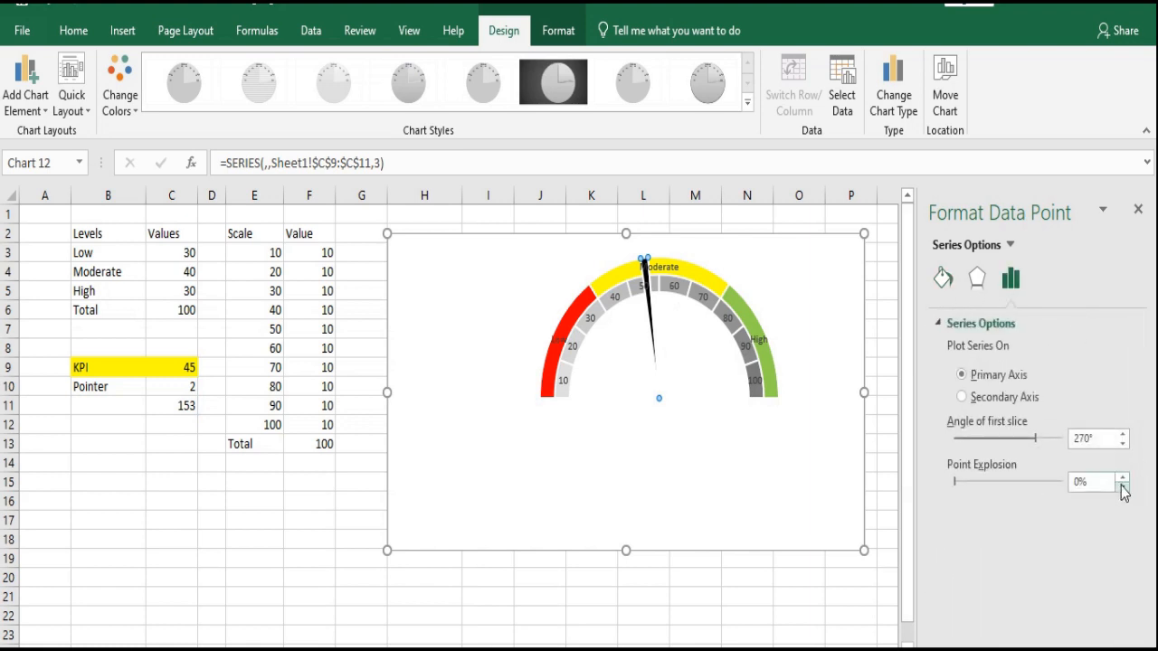
click(1124, 477)
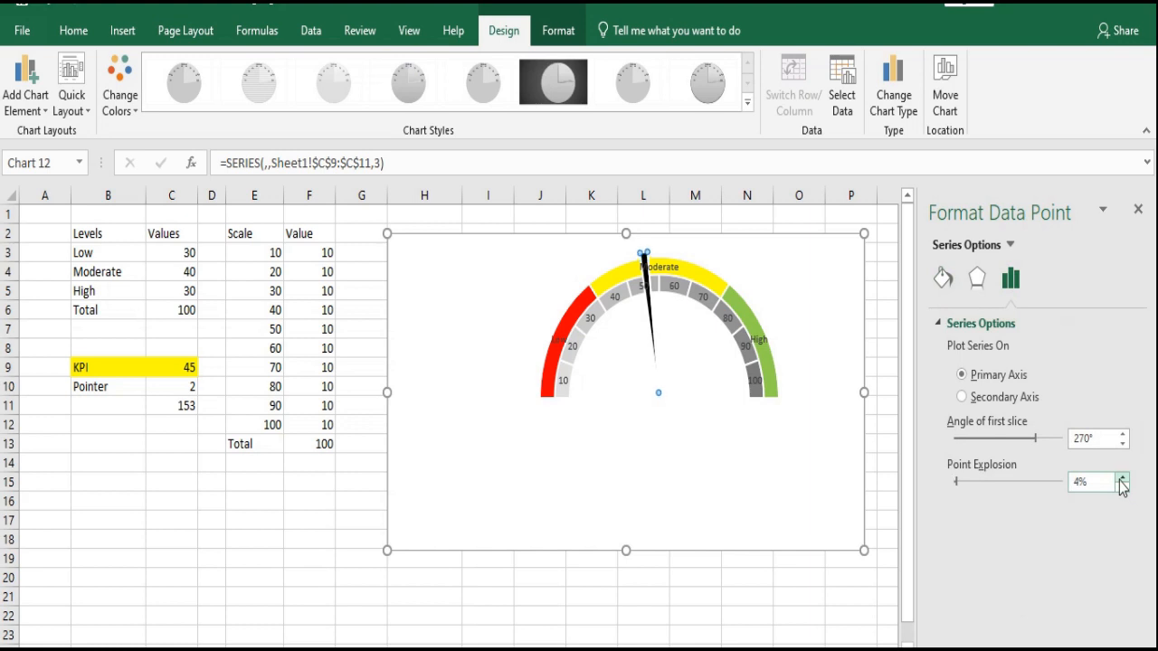
click(1122, 478)
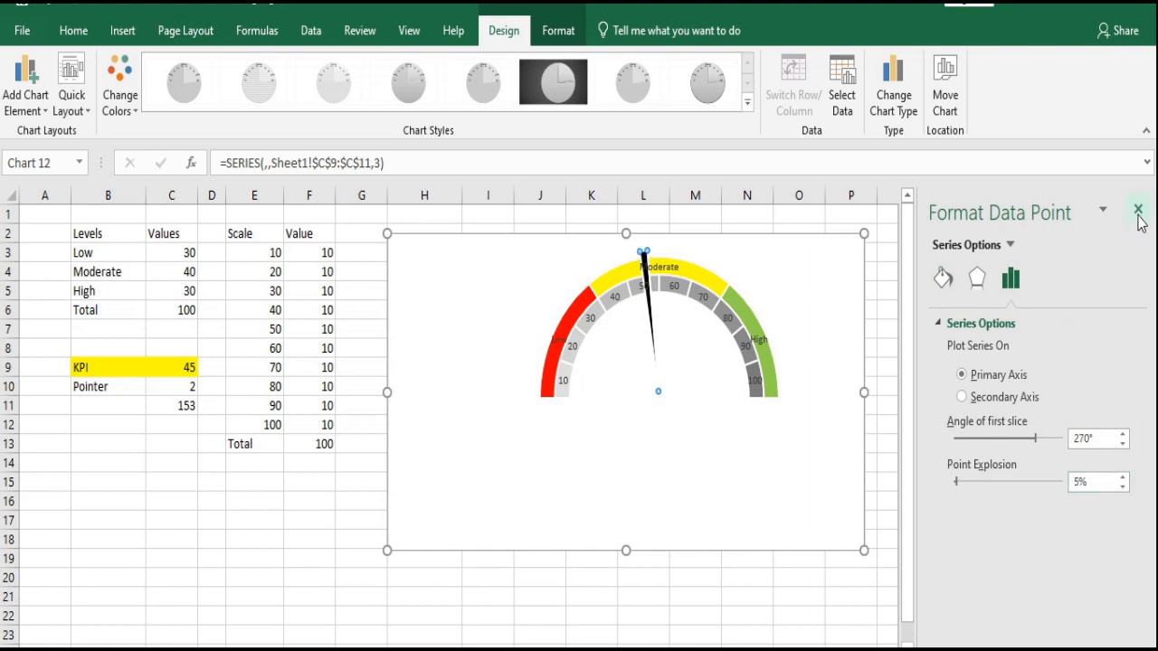
click(1138, 210)
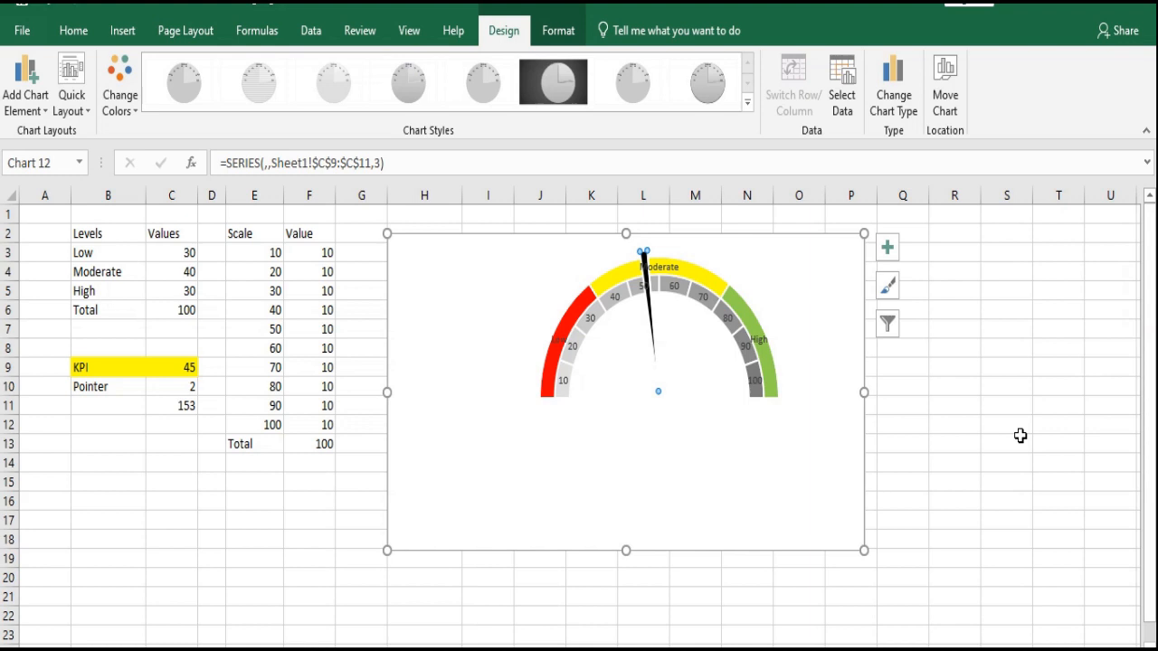
Insert a text box on the chart linked to =Sheet1!$C$9 showing the KPI value 45
click(1006, 443)
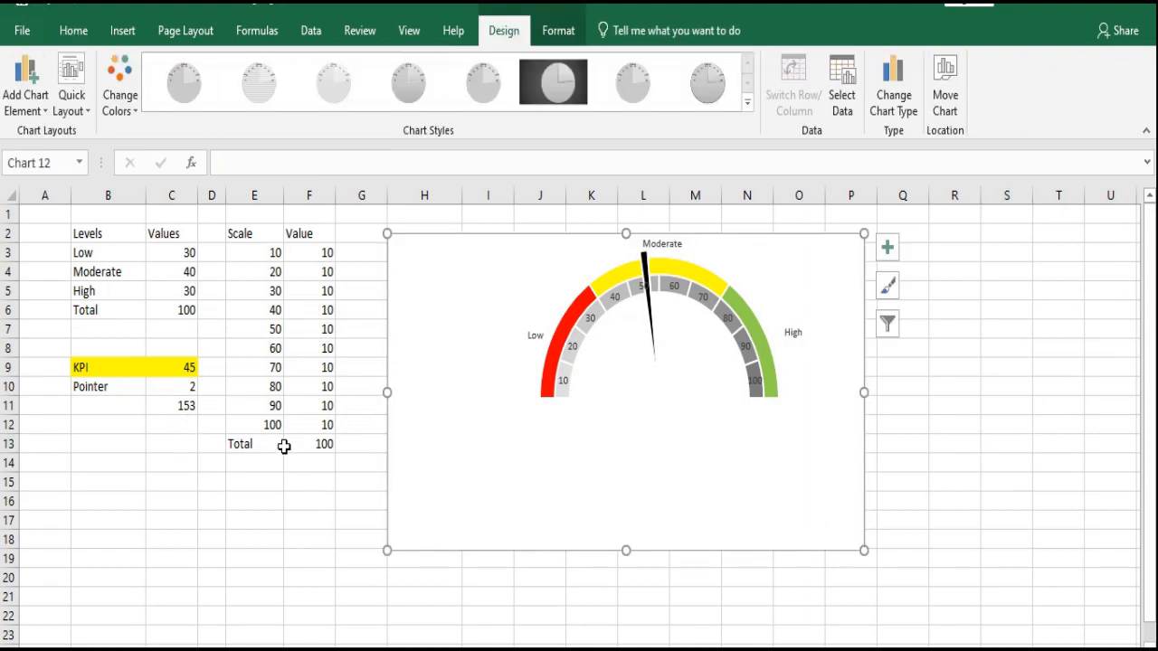
click(72, 29)
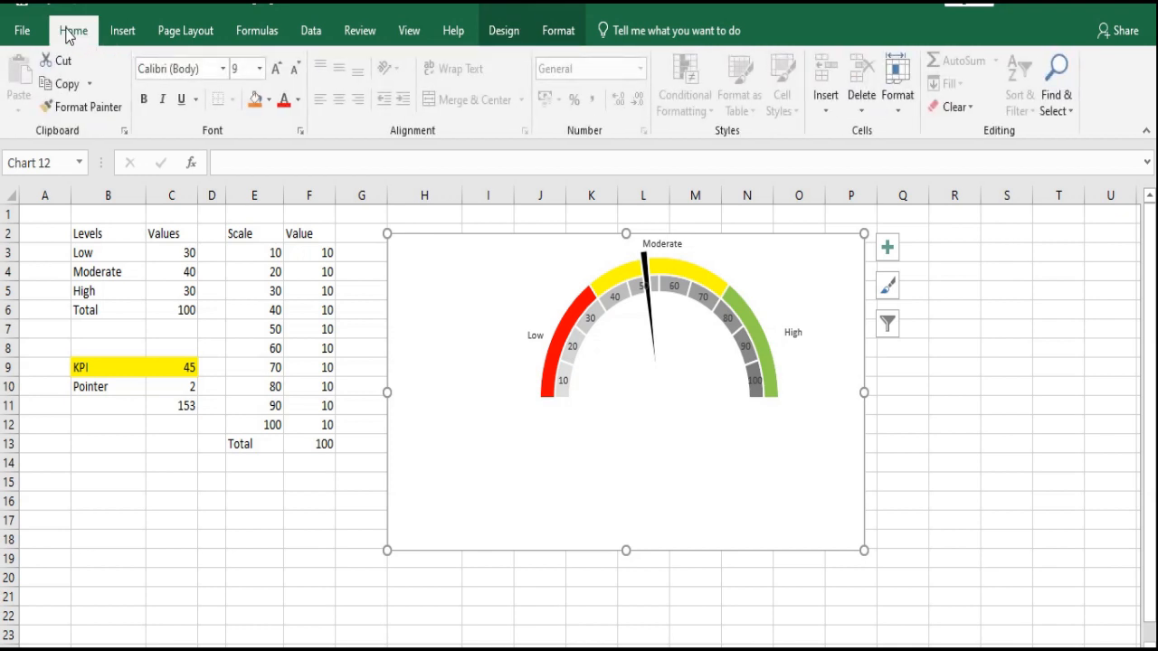
mouse_move(246, 152)
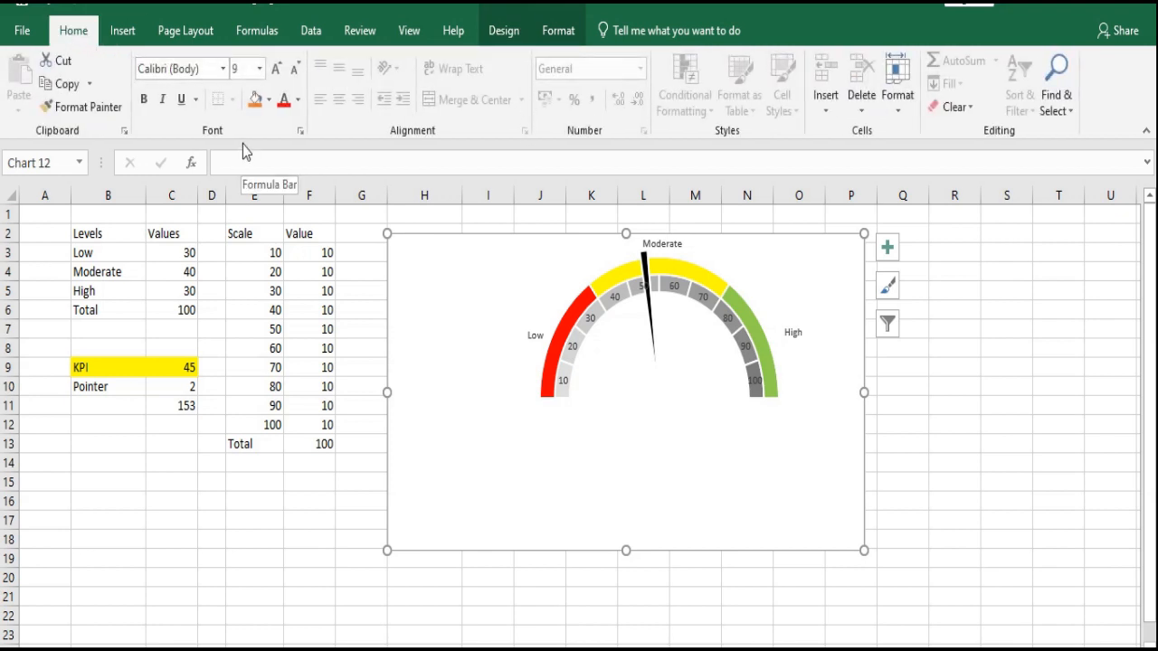
click(123, 29)
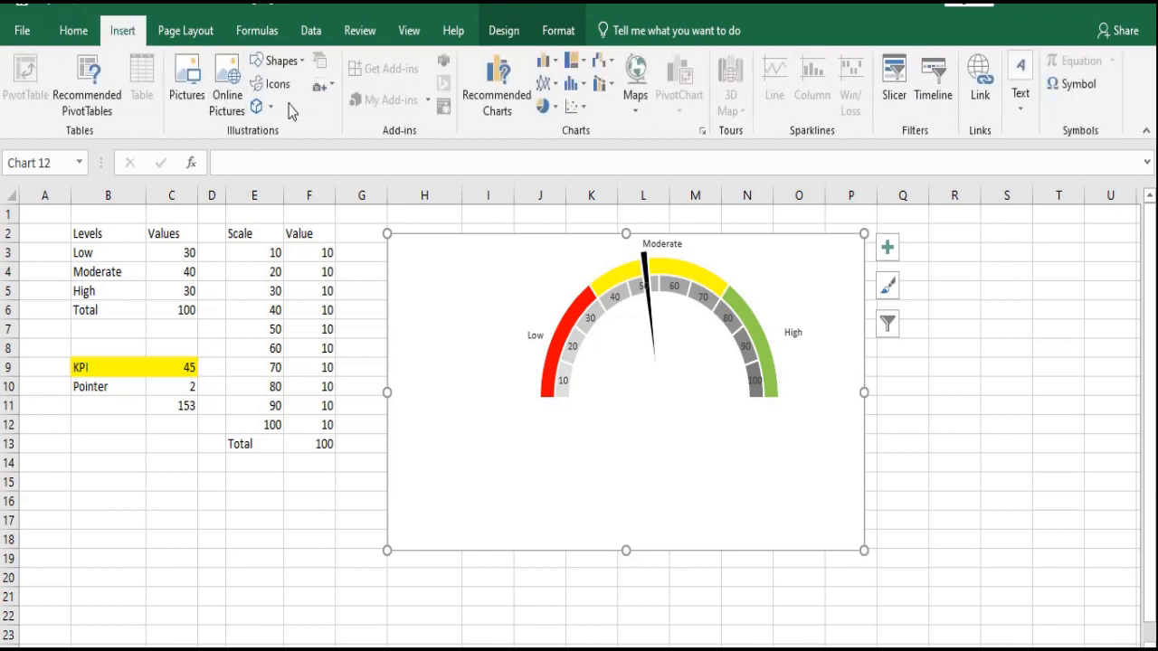
click(282, 62)
text(=Sheet1!$C$9)
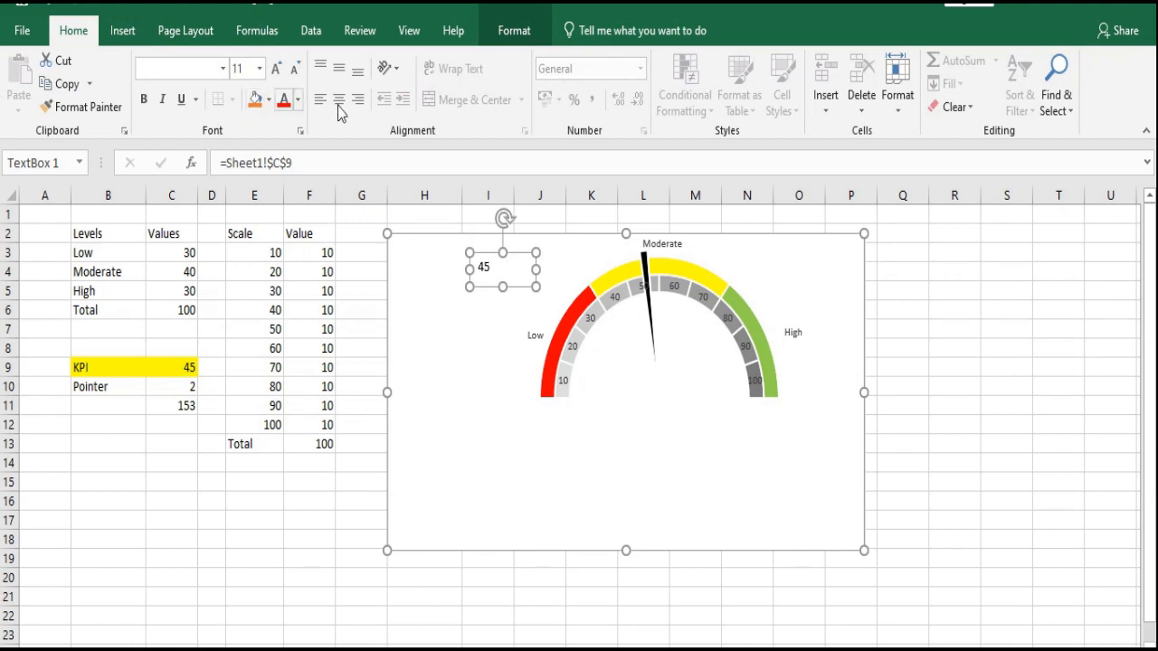
click(338, 100)
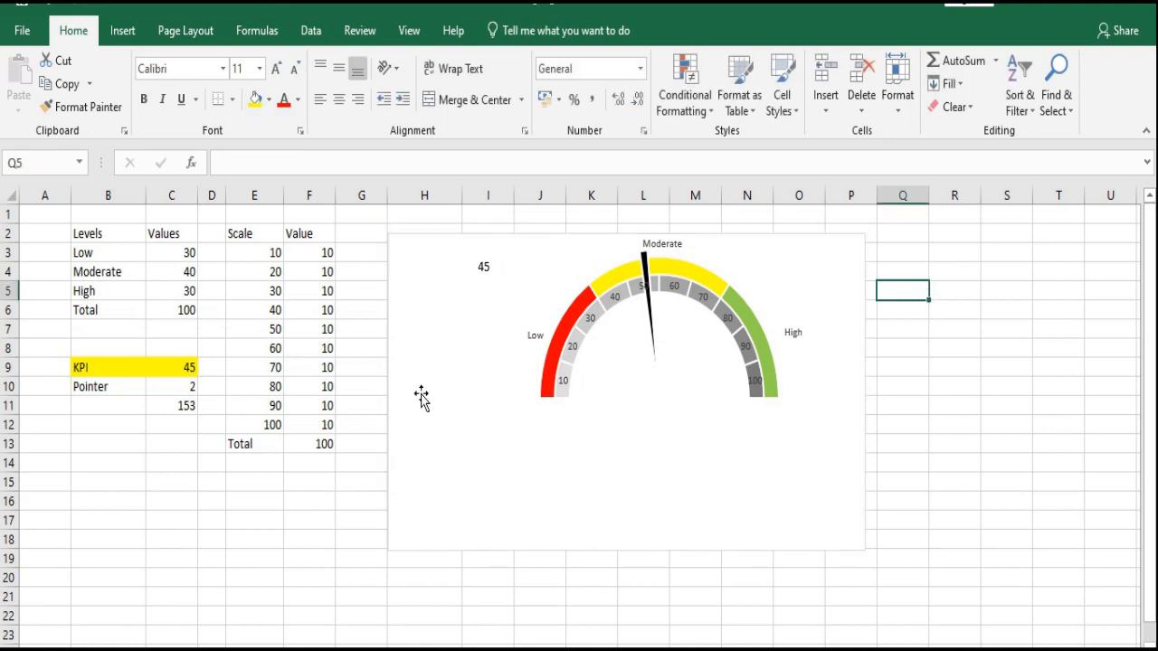
Enter 70 in the KPI cell C9 to test the gauge
click(172, 365)
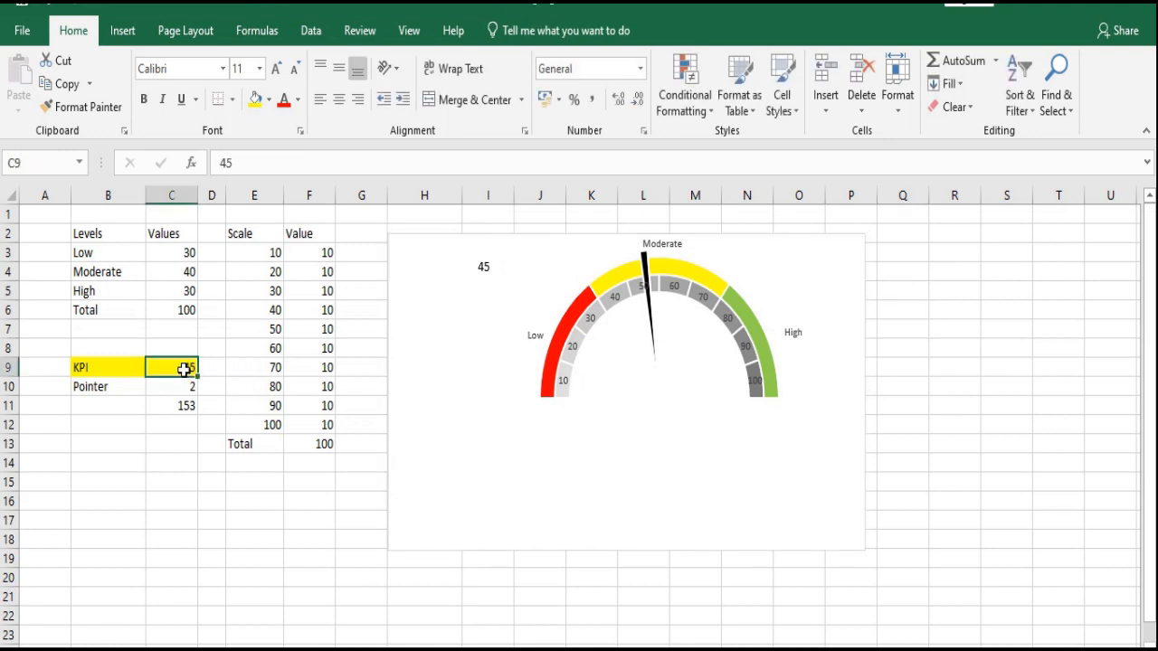
text(70)
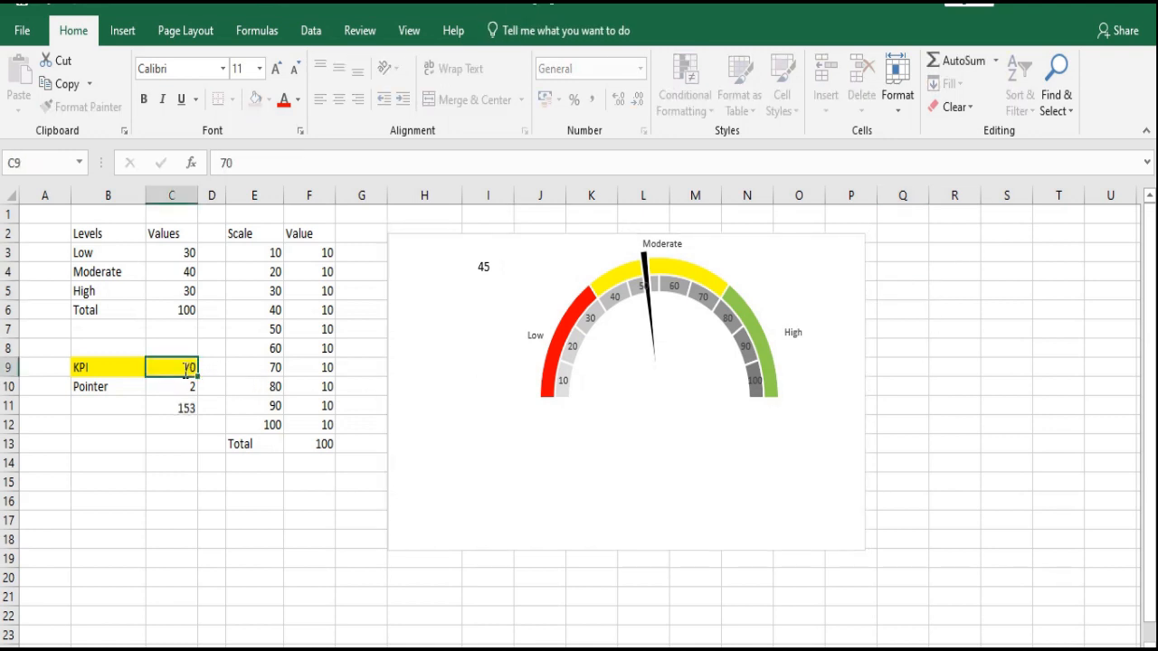